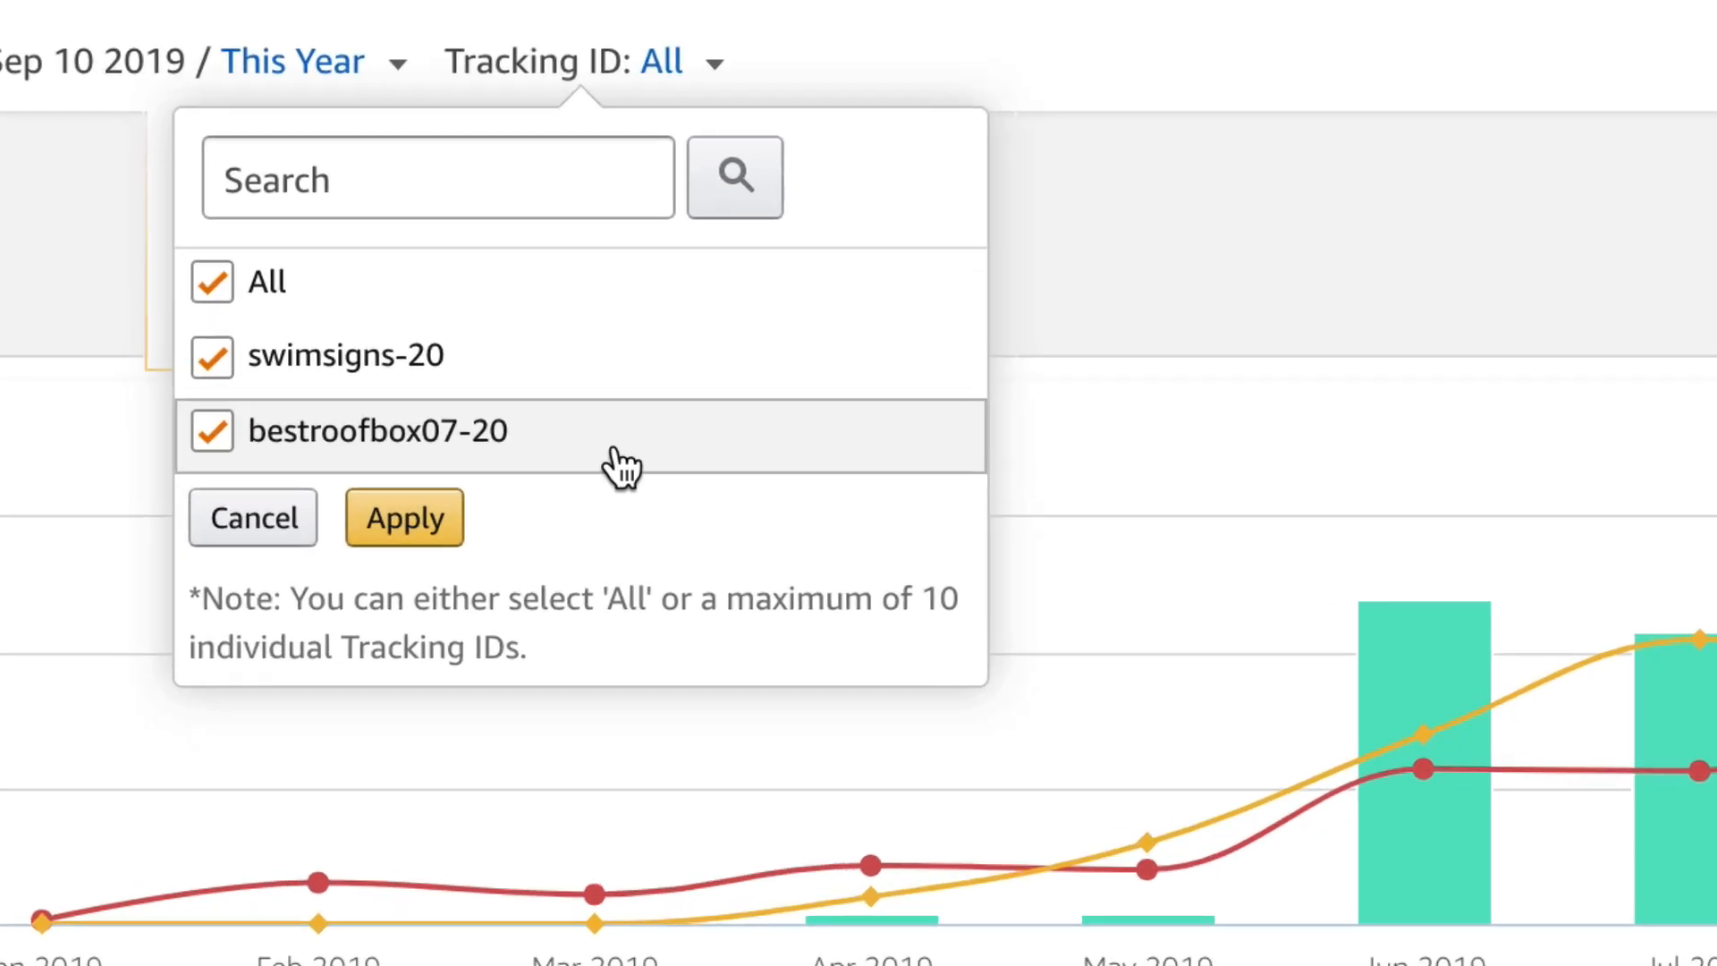
pyautogui.moveTo(629, 458)
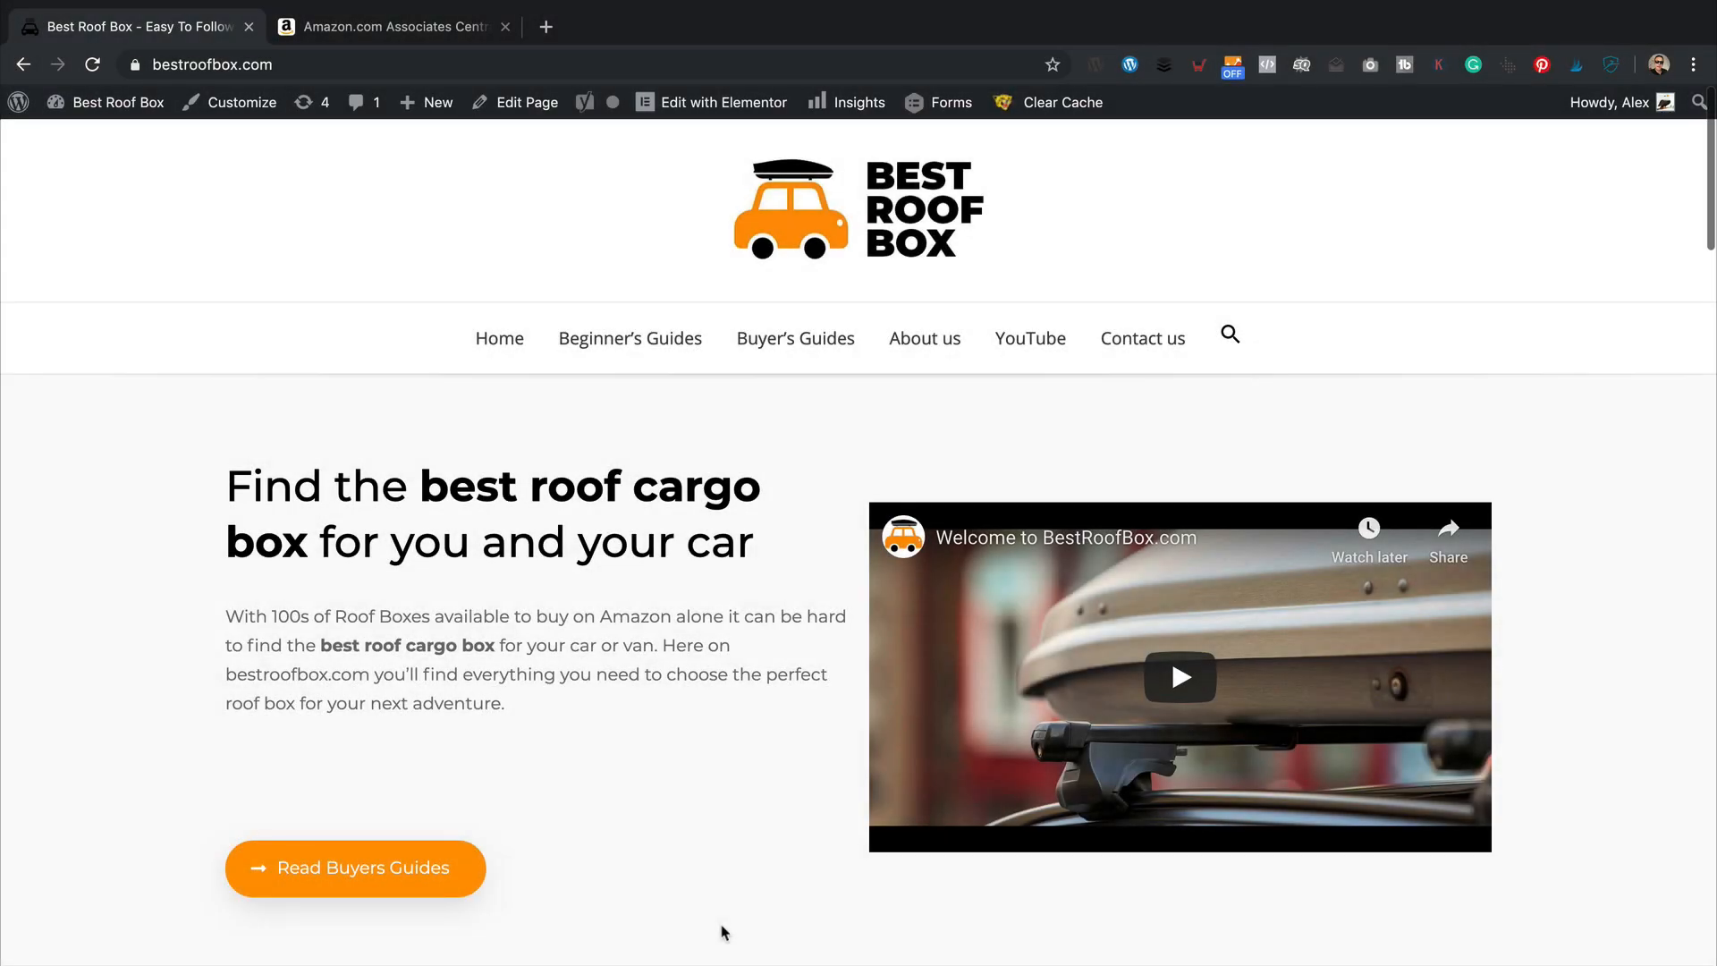
# Step: Open the Thule roof carrier systems guide and scroll to its comparison table of Amazon product links
pyautogui.scroll(-3)
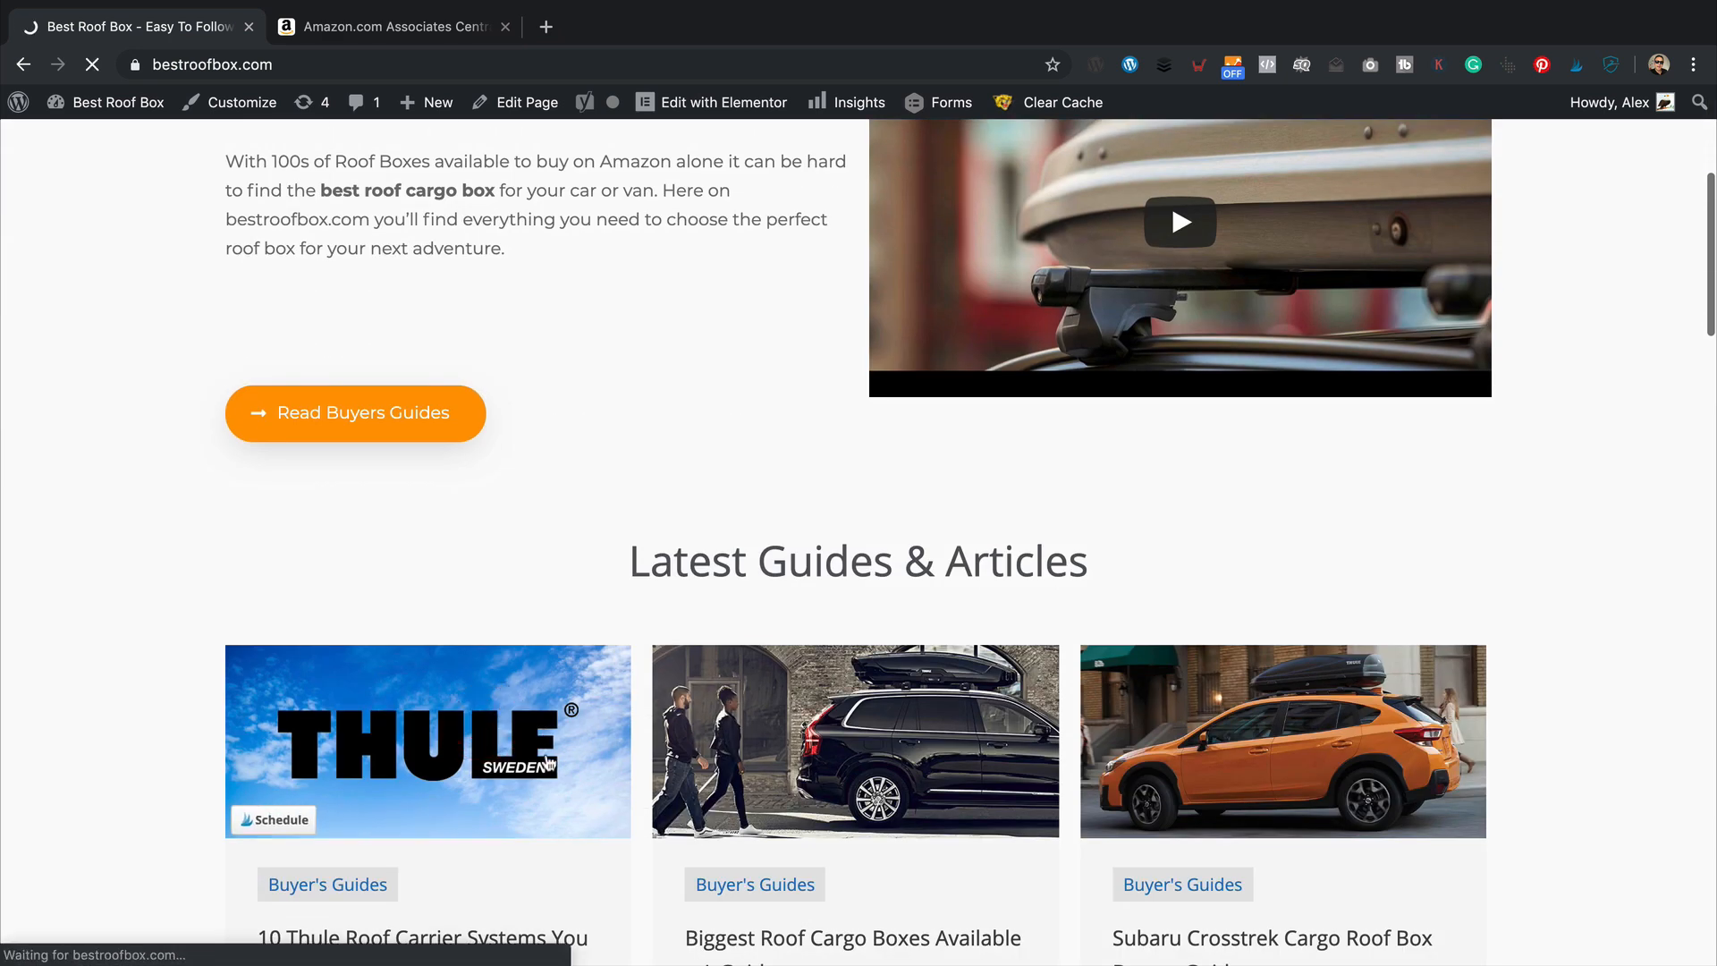
pyautogui.click(427, 741)
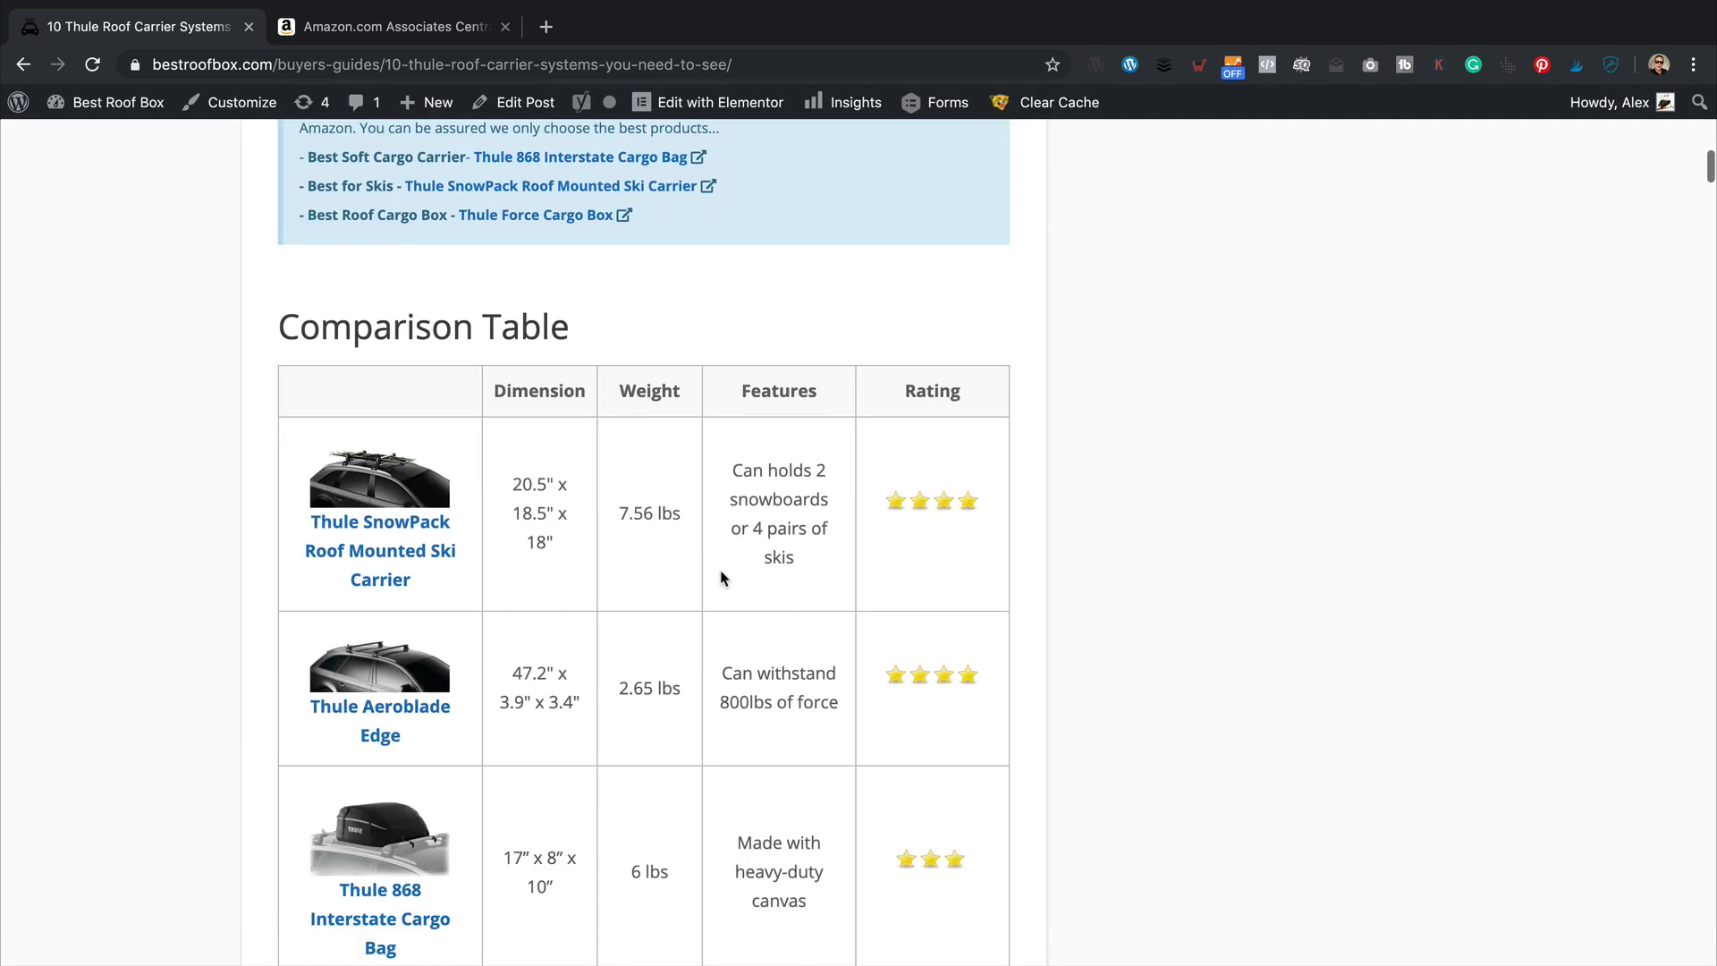
pyautogui.moveTo(380, 549)
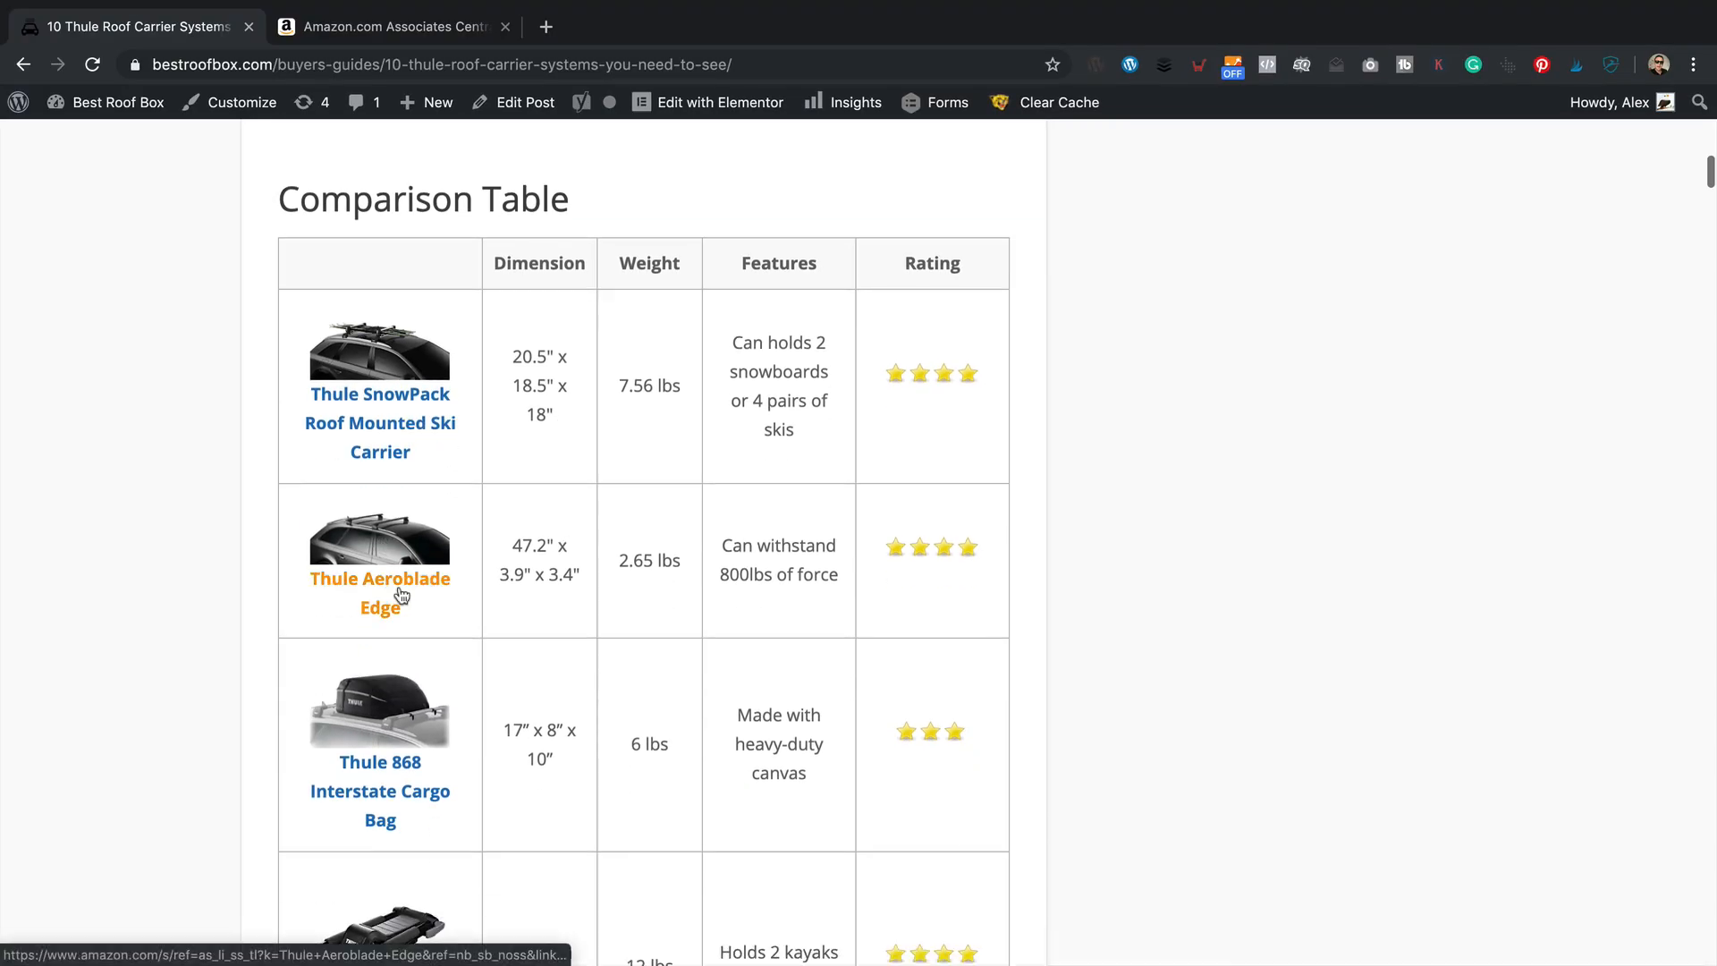
pyautogui.scroll(3)
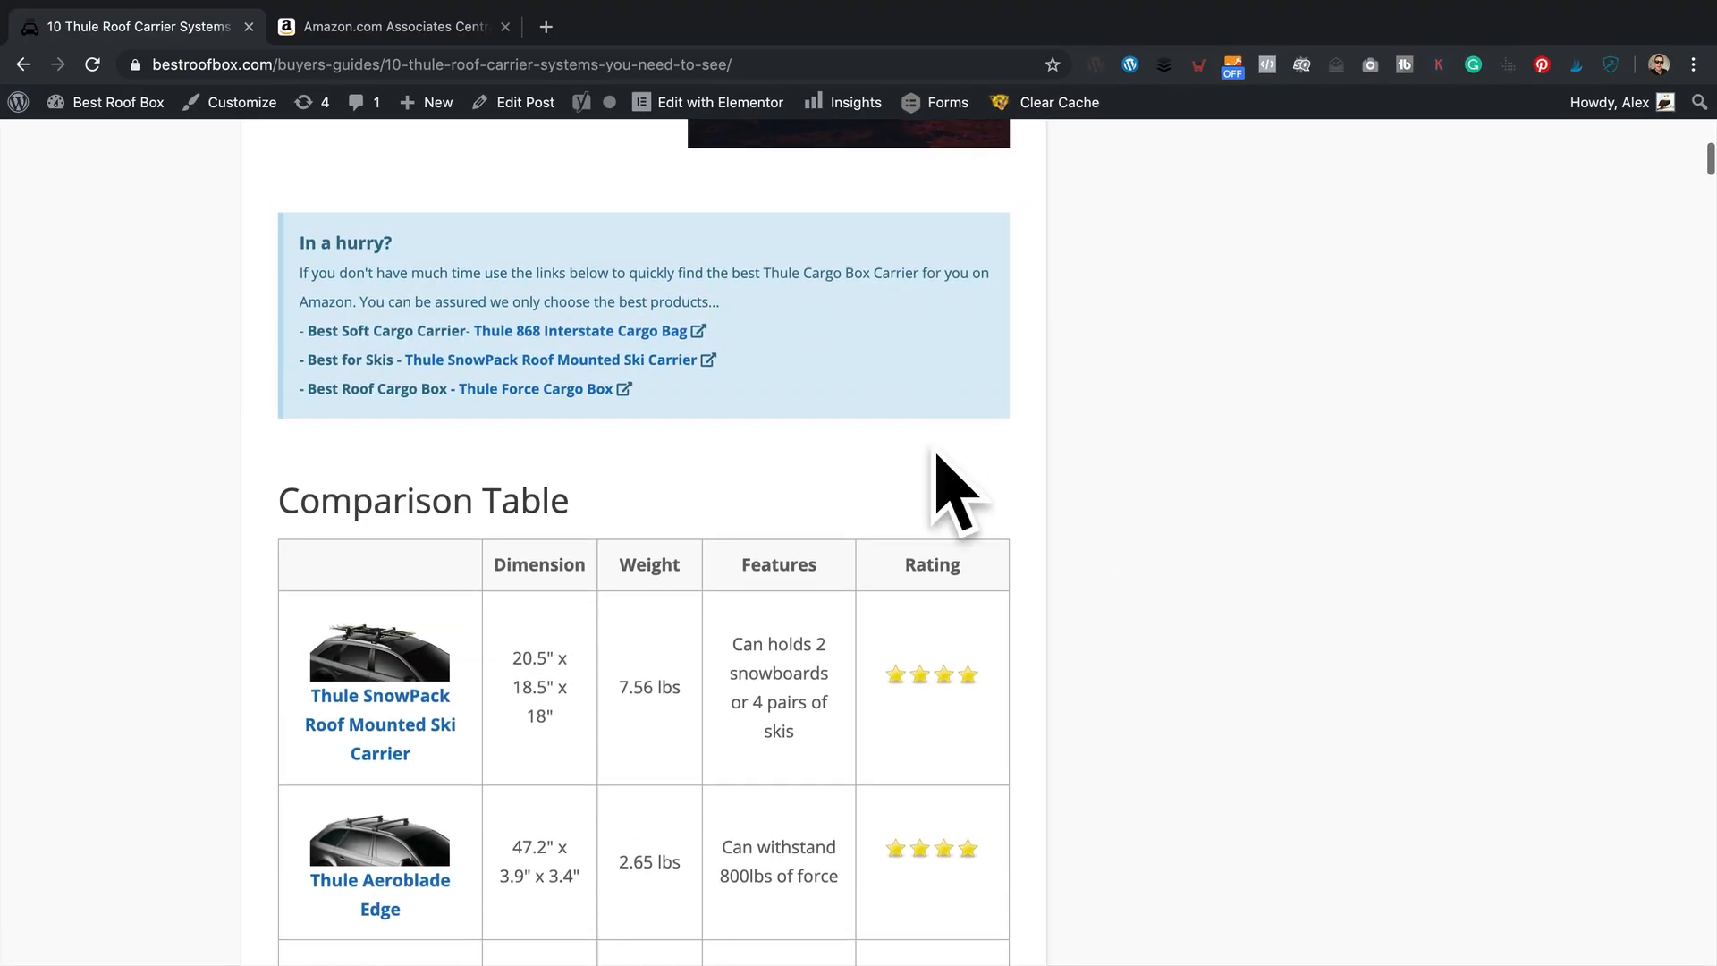
pyautogui.moveTo(923, 458)
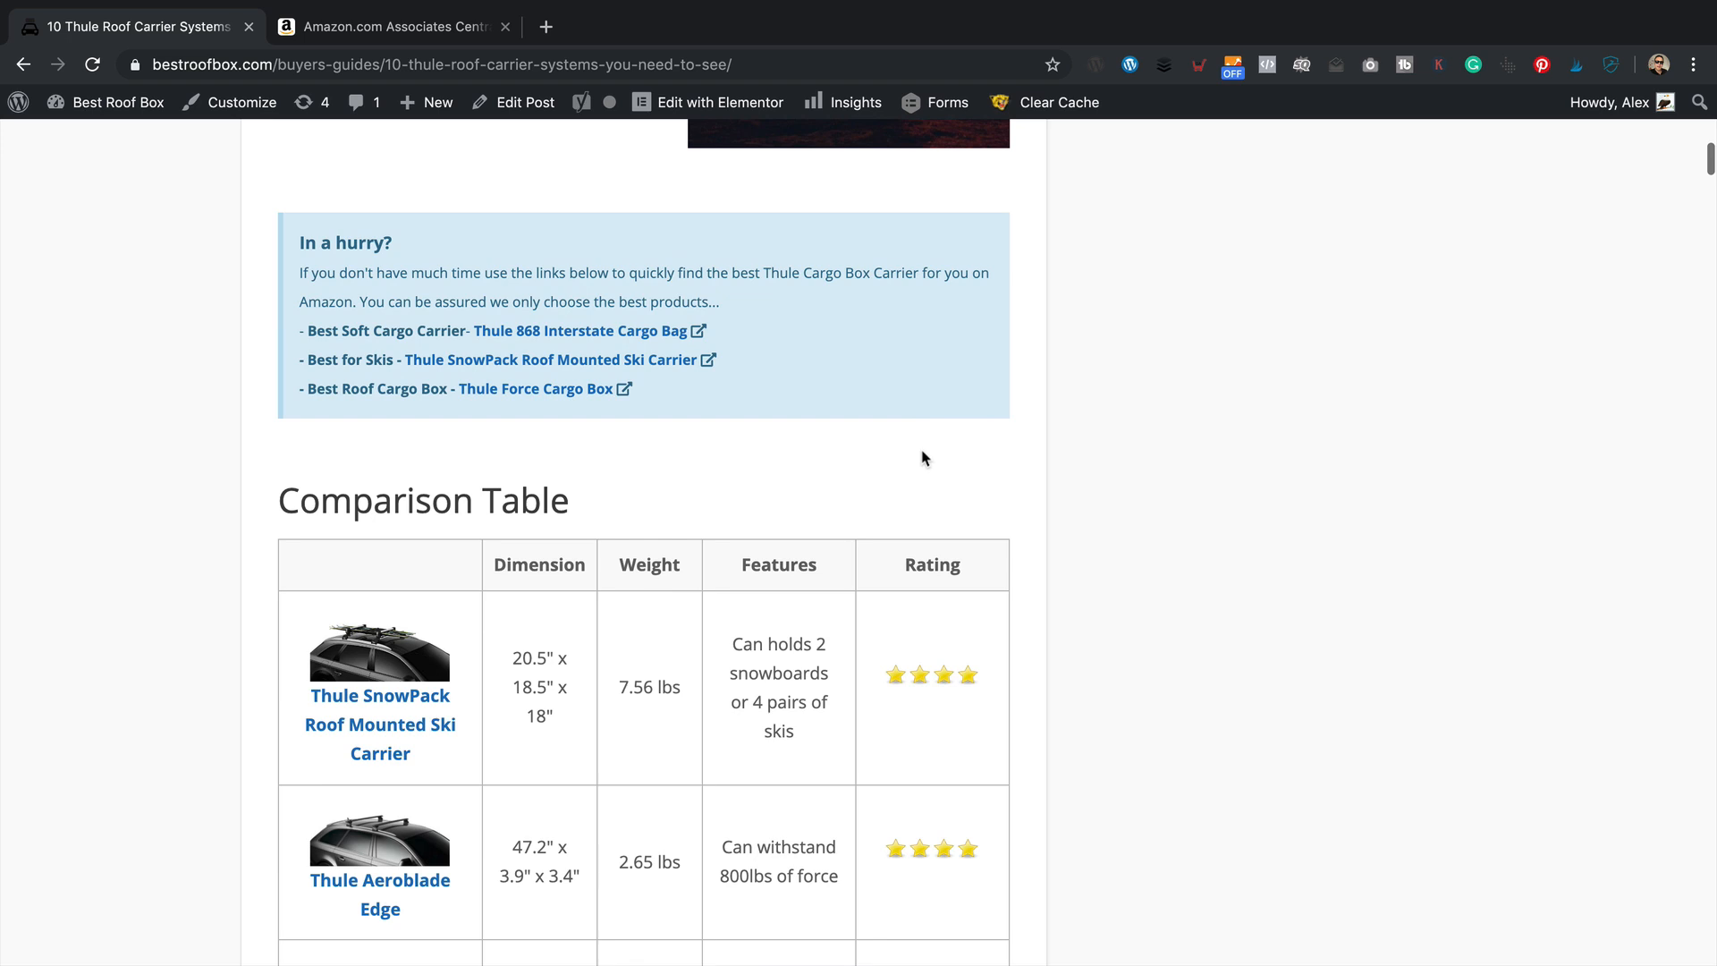
pyautogui.moveTo(916, 453)
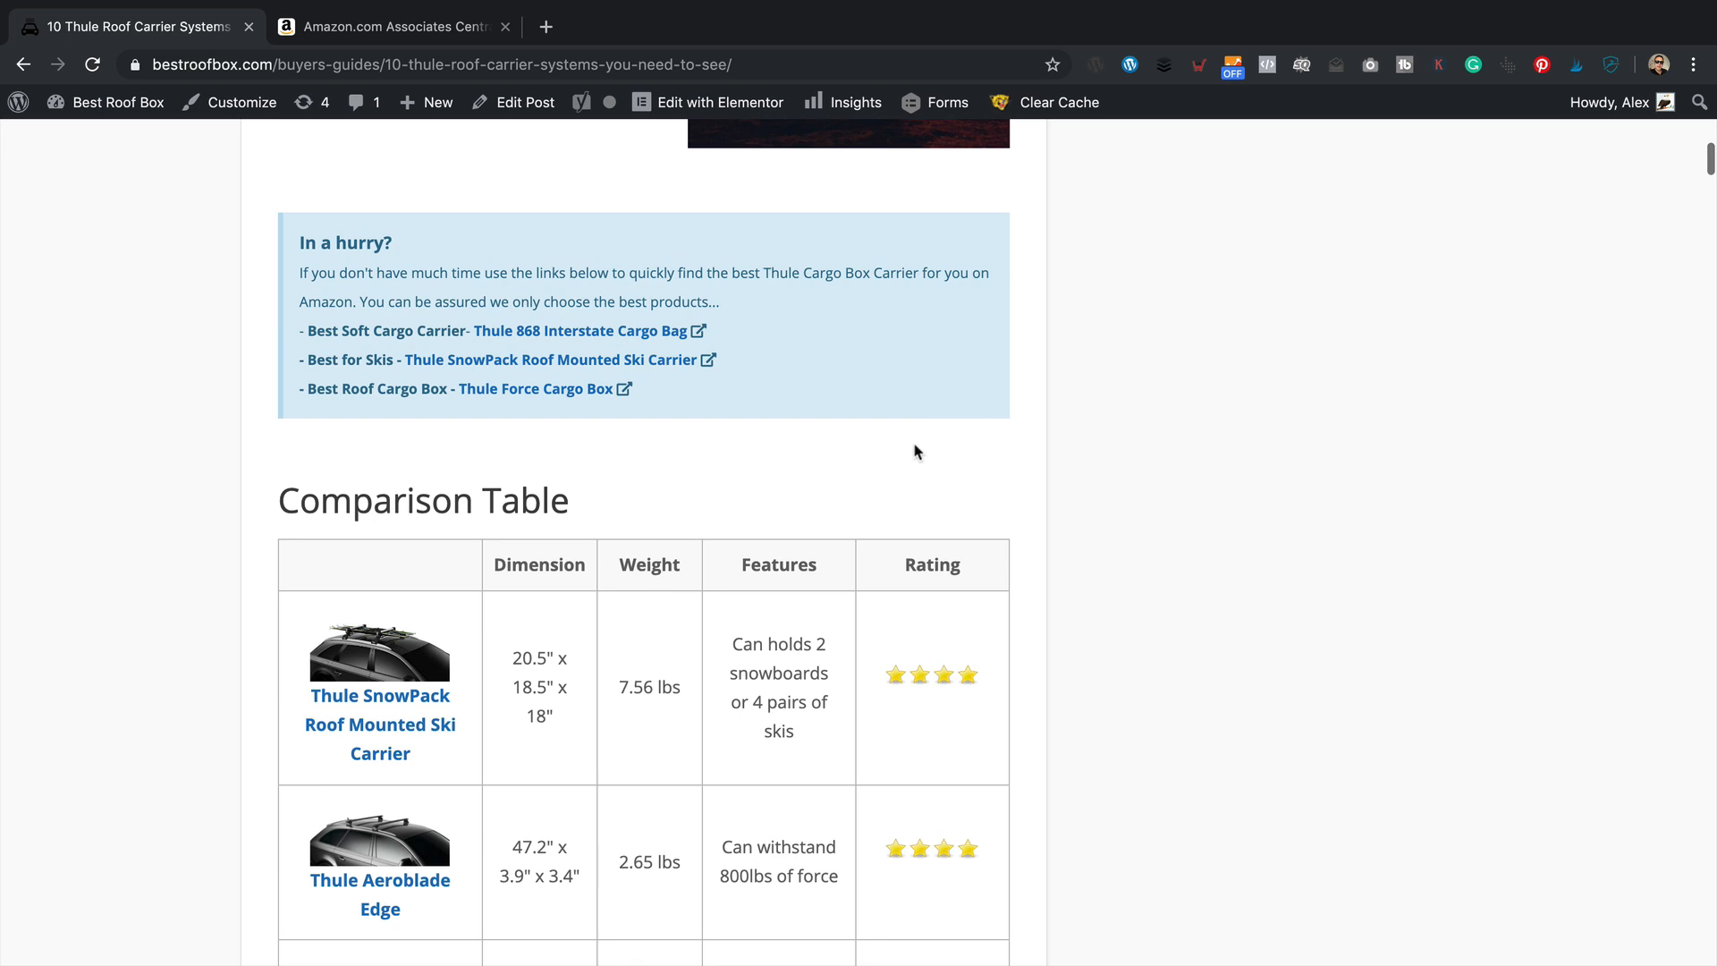
pyautogui.scroll(-3)
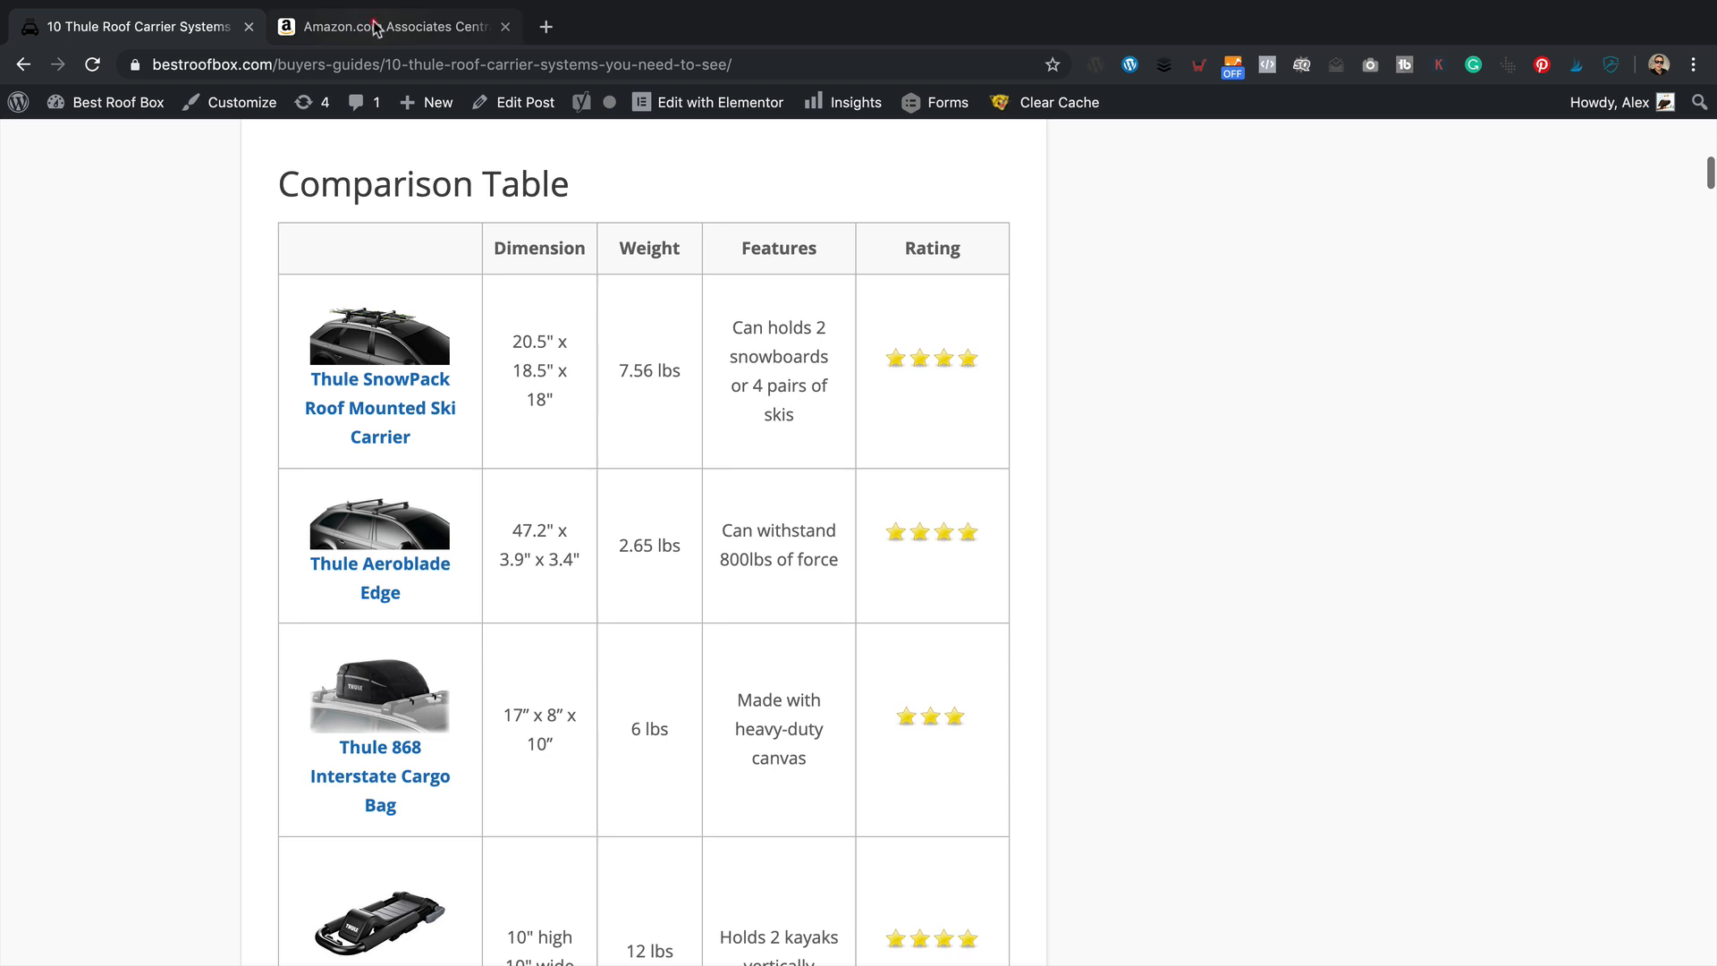
# Step: Check the Associates tracking ID list (swimsigns-20, bestroofbox07-20) via Manage Your Tracking IDs, then return to the article
pyautogui.click(388, 25)
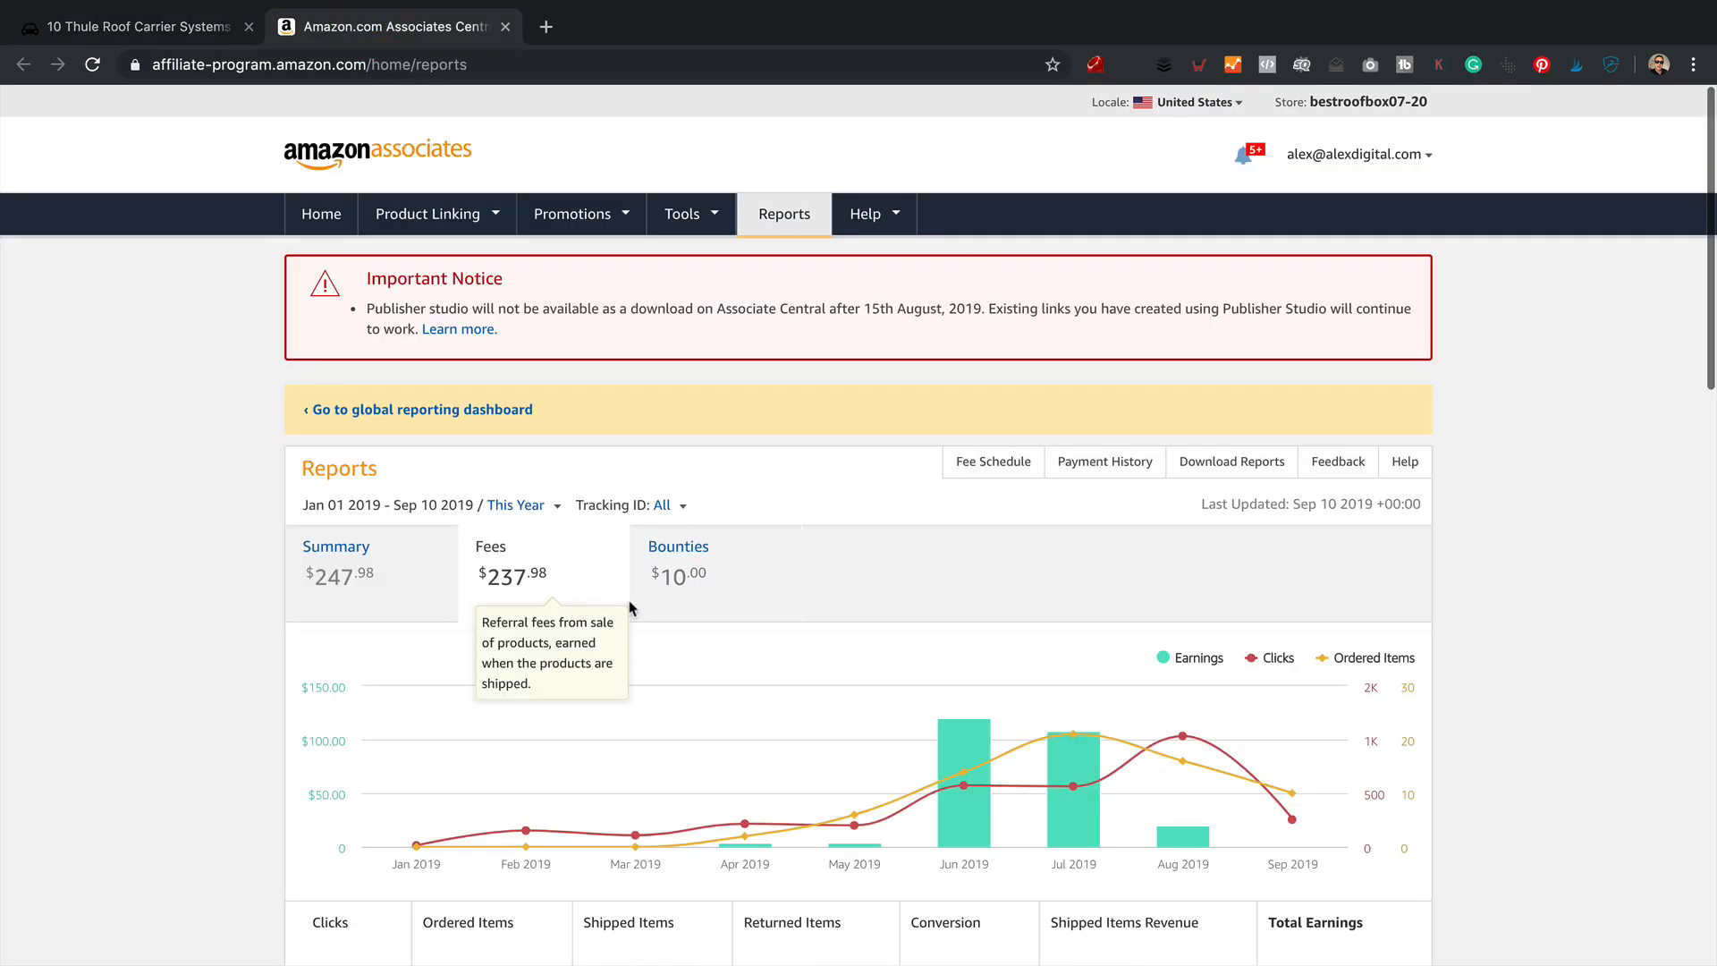
pyautogui.click(662, 504)
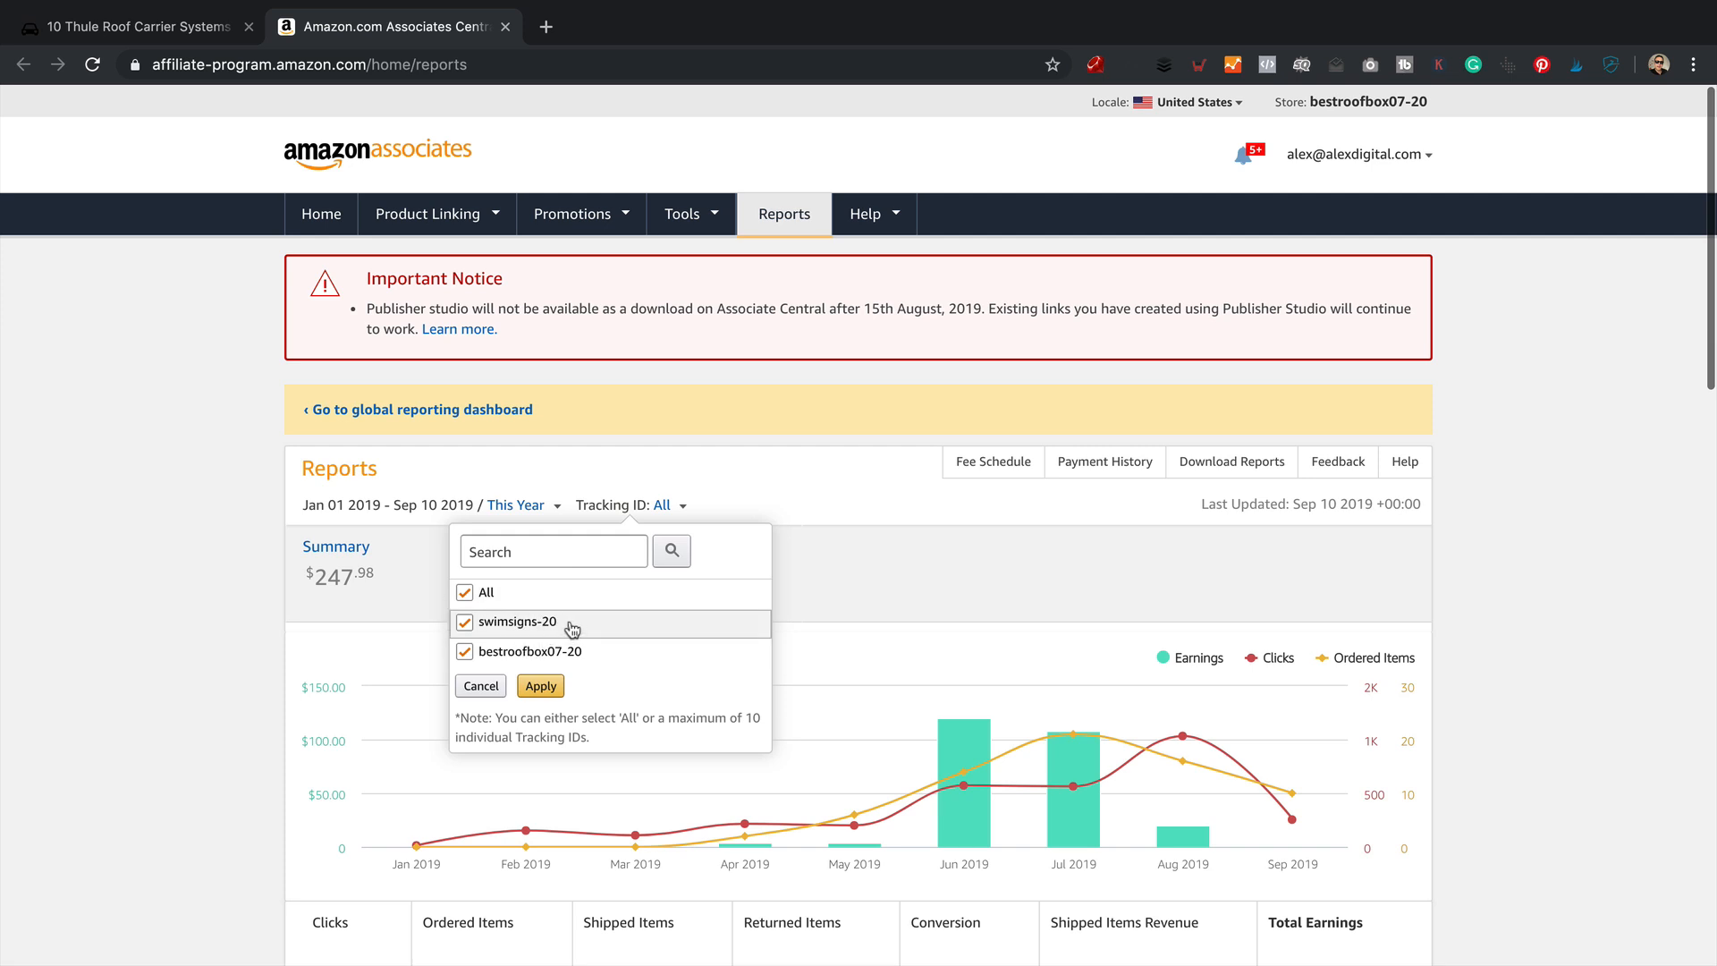
pyautogui.moveTo(548, 665)
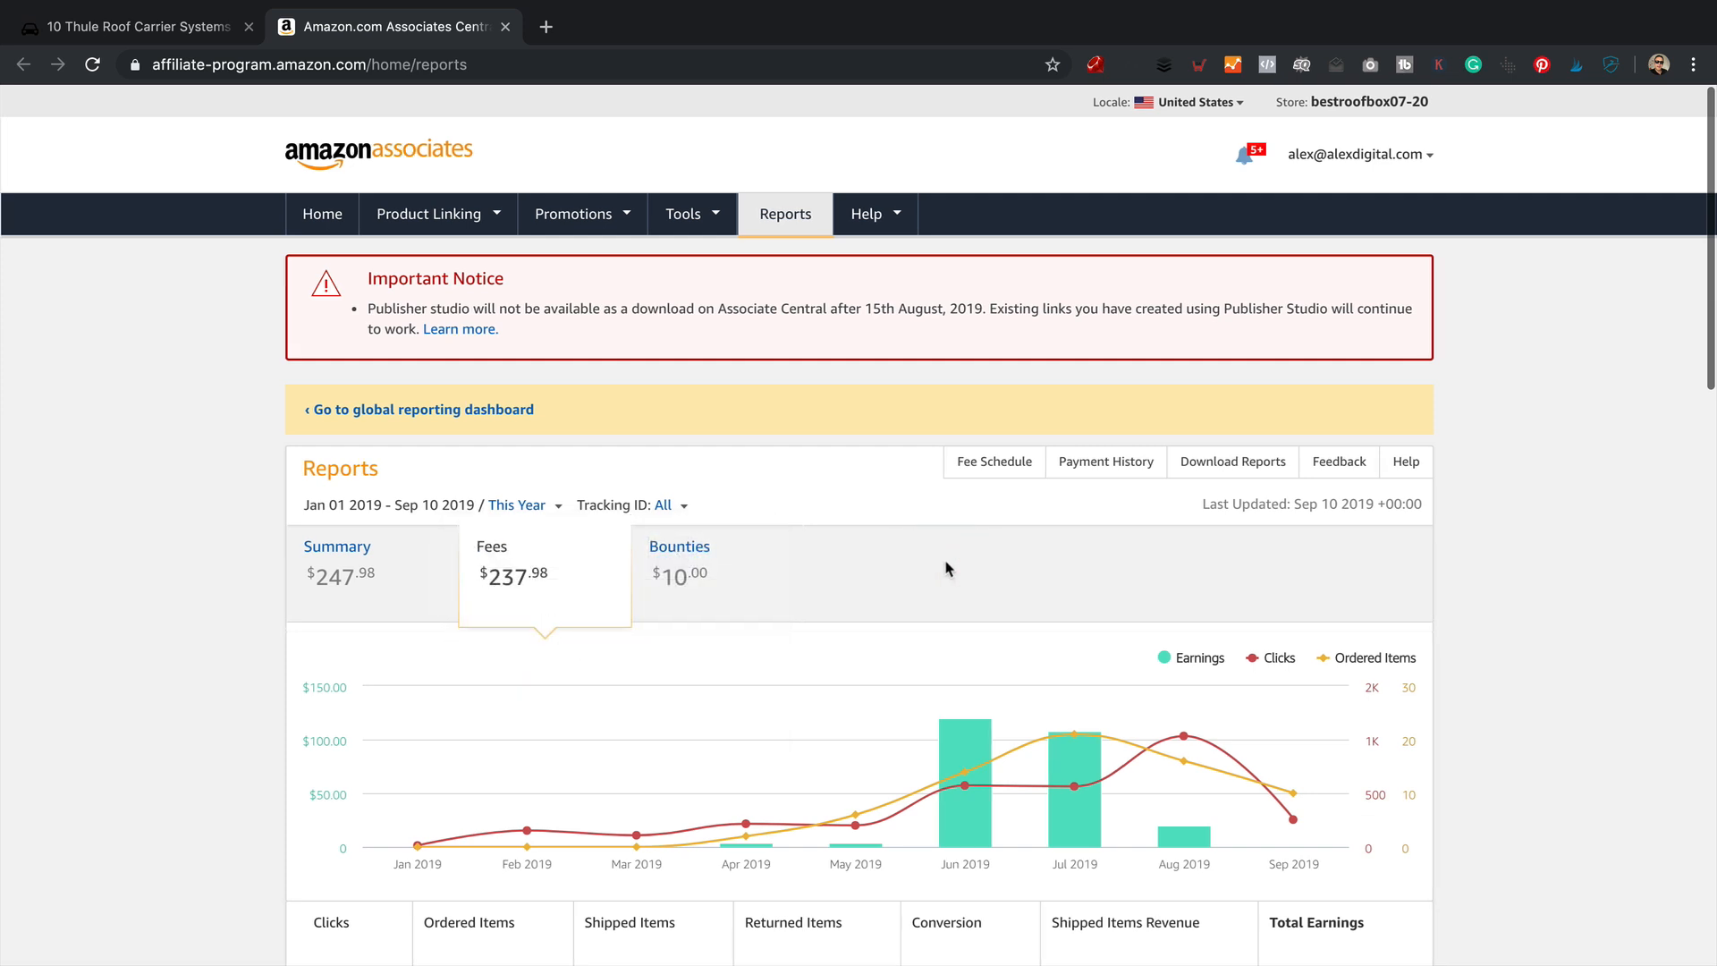
pyautogui.click(1356, 154)
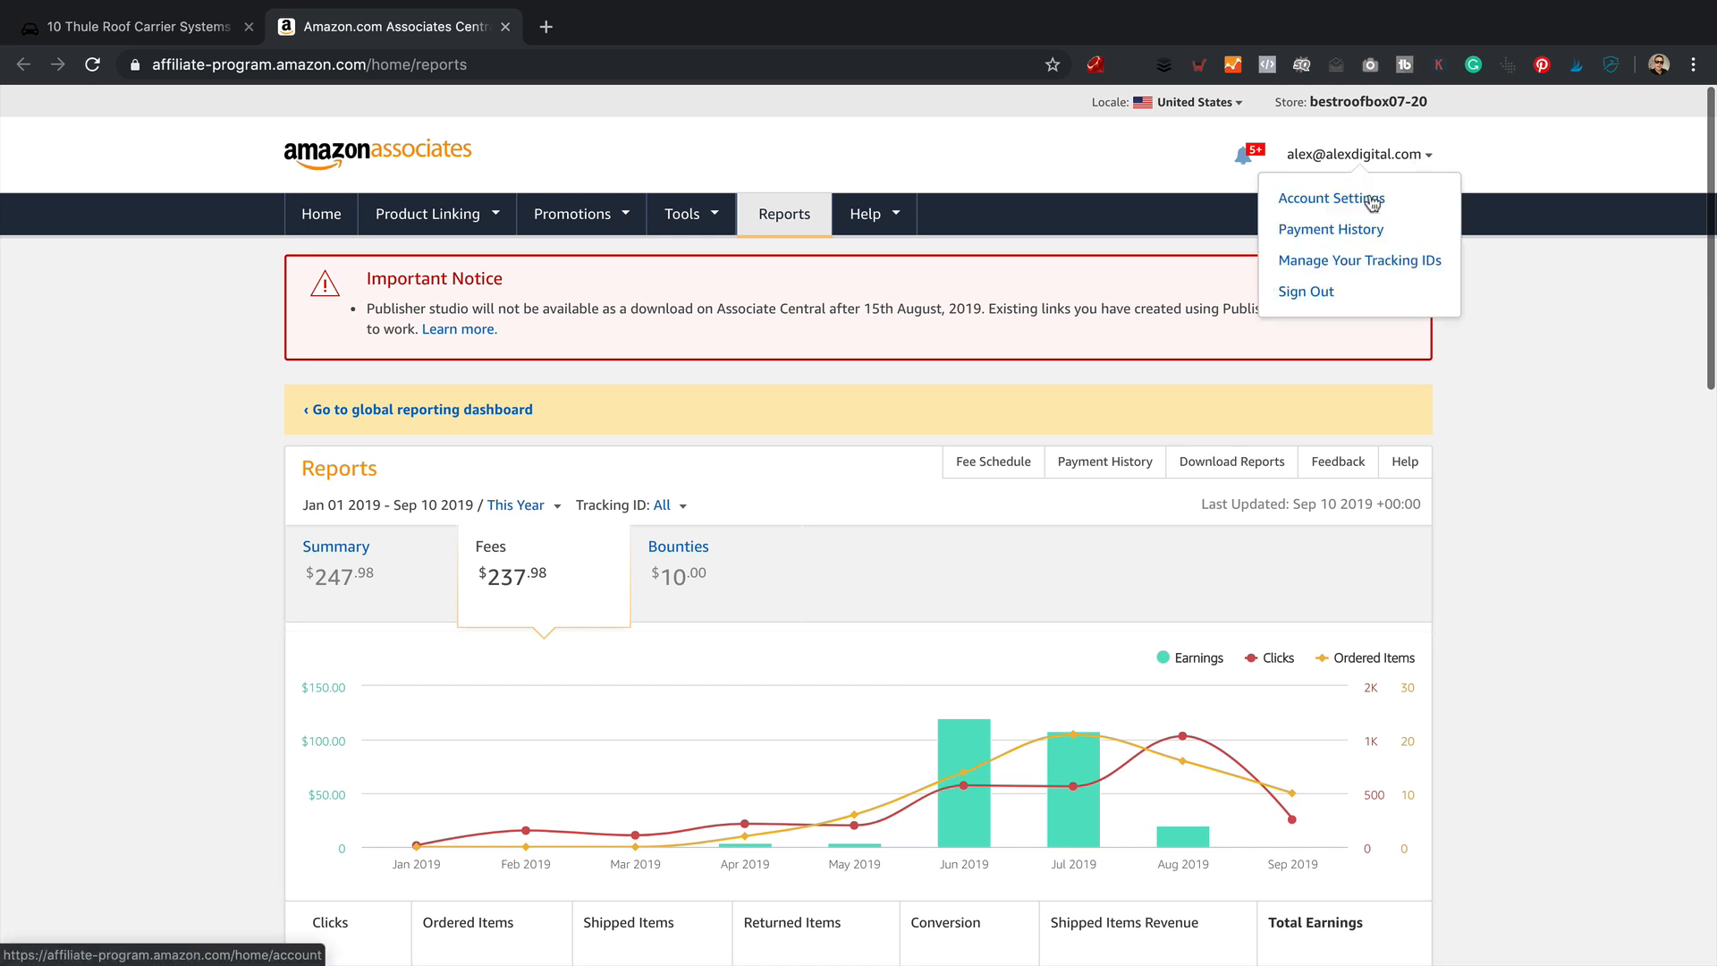
pyautogui.moveTo(1417, 189)
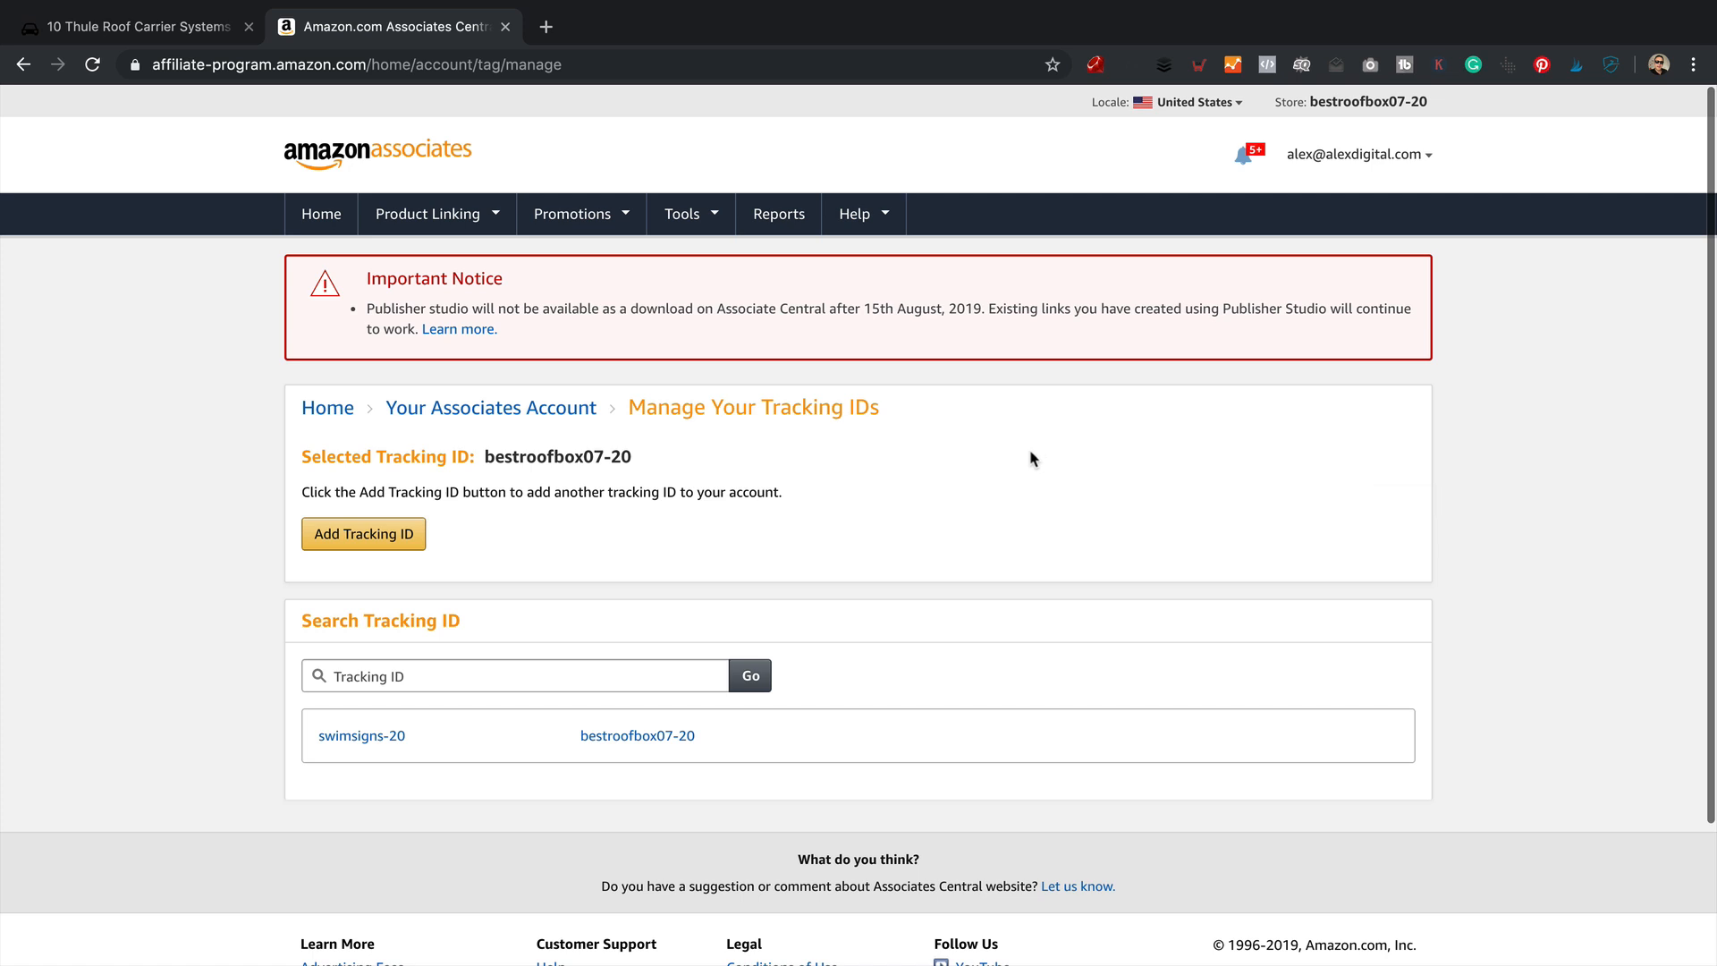
pyautogui.scroll(-3)
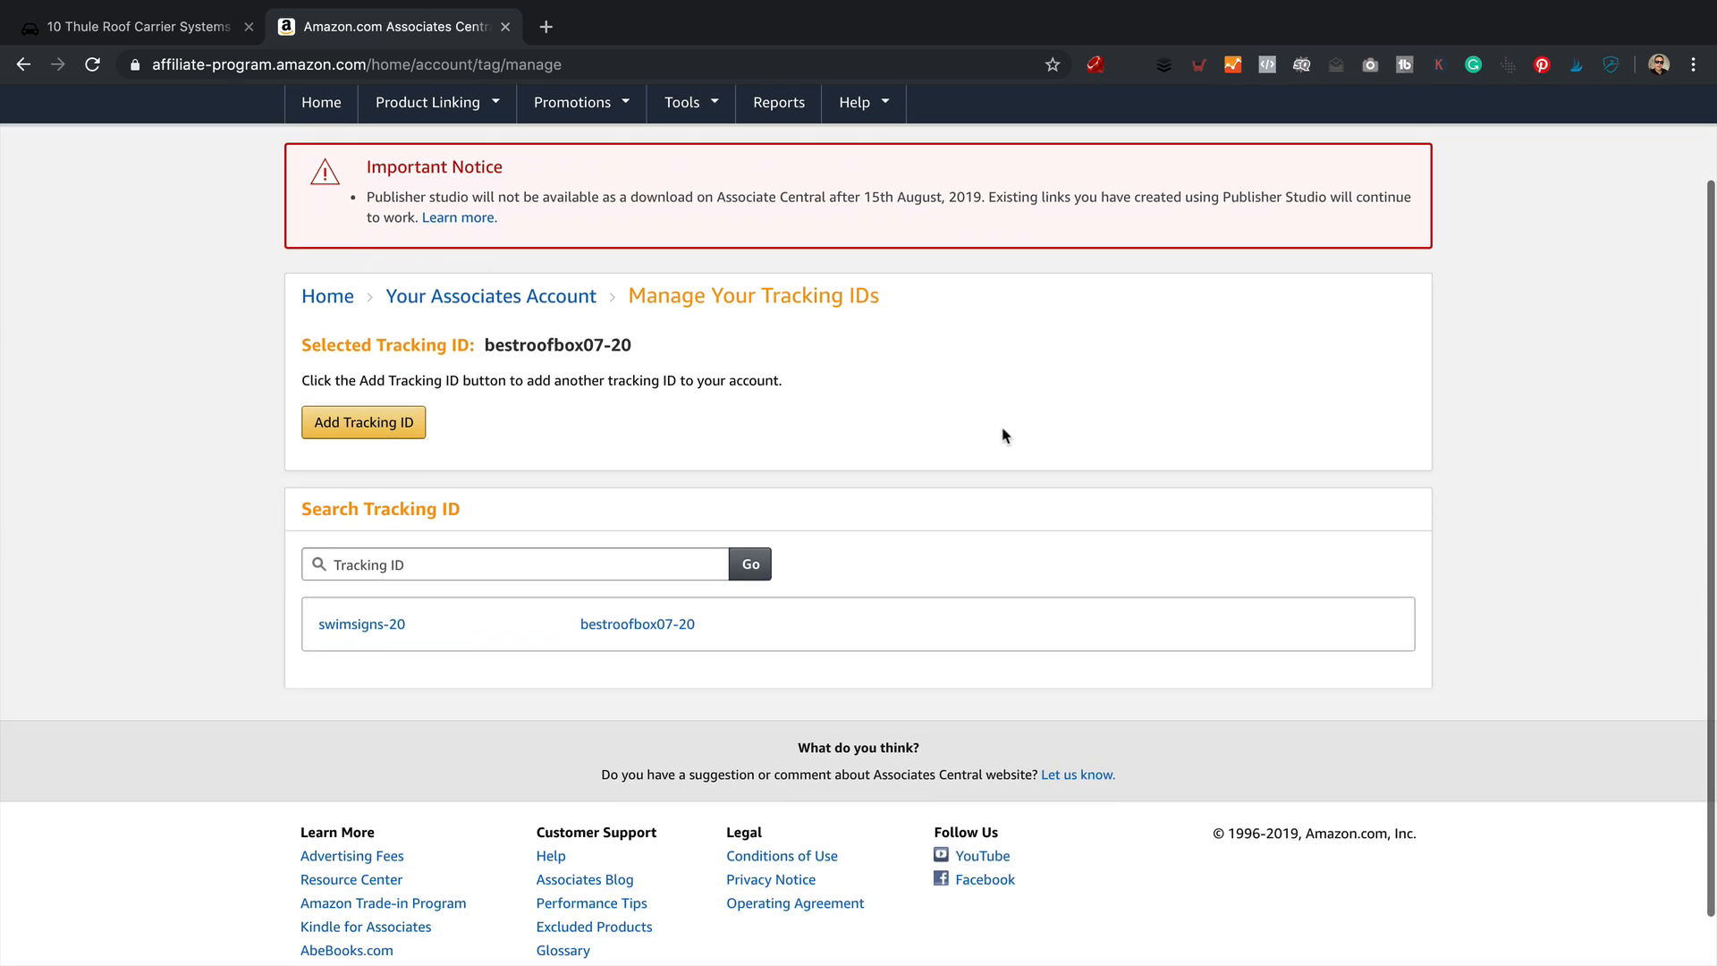
pyautogui.moveTo(469, 486)
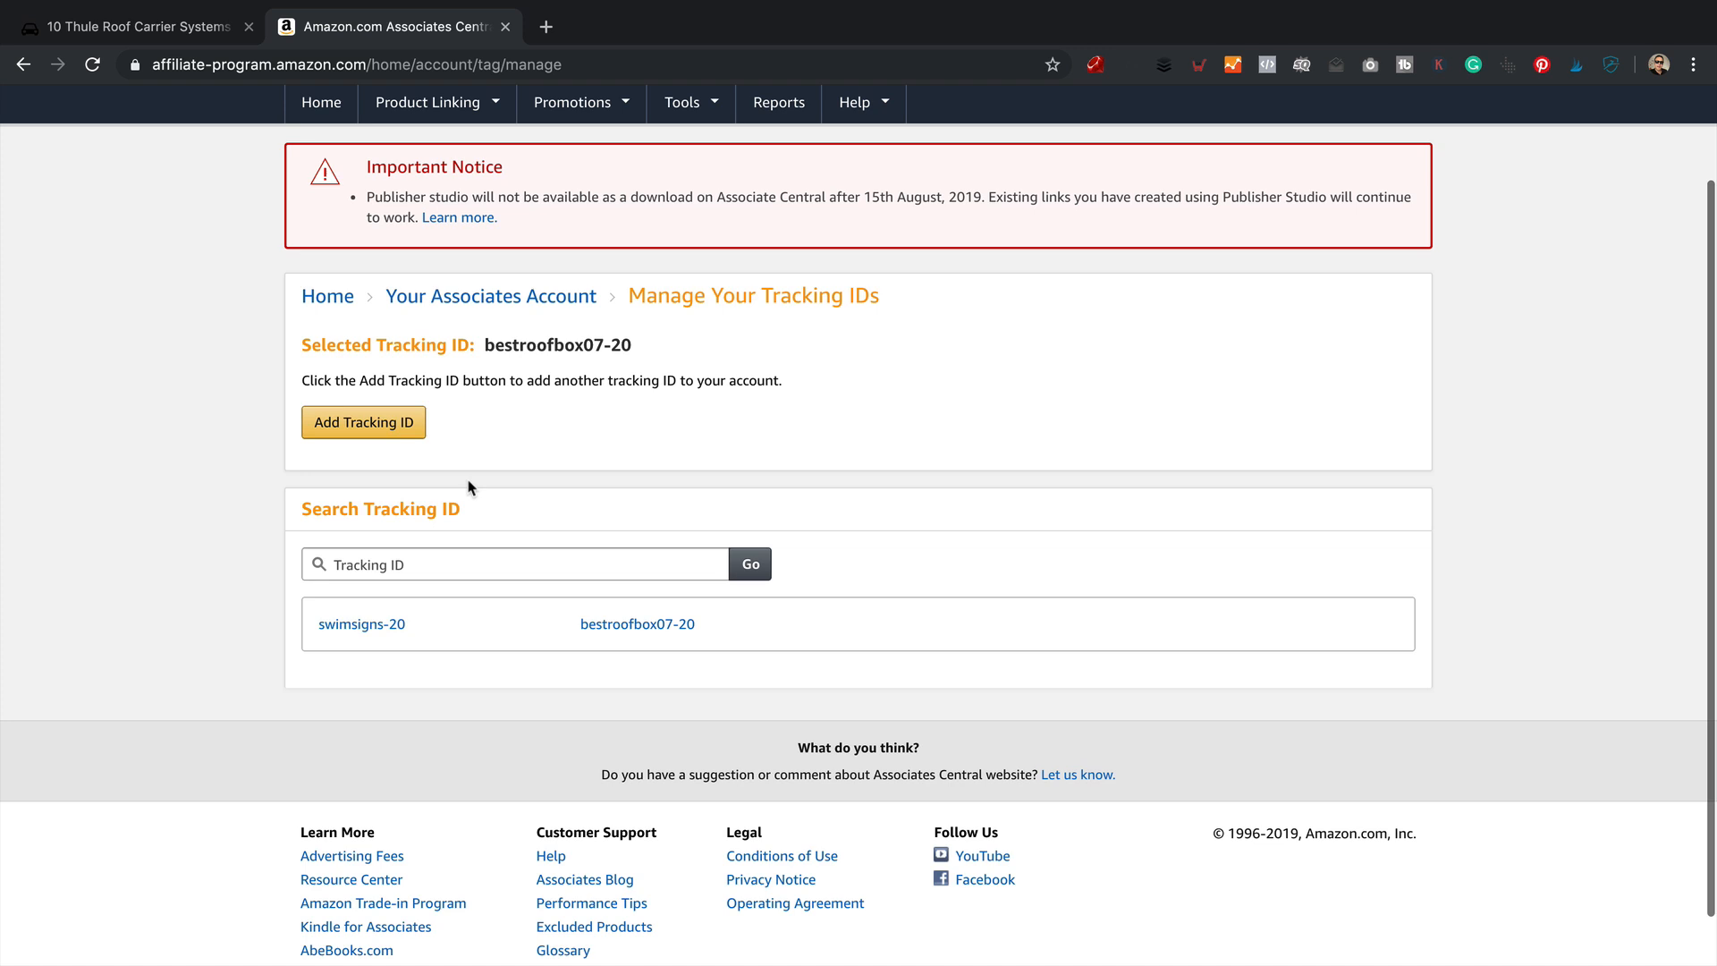
pyautogui.click(130, 27)
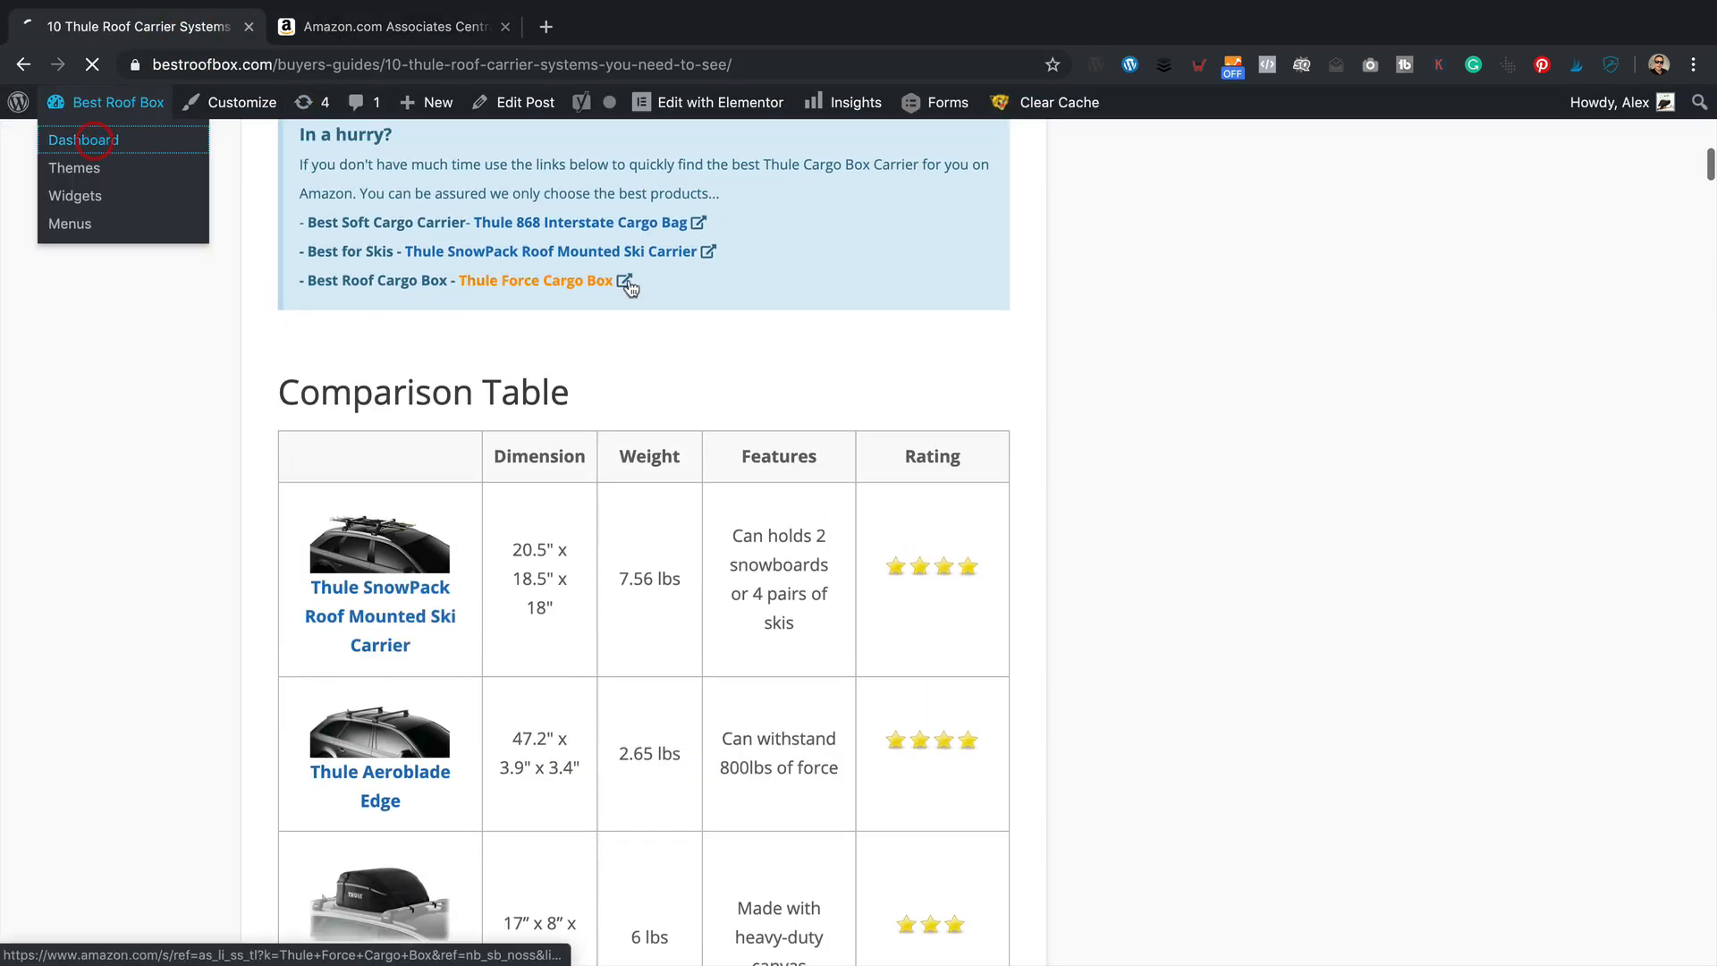
# Step: Go from the admin dashboard to the Add New plugins page
pyautogui.click(84, 140)
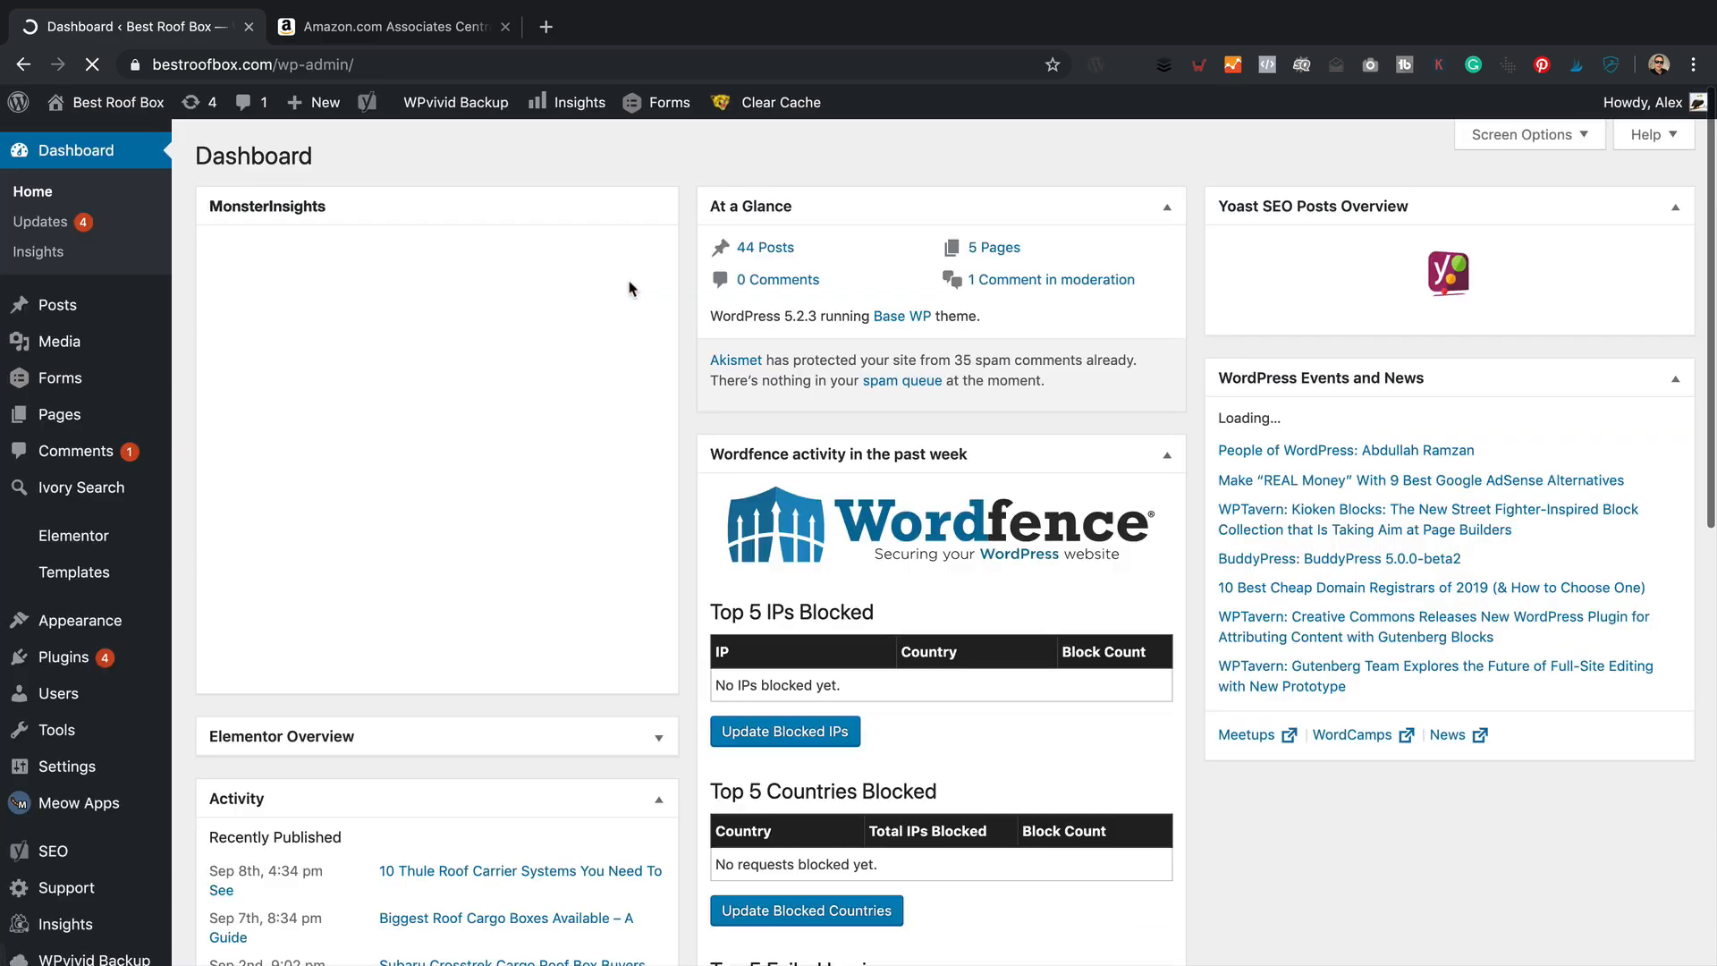
pyautogui.scroll(-3)
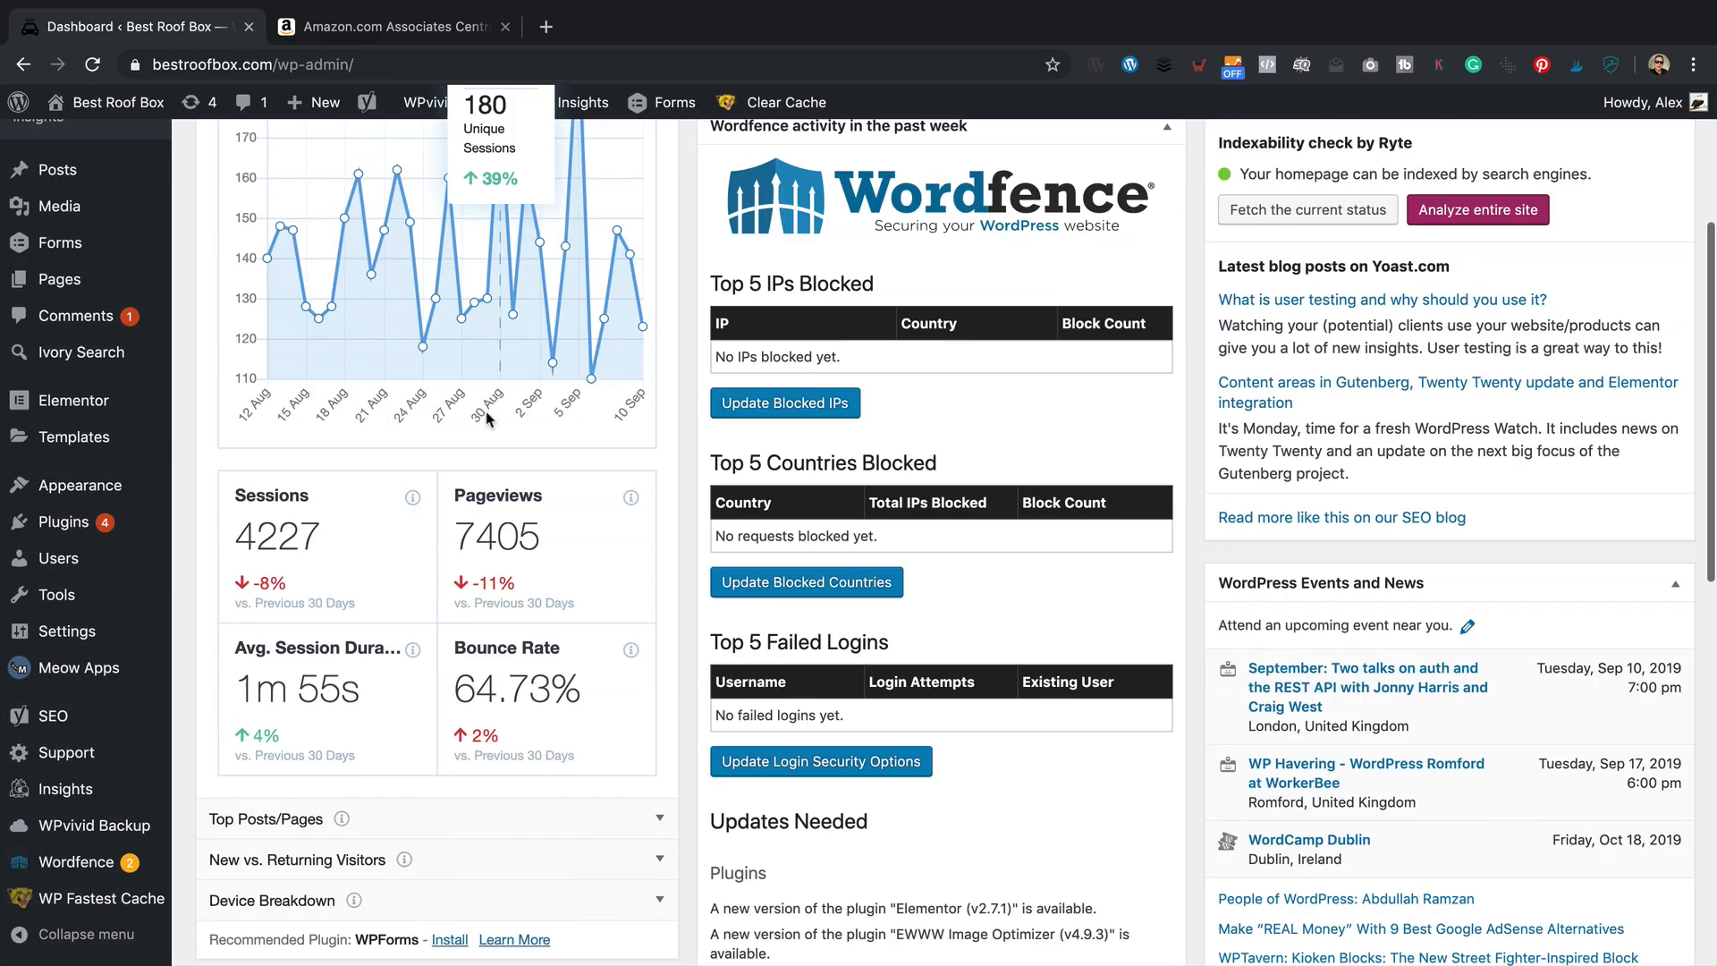
pyautogui.moveTo(66, 632)
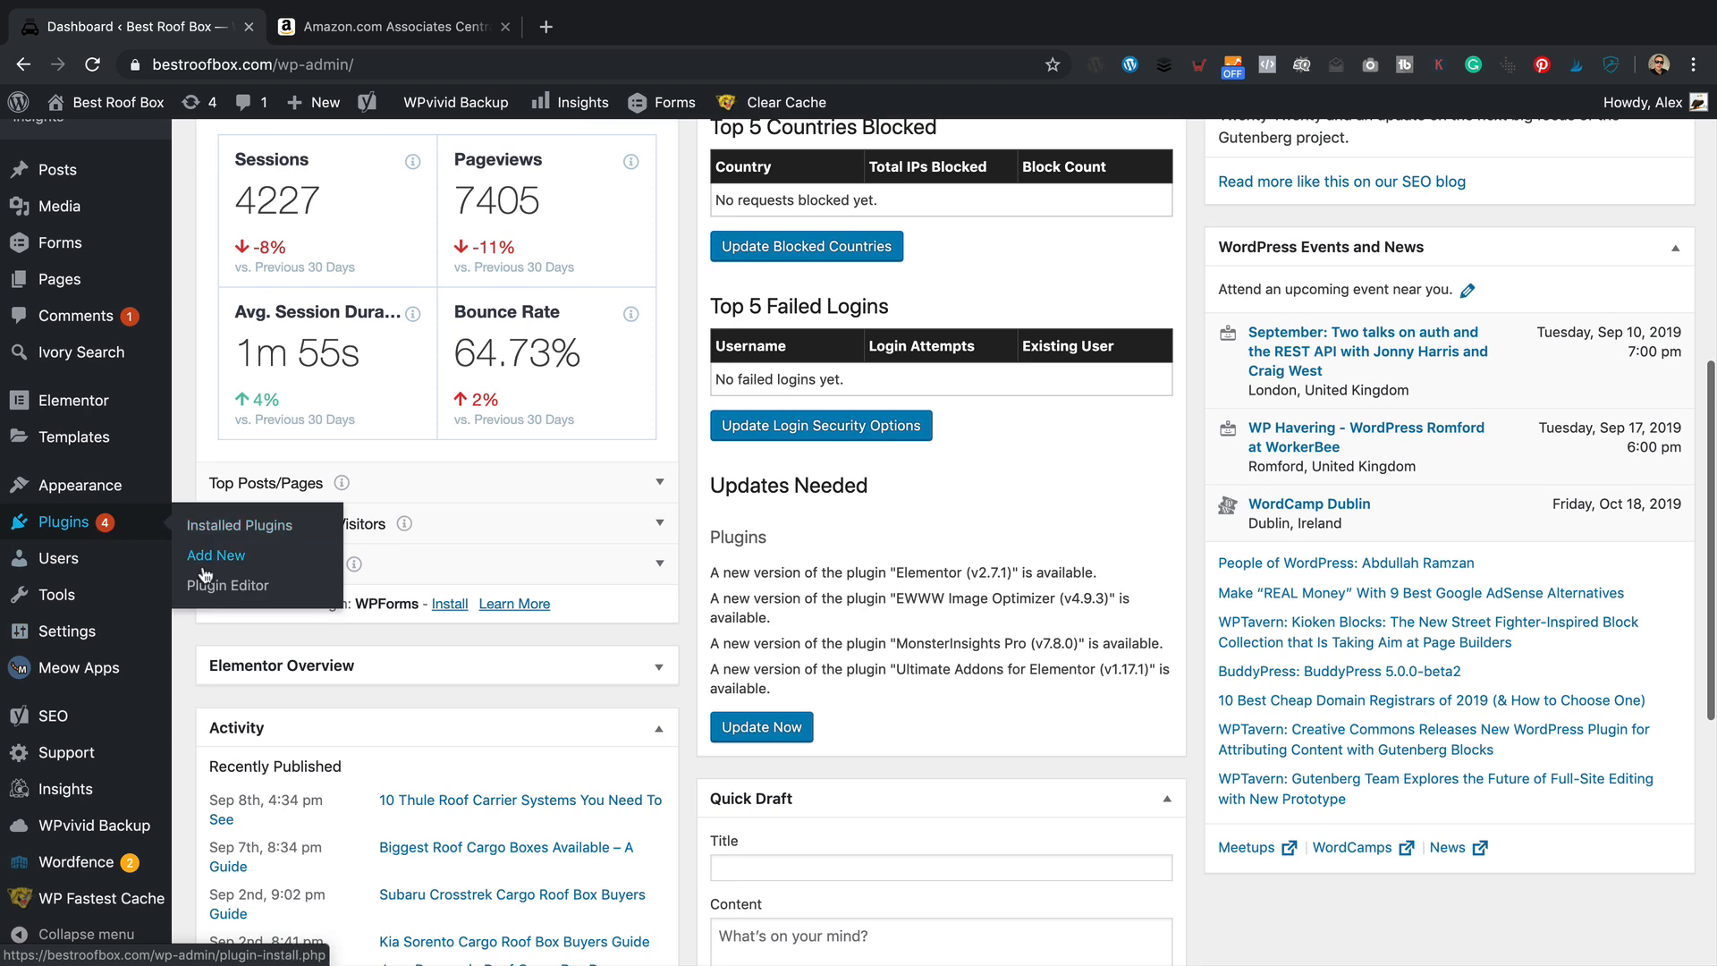
pyautogui.click(216, 555)
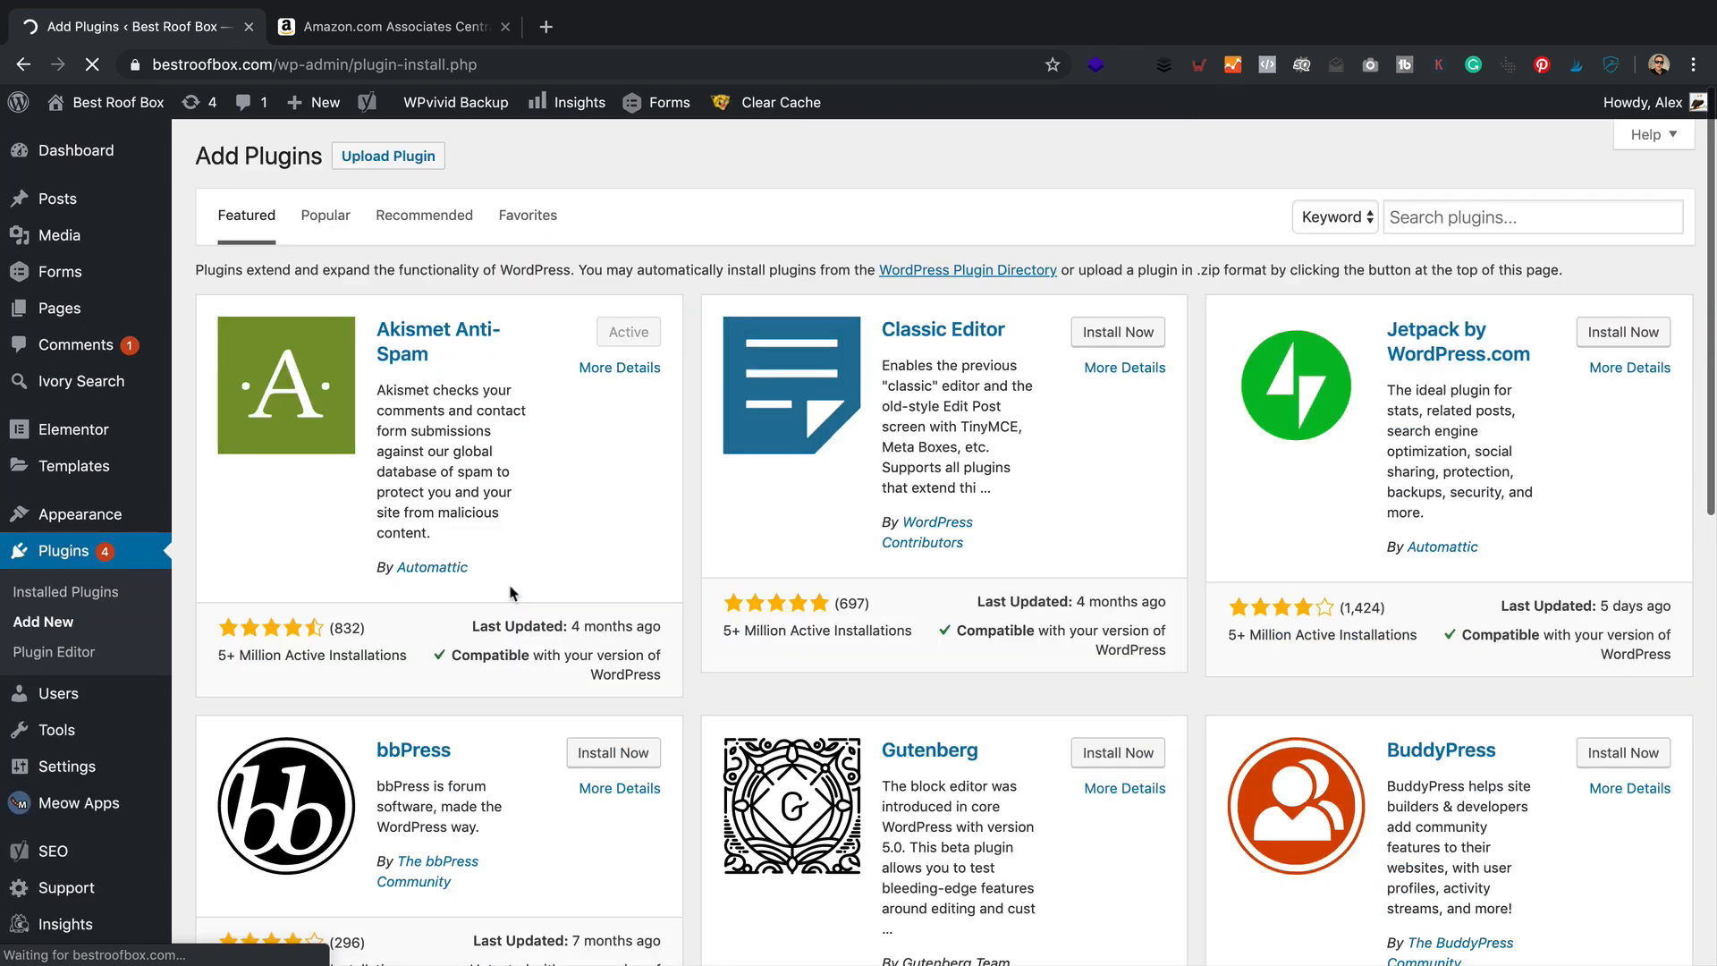
# Step: Search the plugin directory for 'better sear' and install Better Search Replace
pyautogui.click(1533, 216)
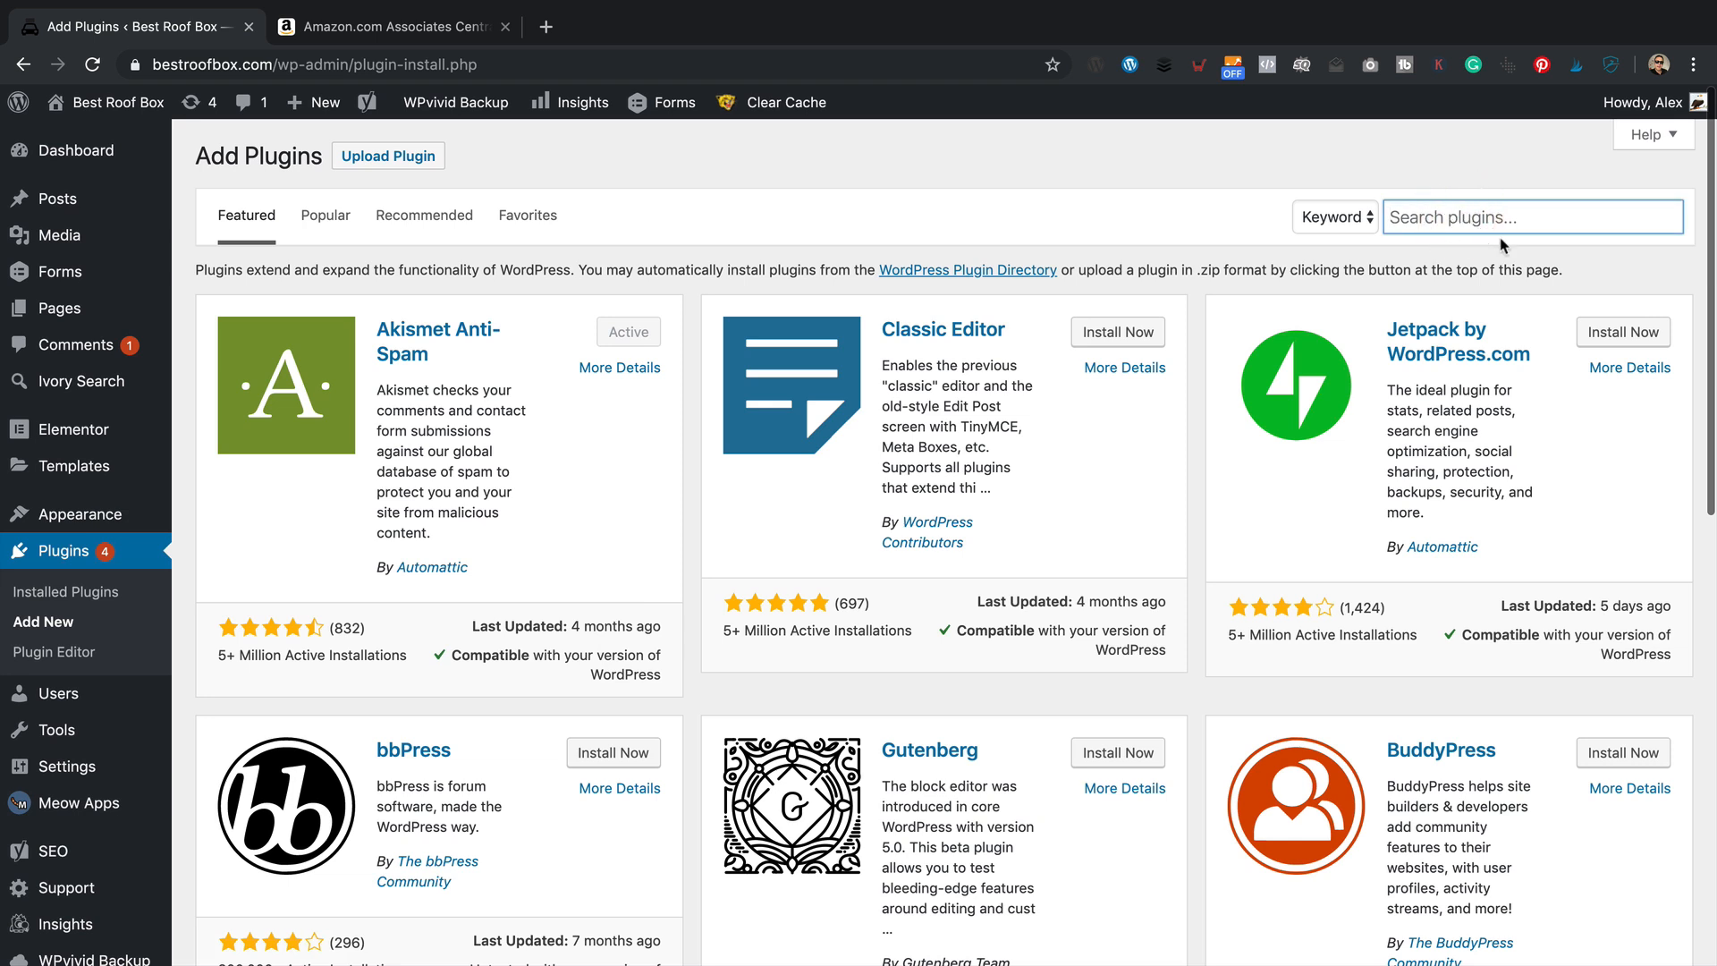
pyautogui.write('better search and replace')
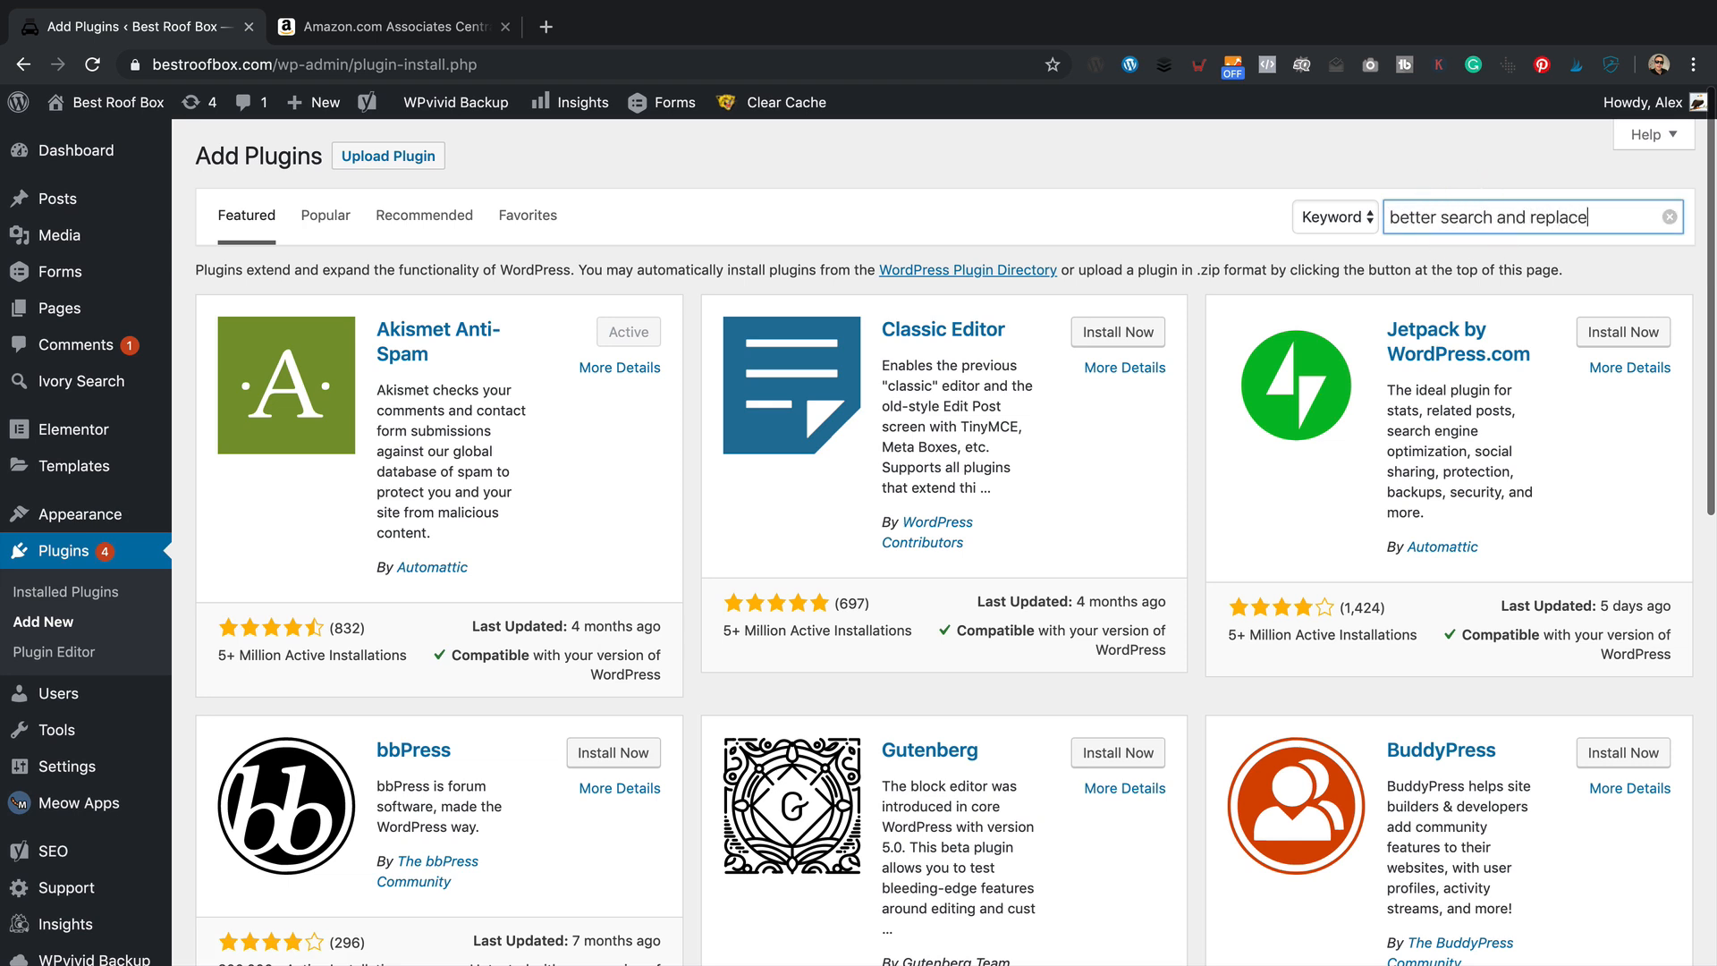
pyautogui.press('Enter')
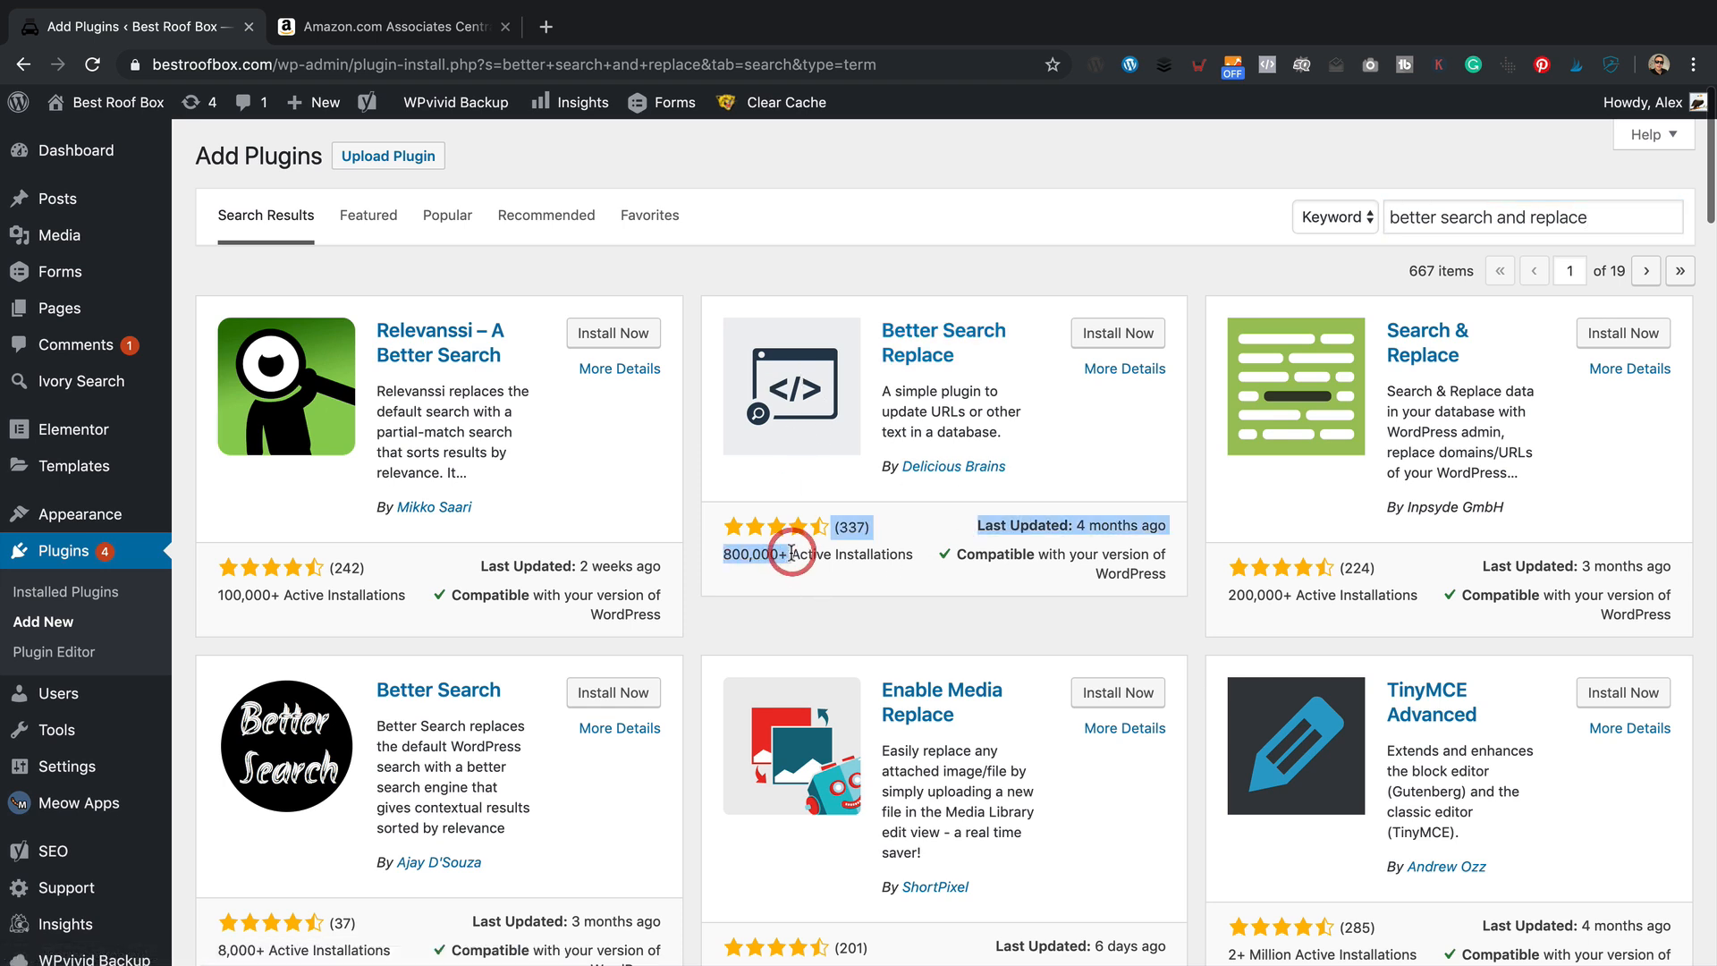
pyautogui.click(1116, 332)
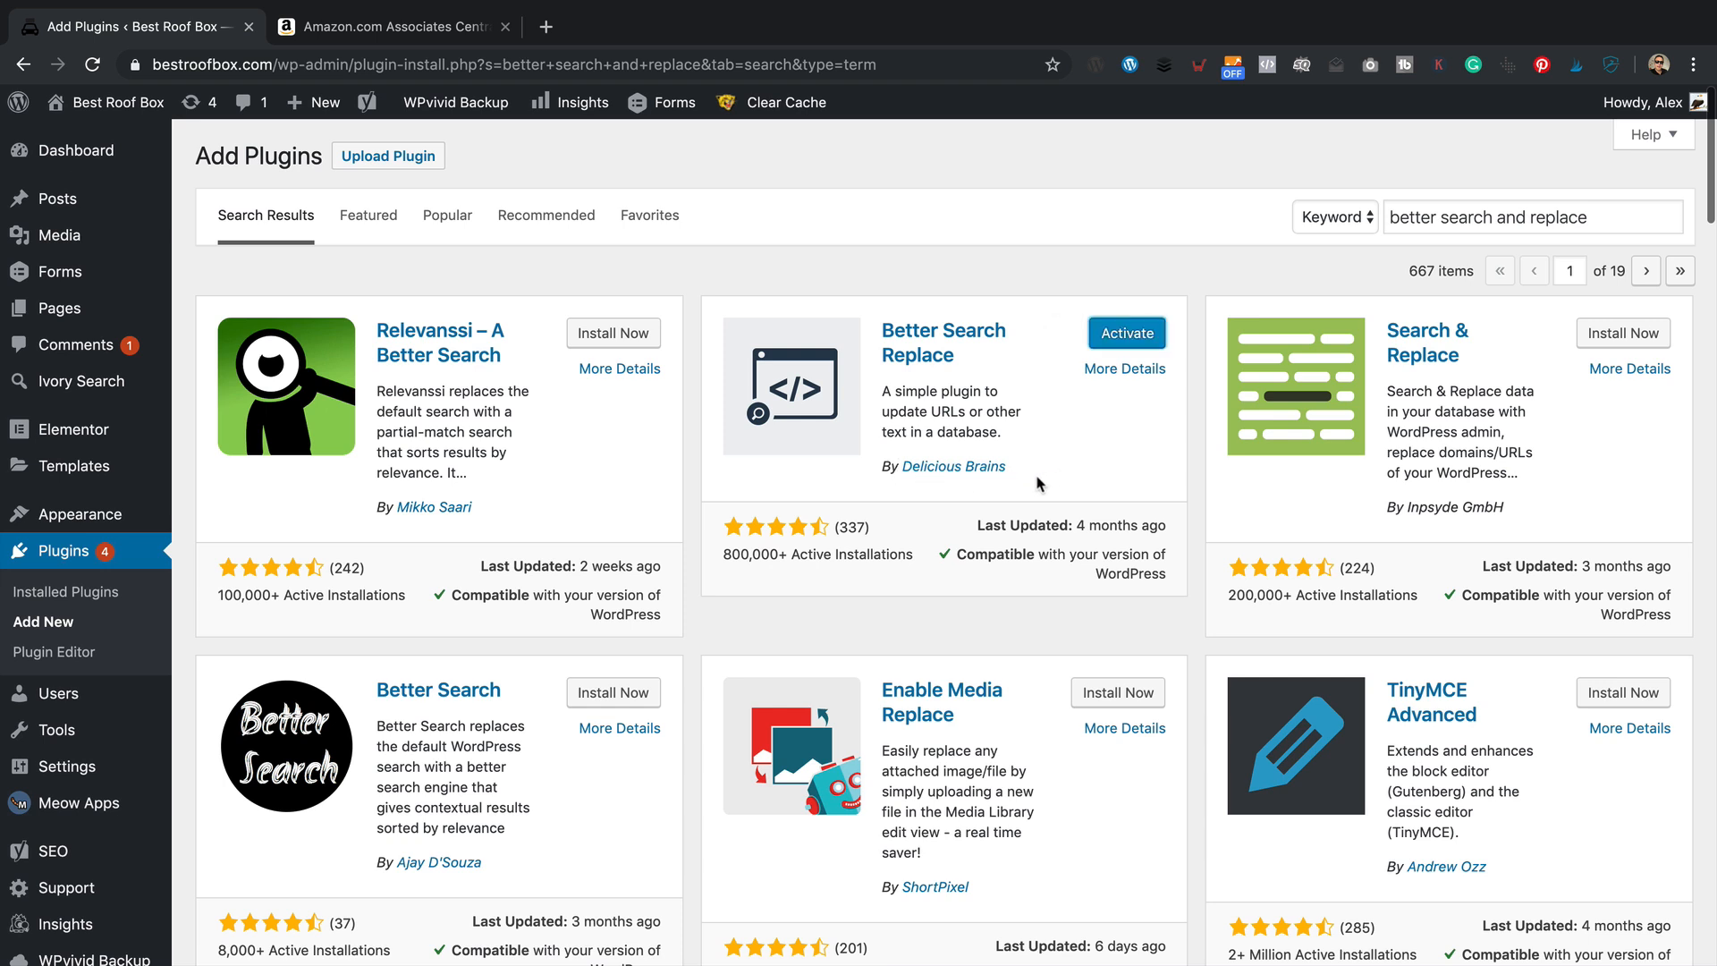
# Step: Activate Better Search Replace and open its tool page under Tools
pyautogui.click(1125, 333)
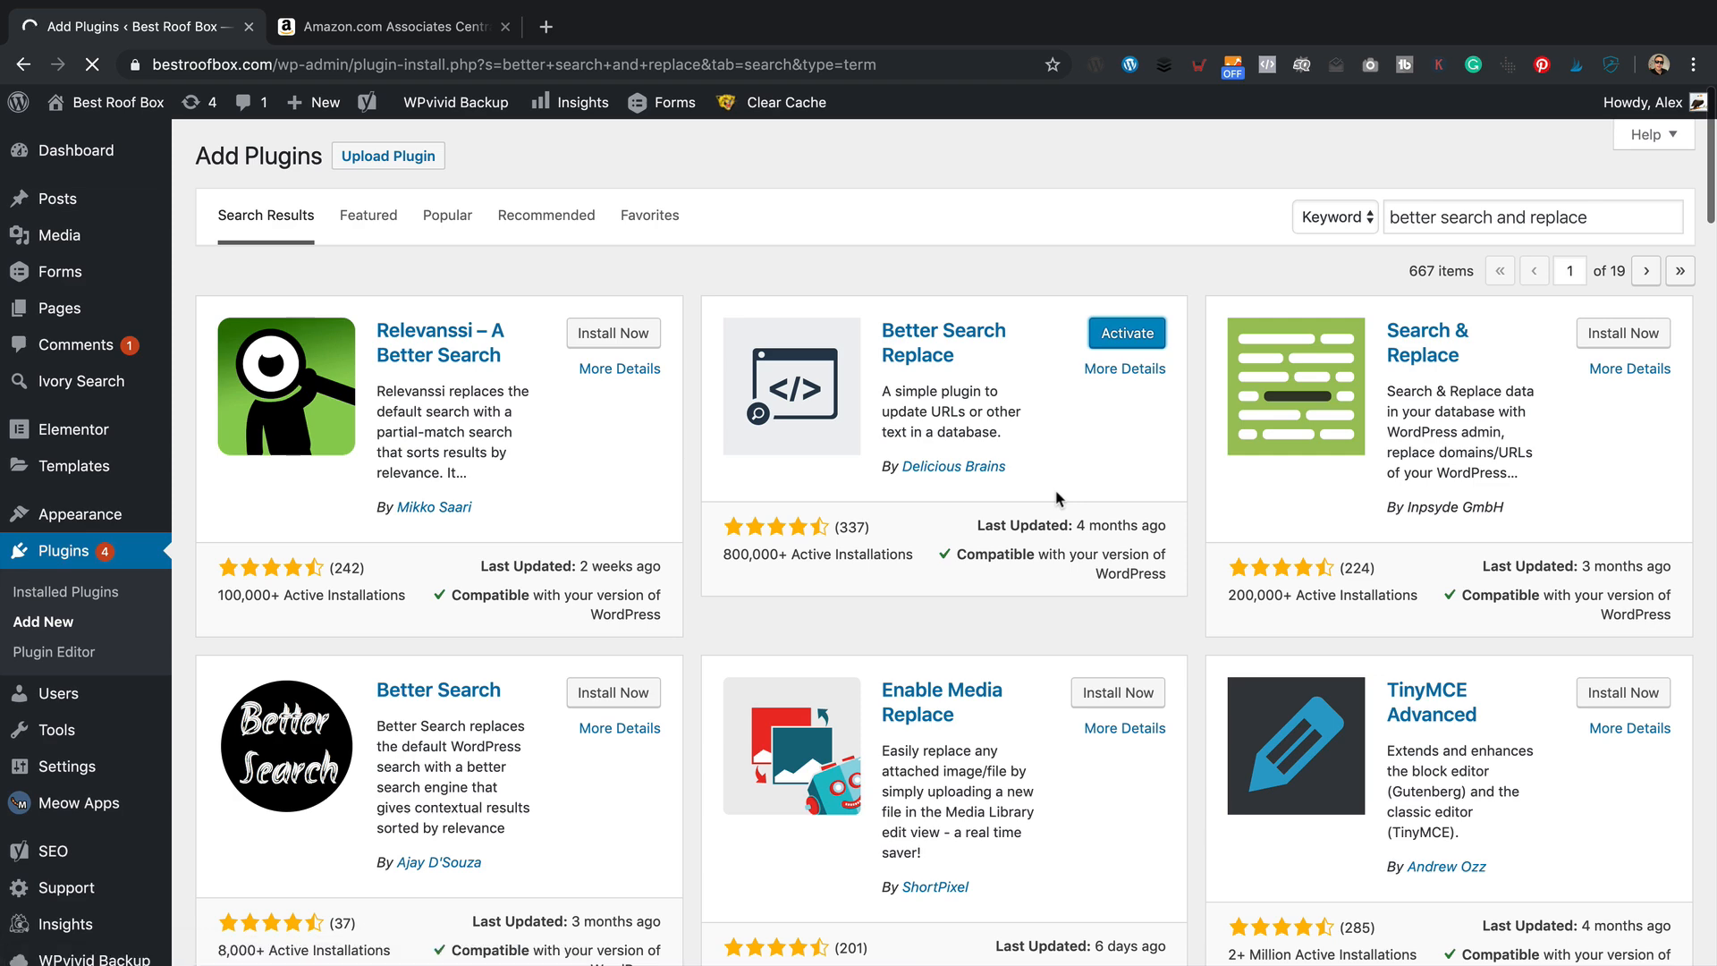
pyautogui.click(1125, 333)
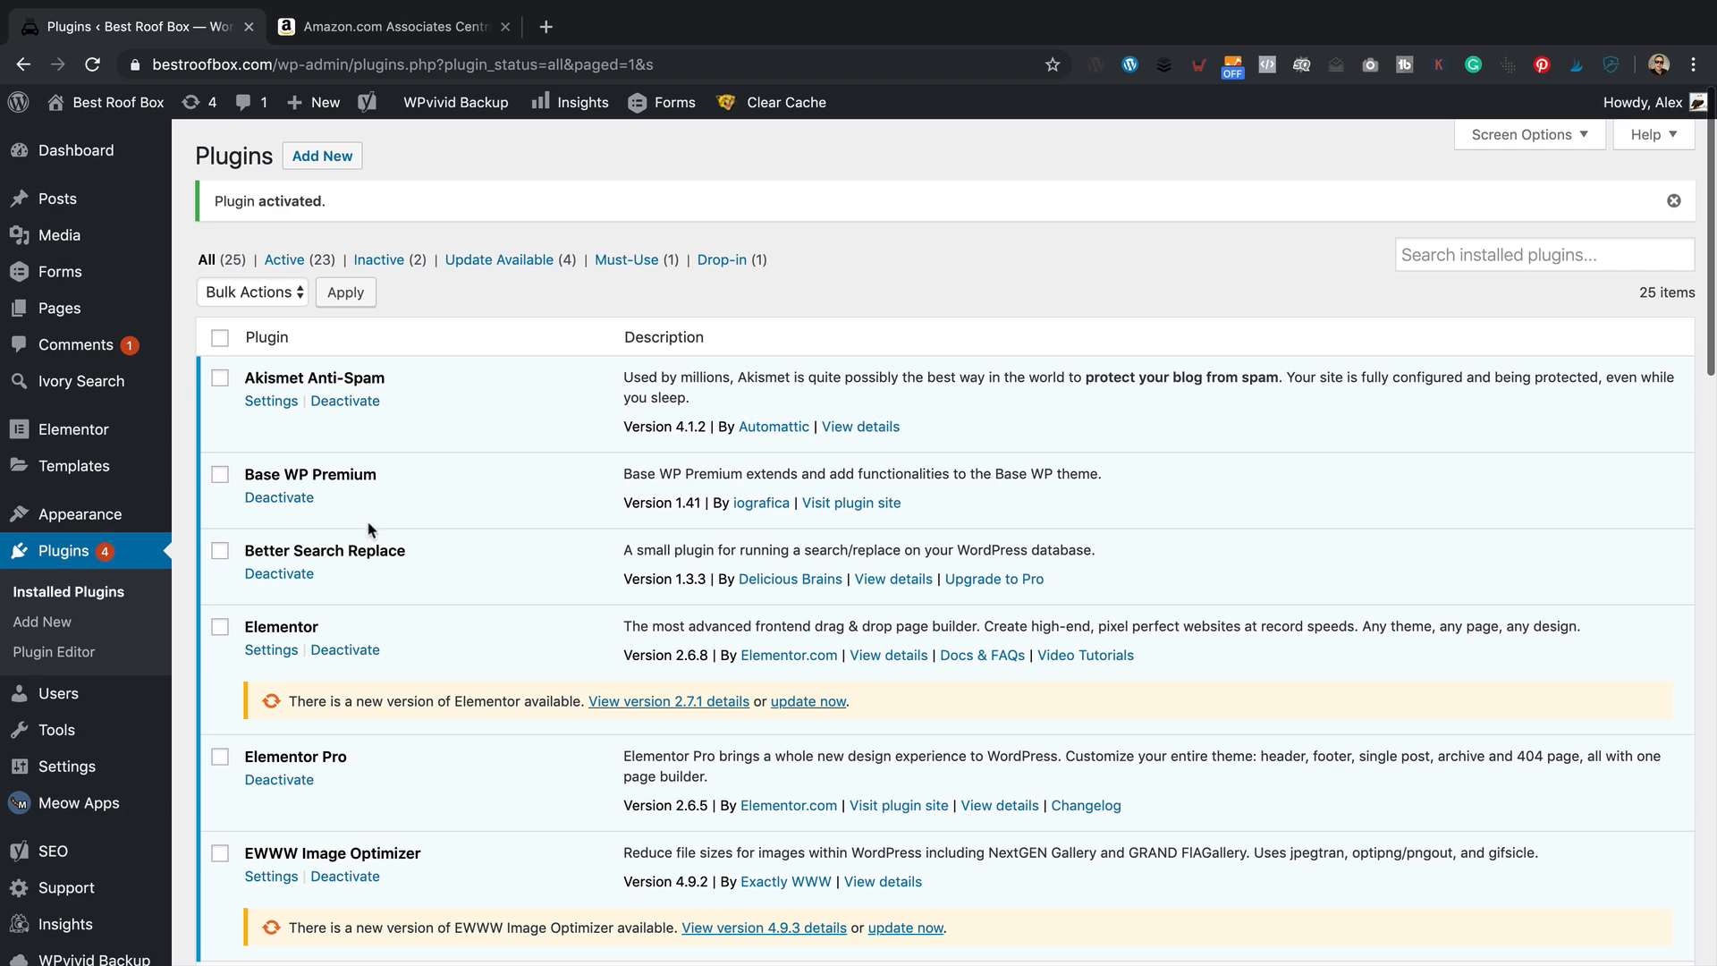
pyautogui.moveTo(580, 560)
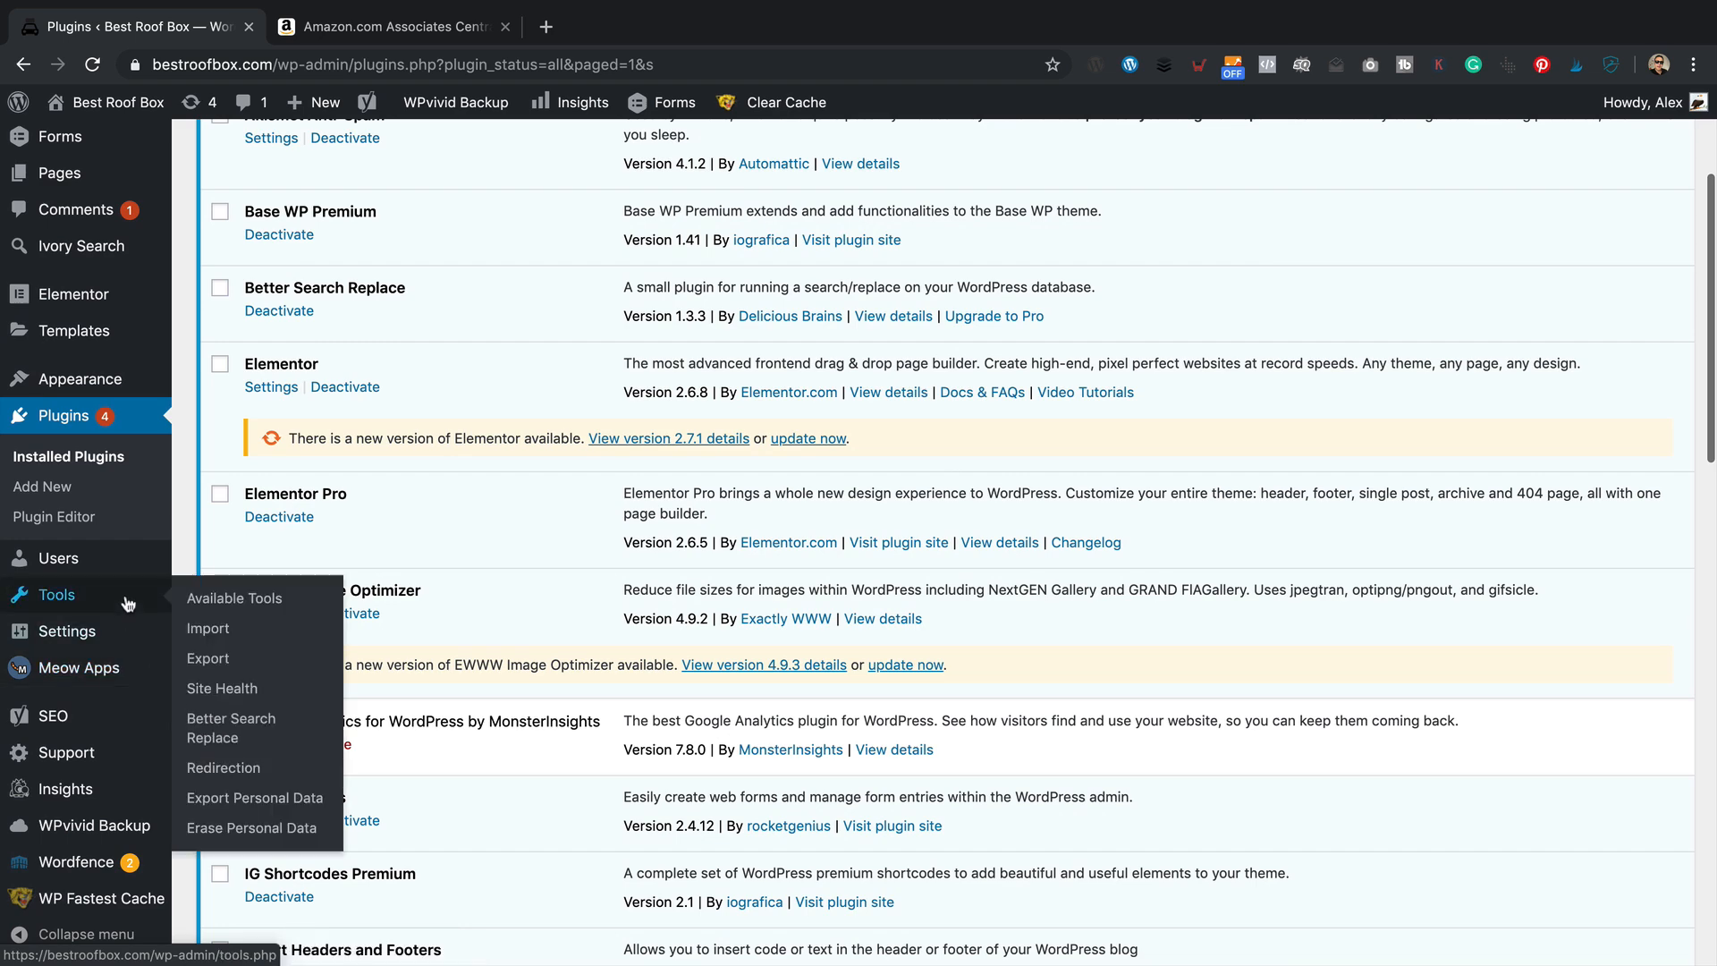
pyautogui.moveTo(231, 728)
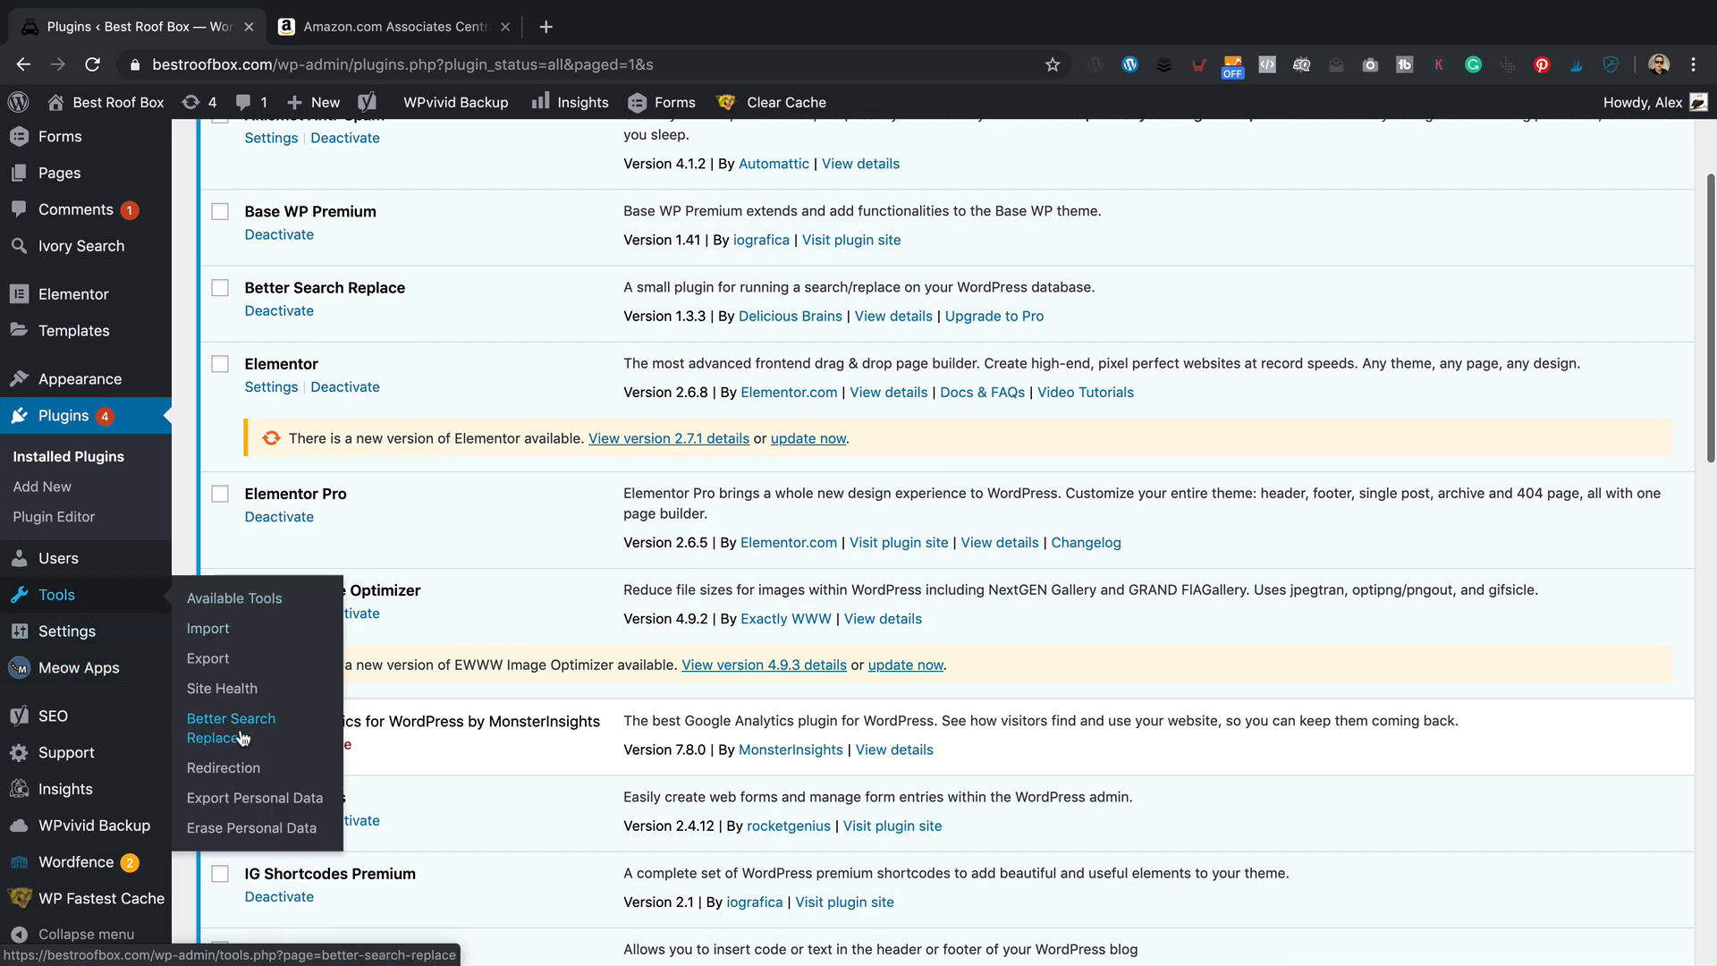
pyautogui.click(230, 728)
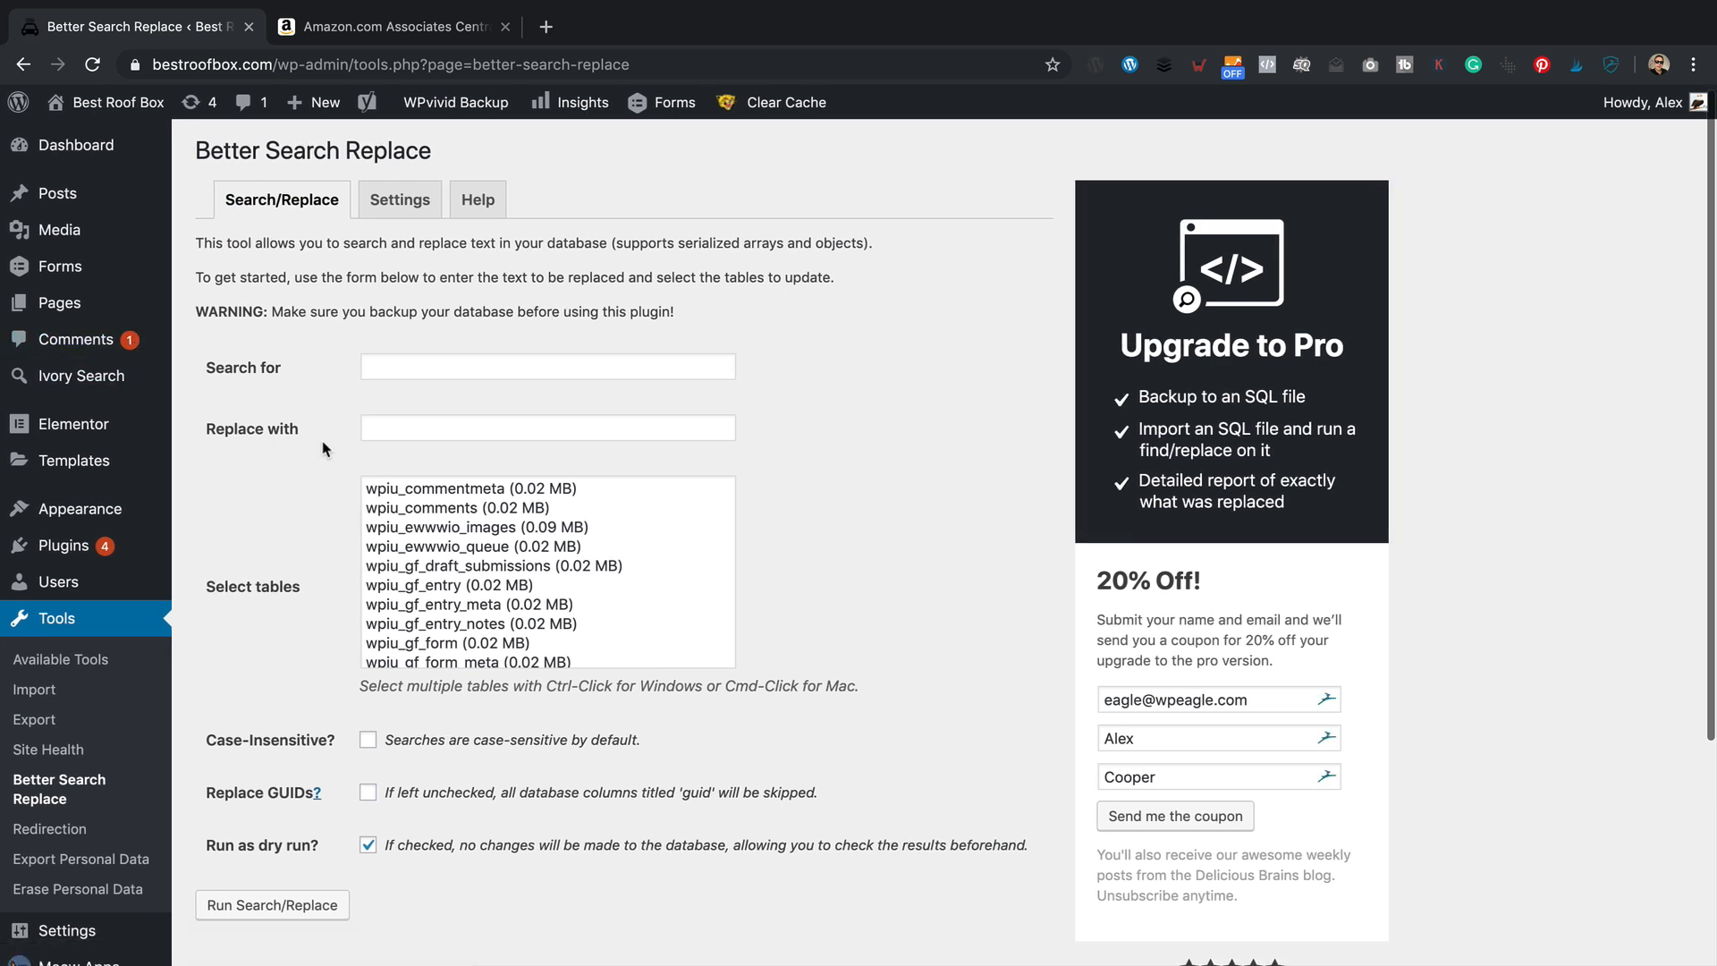
pyautogui.moveTo(286, 441)
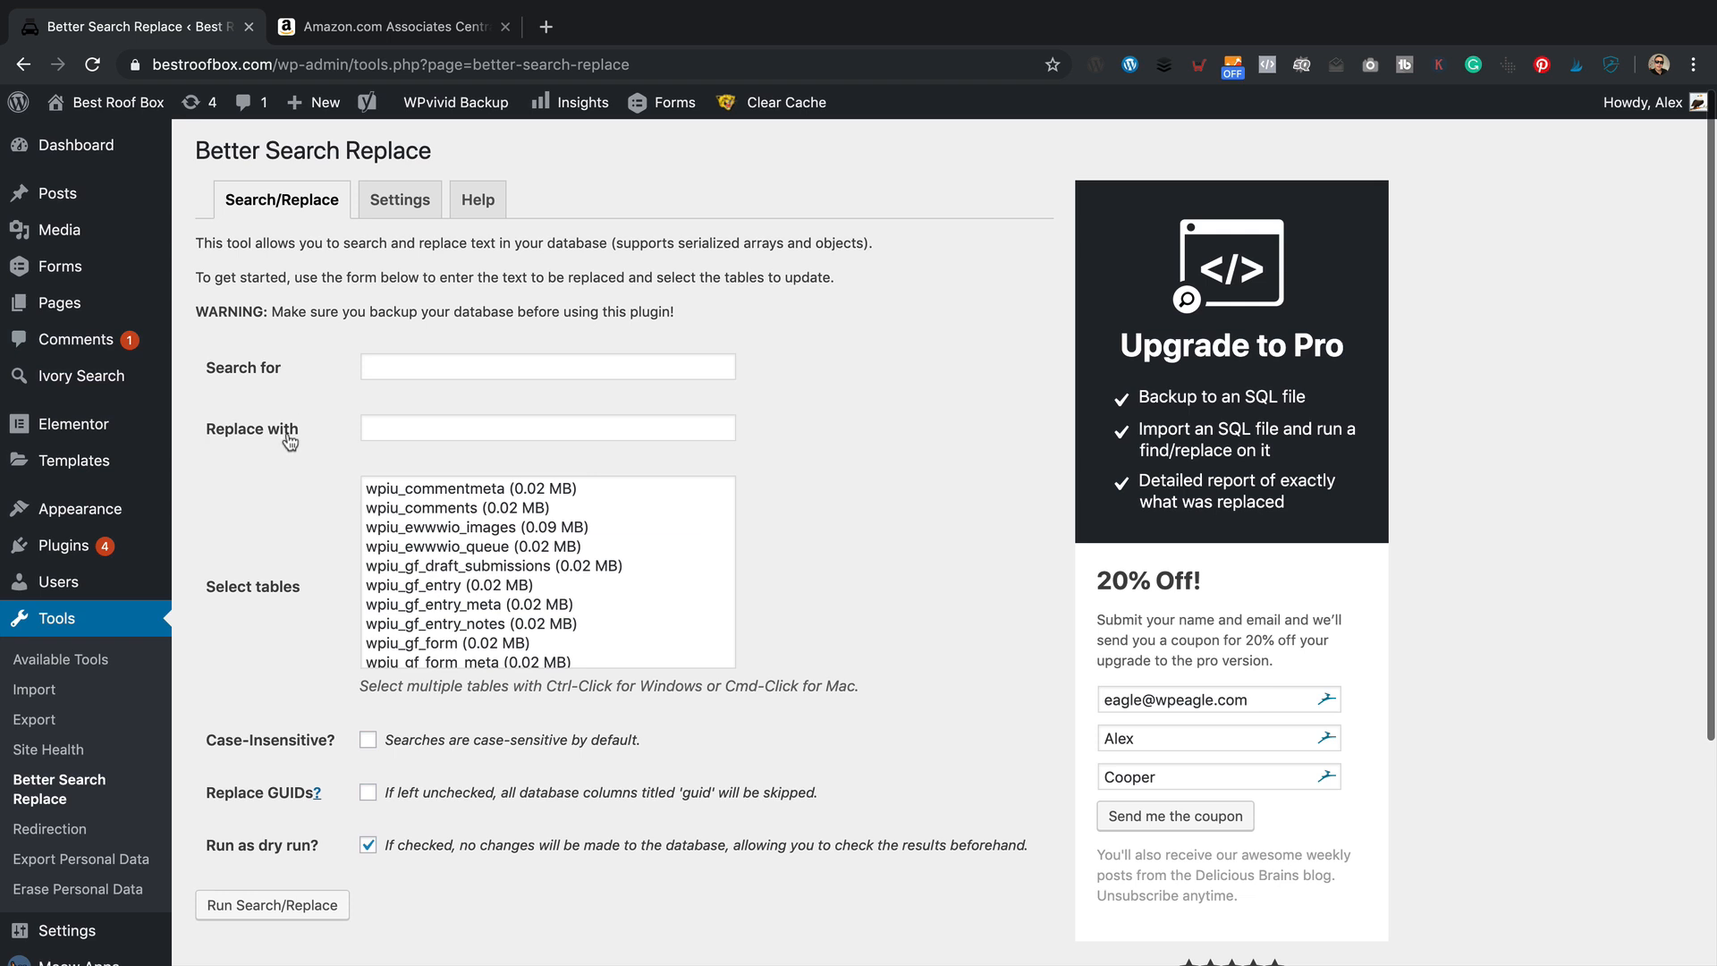
pyautogui.moveTo(365, 470)
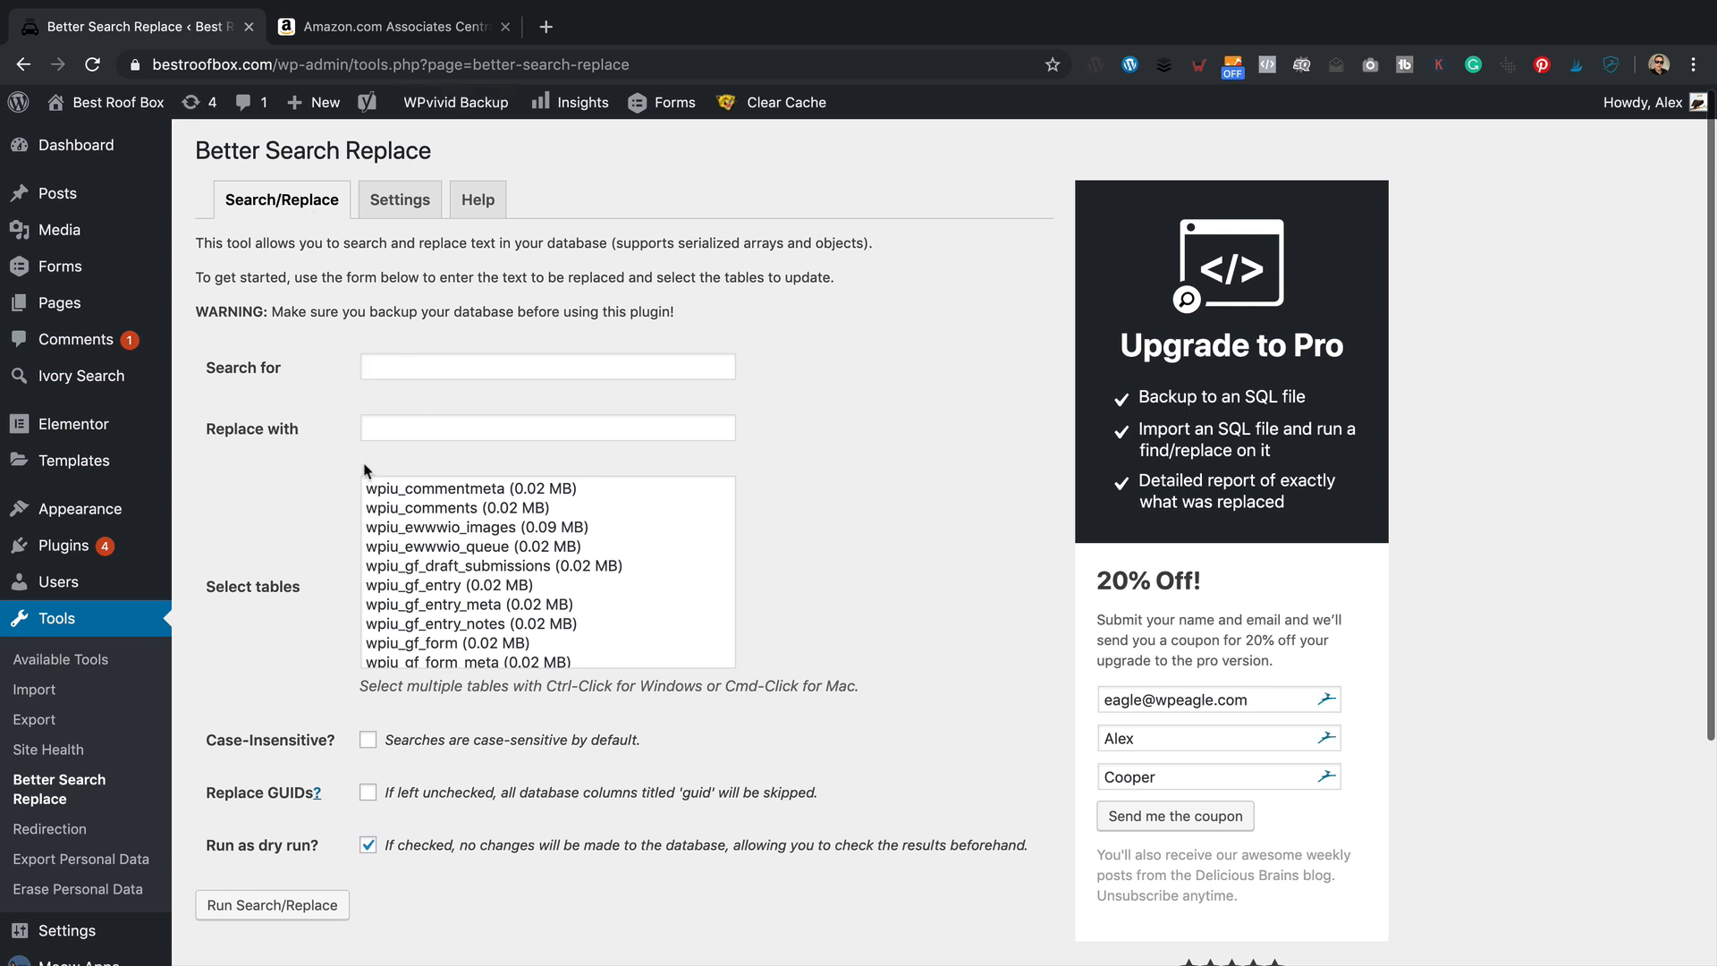
pyautogui.click(392, 26)
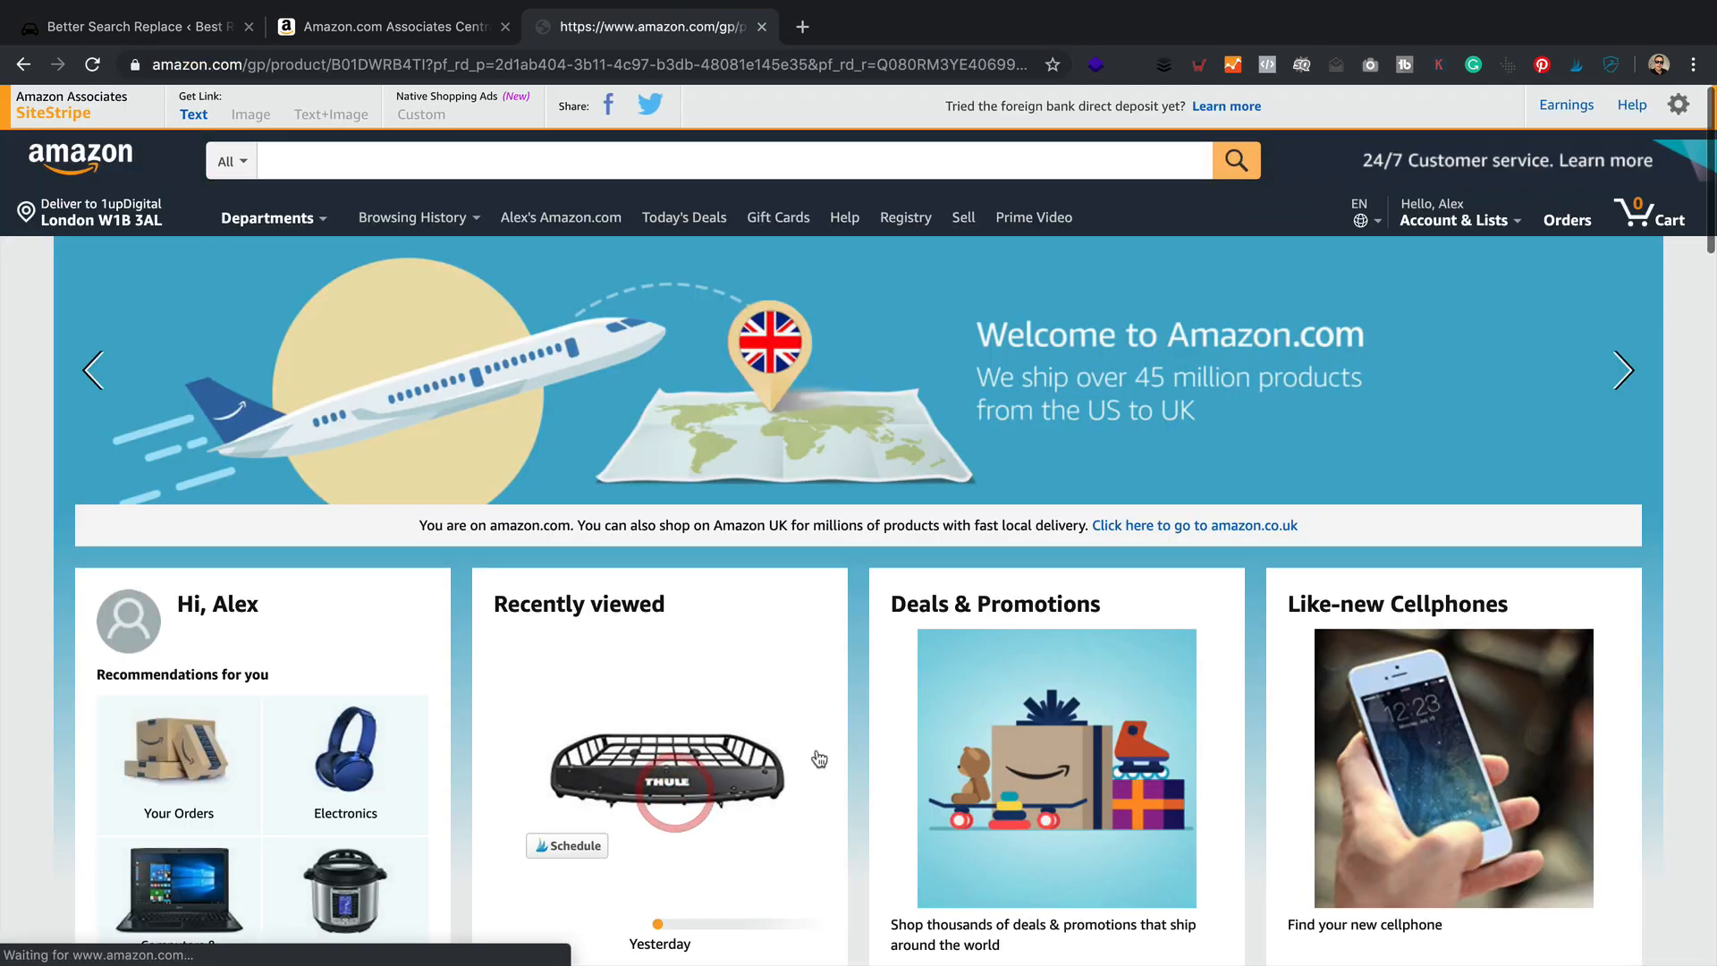
# Step: Generate the SiteStripe text link for the Thule Canyon XT basket and inspect the tracking tag in the full link
pyautogui.click(675, 767)
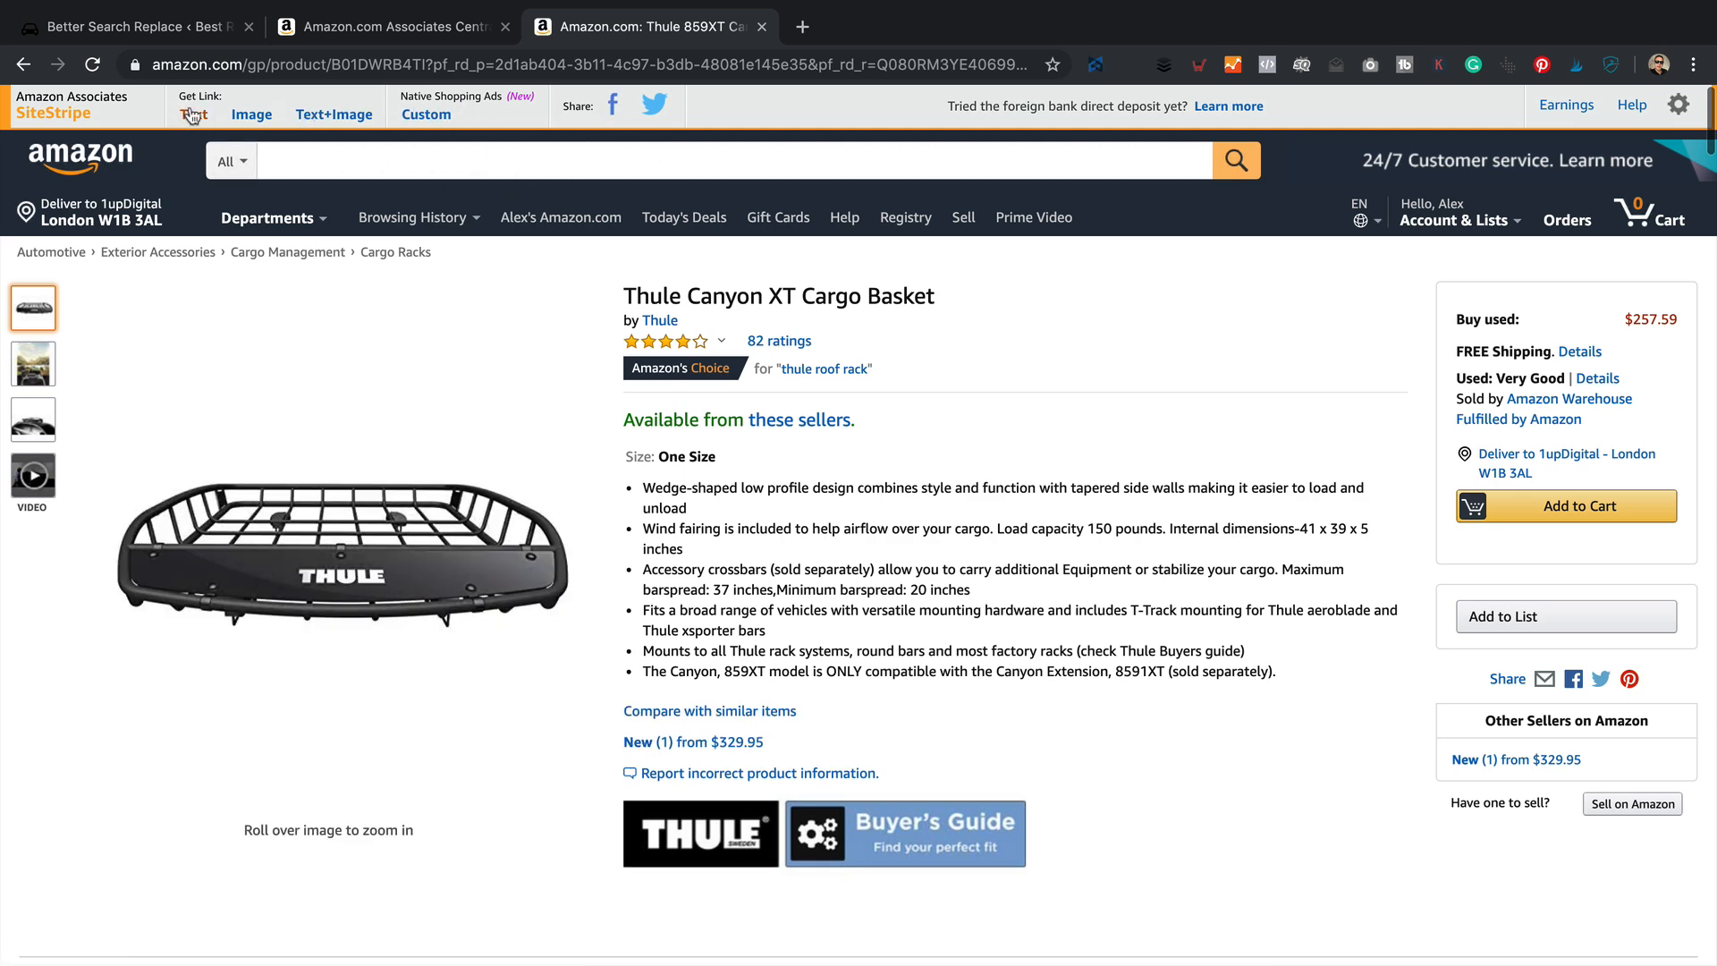
pyautogui.click(193, 113)
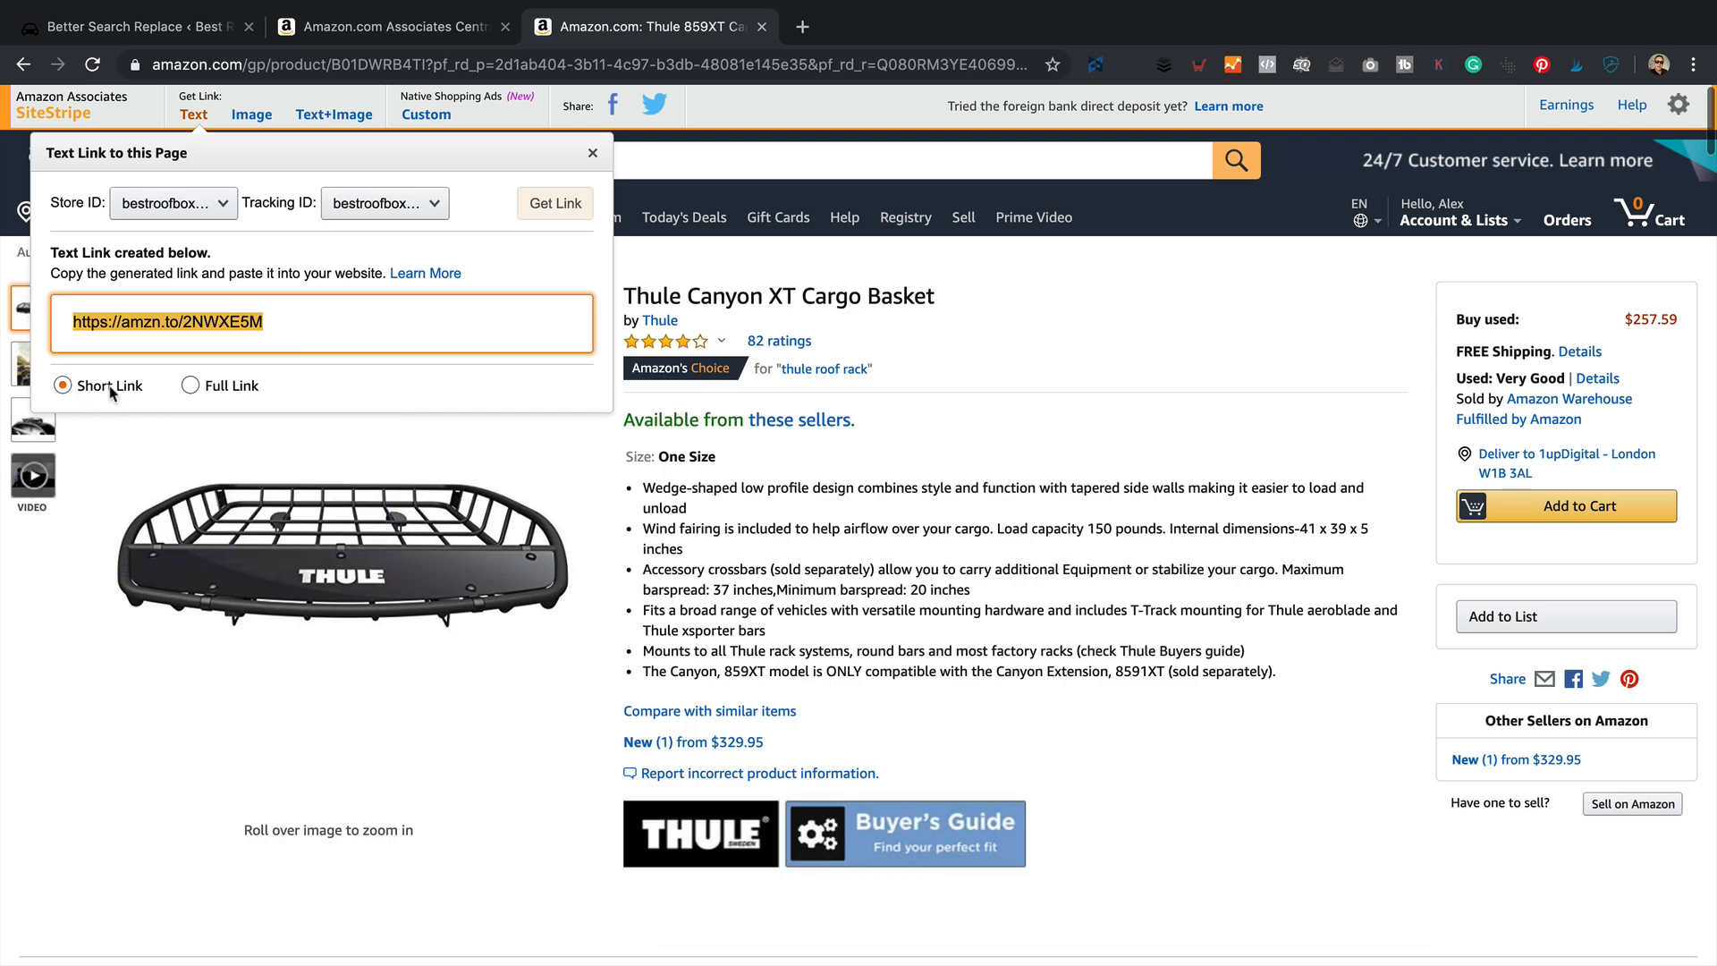
pyautogui.click(191, 386)
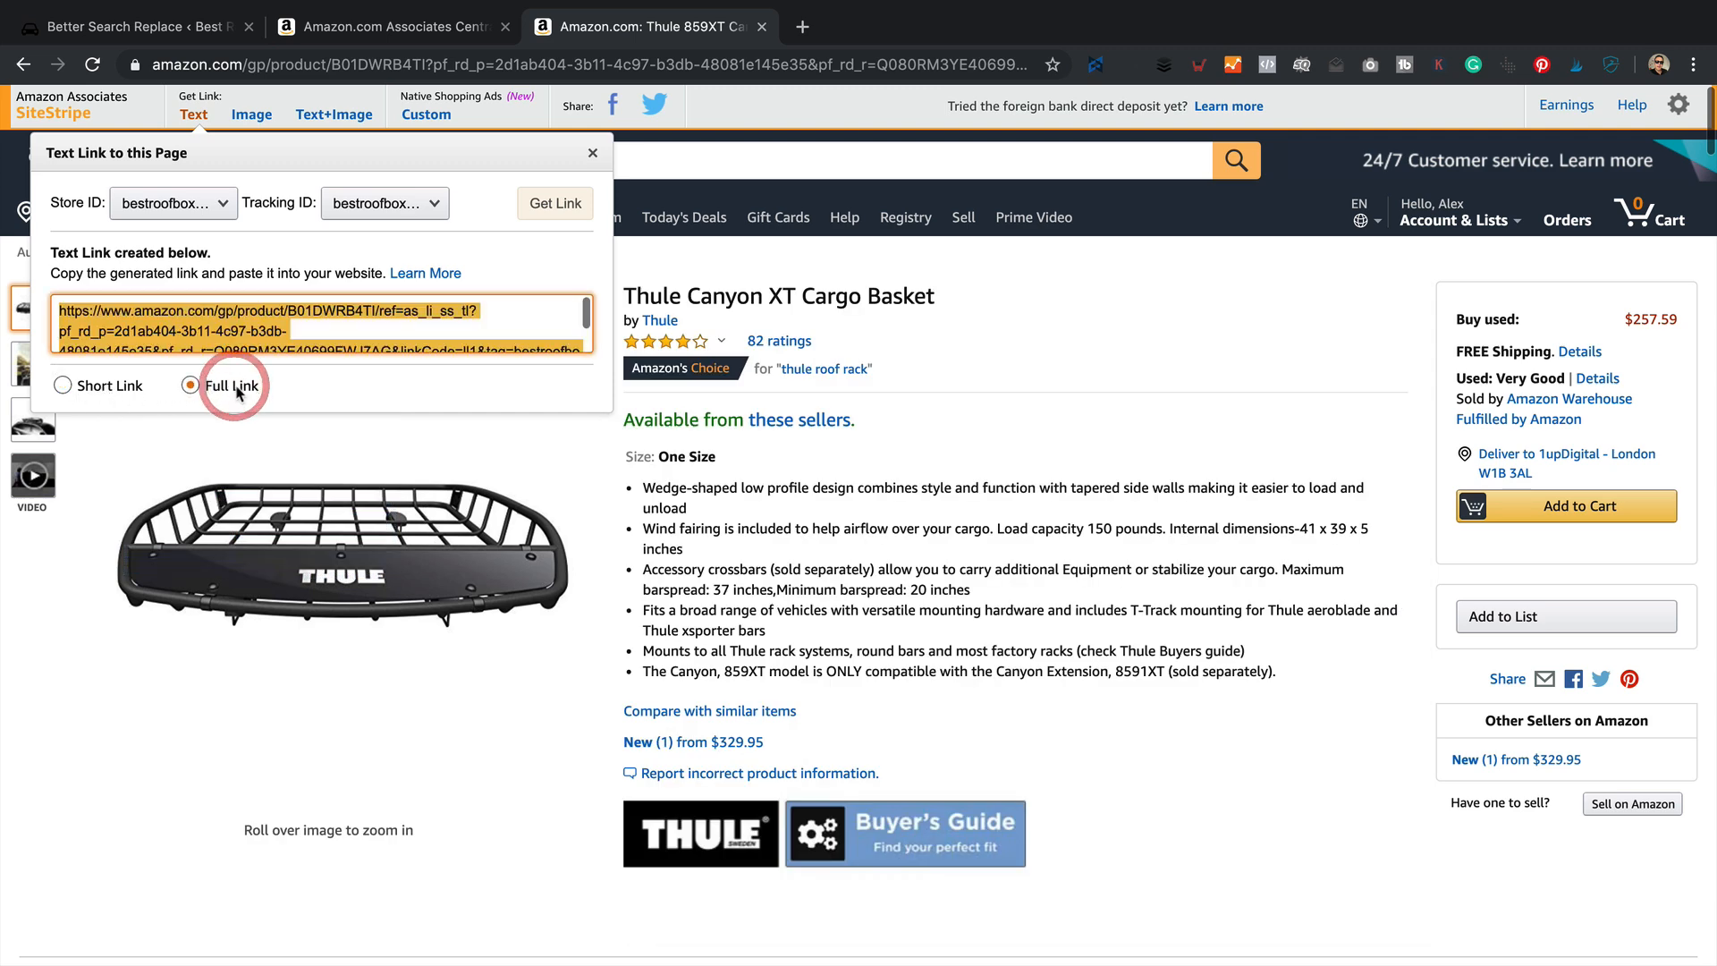
pyautogui.moveTo(180, 388)
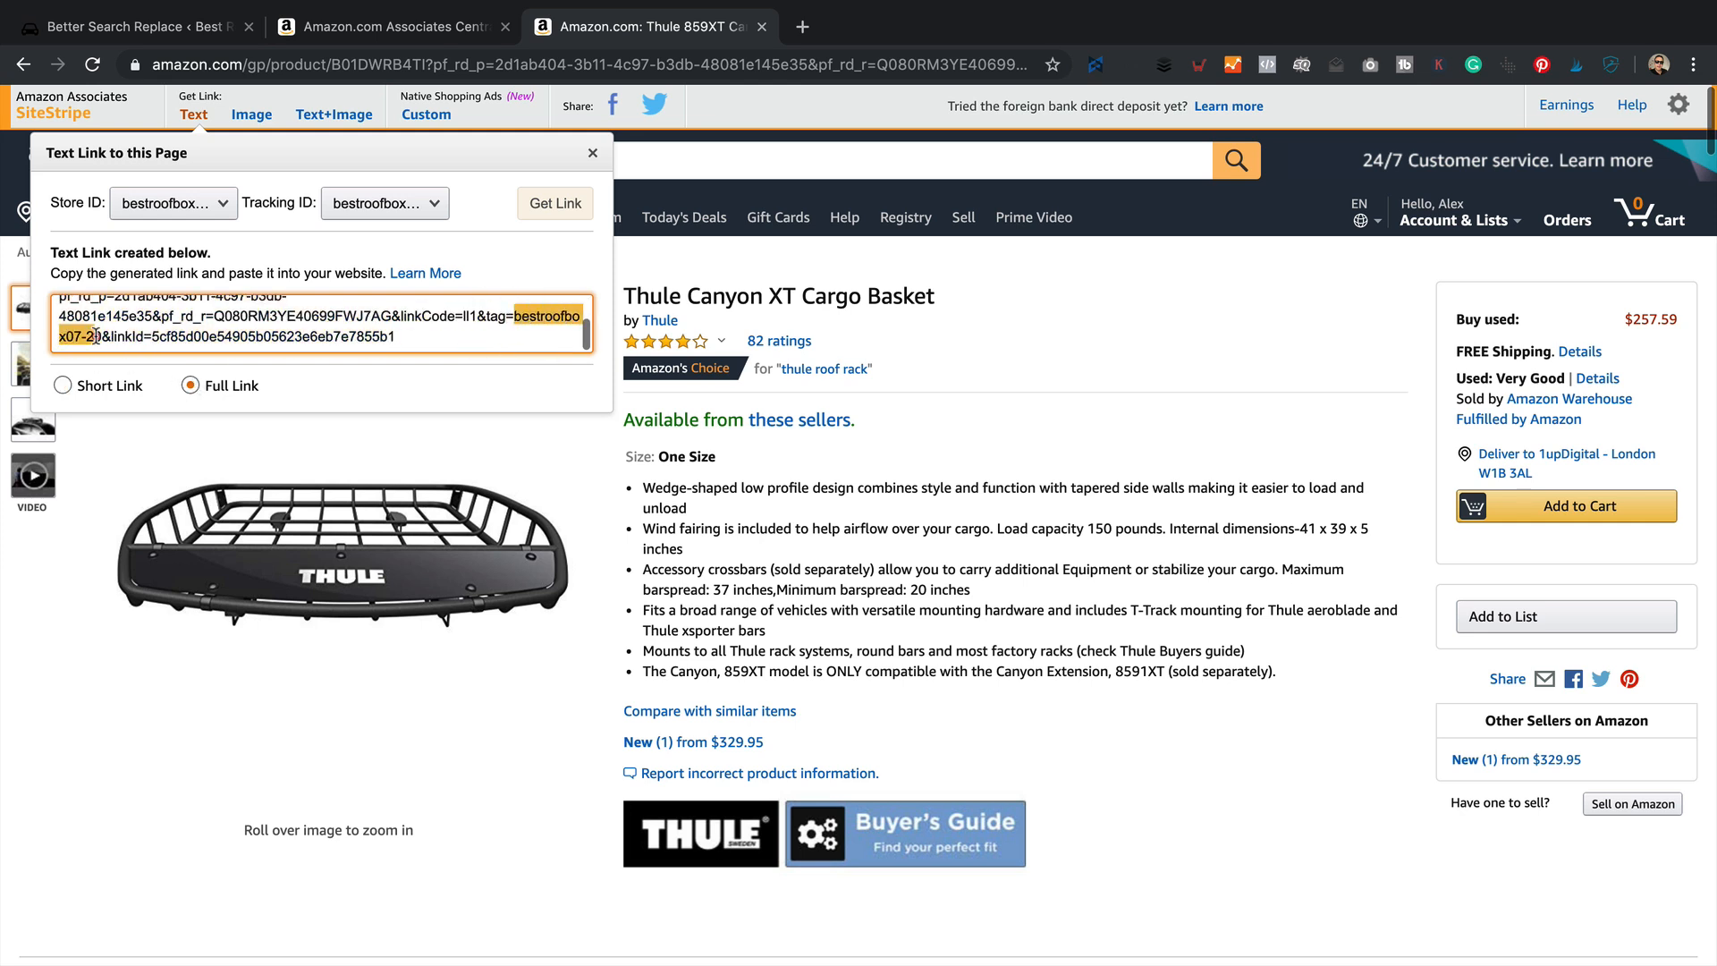
pyautogui.click(64, 384)
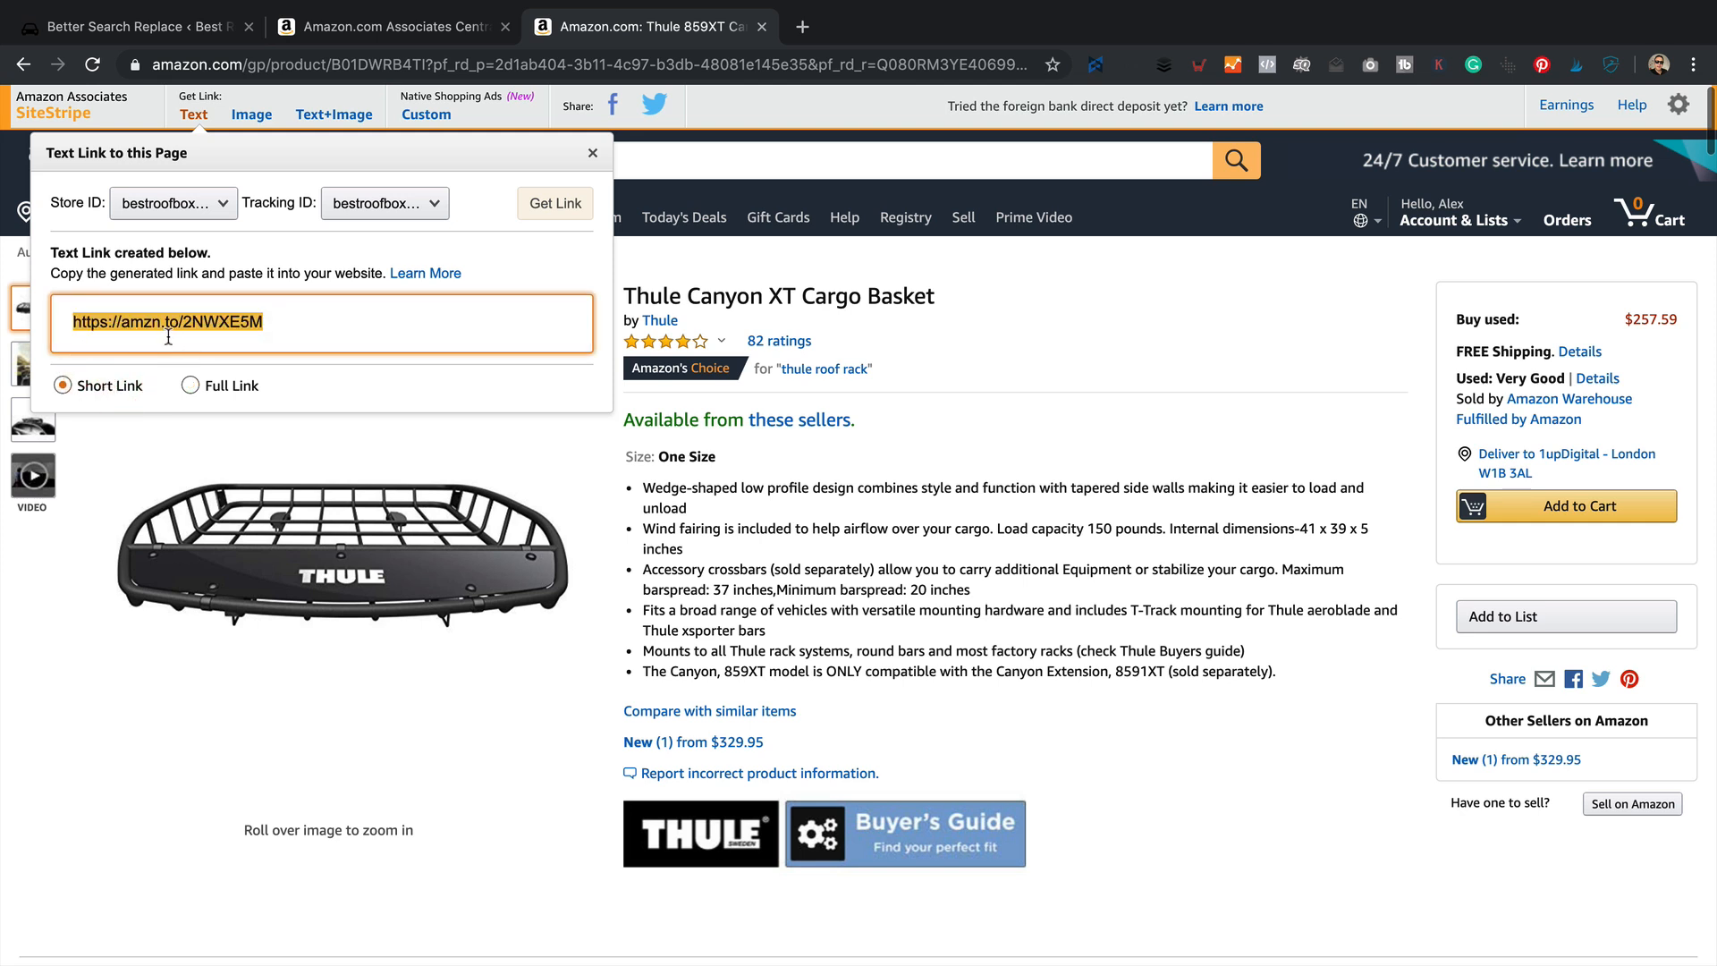
pyautogui.moveTo(184, 350)
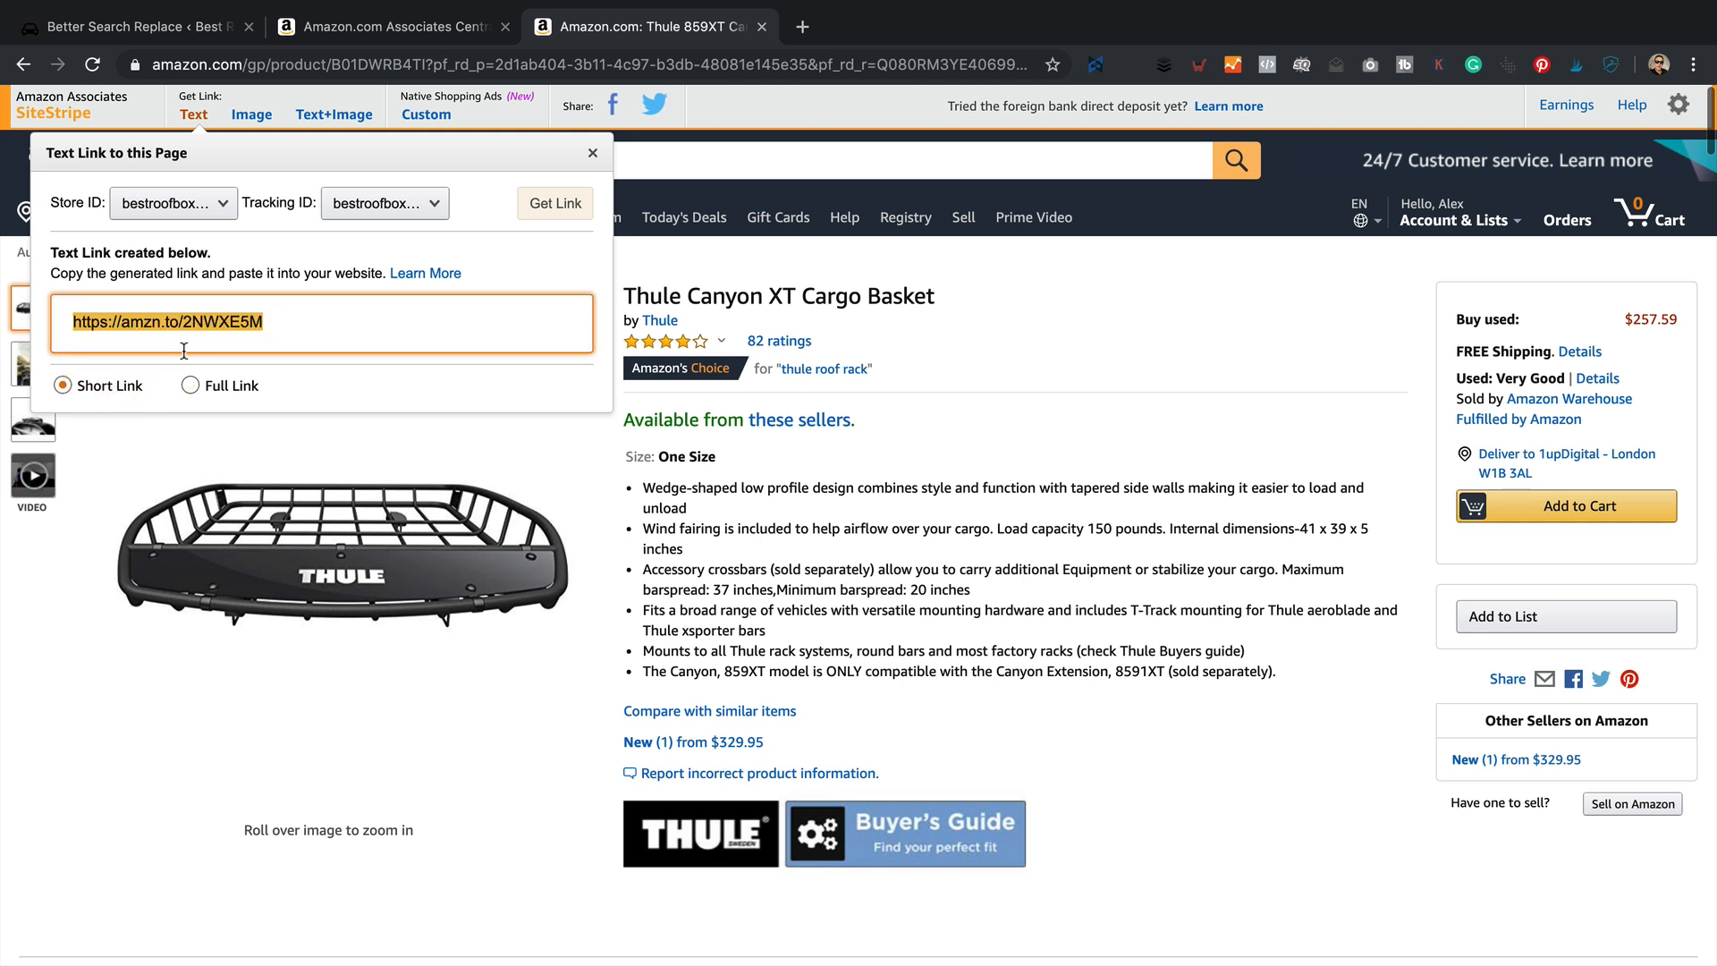
pyautogui.click(192, 384)
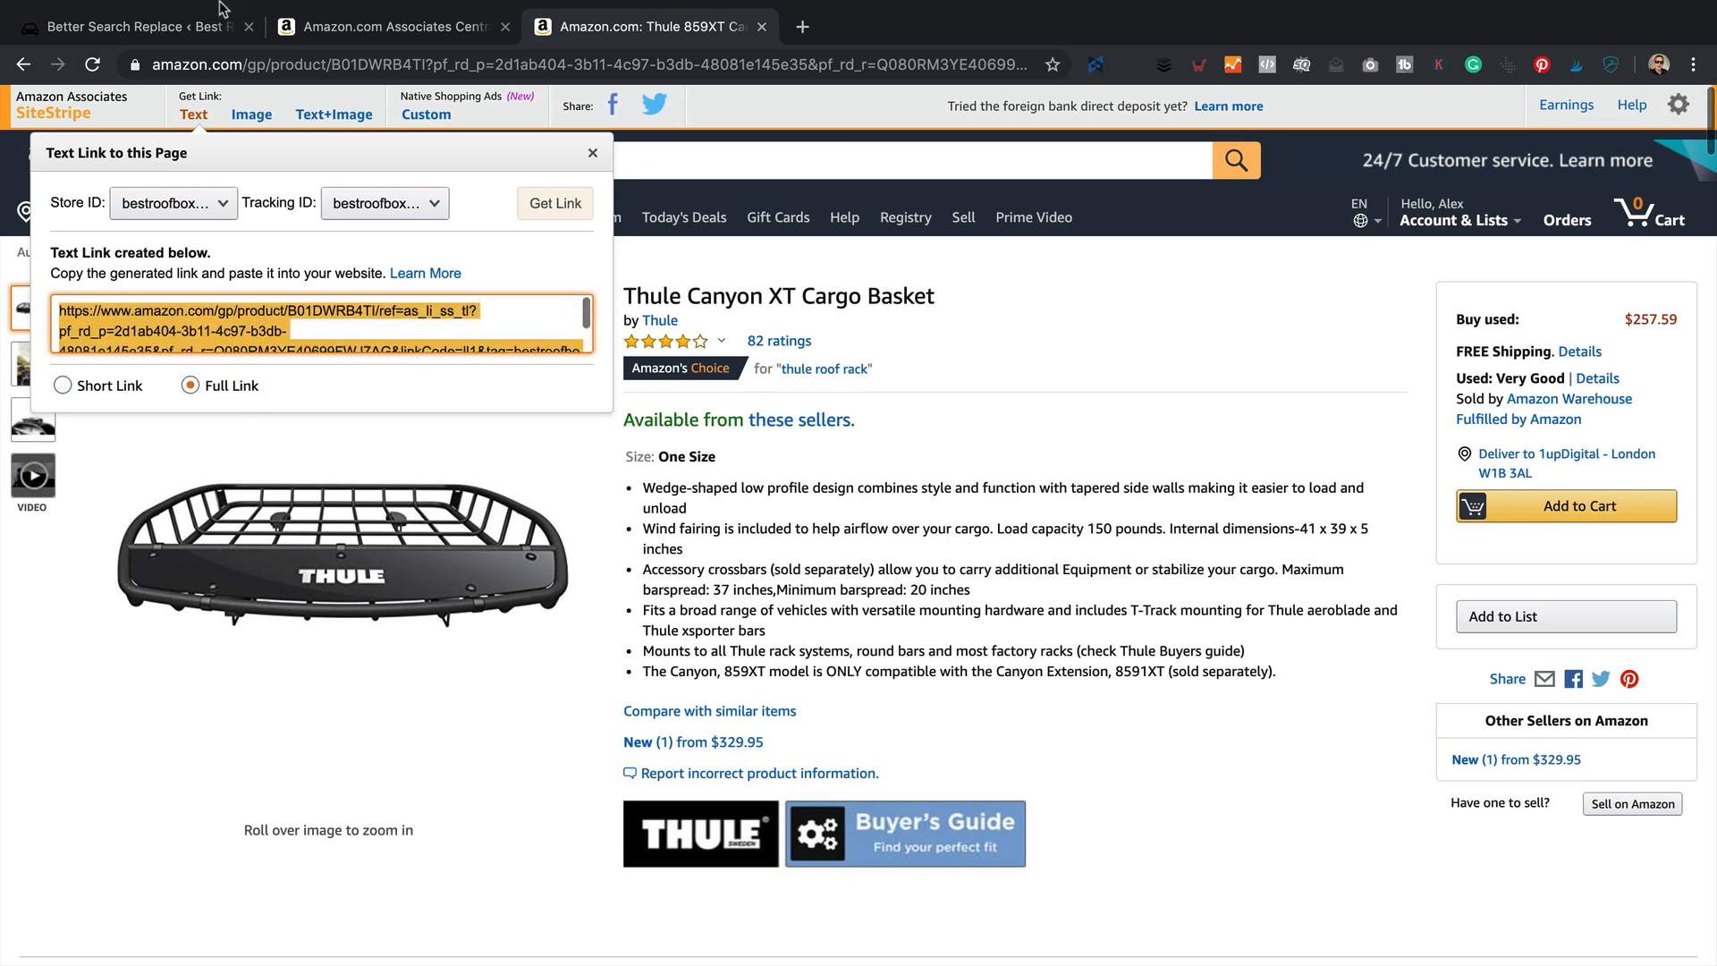
pyautogui.moveTo(207, 31)
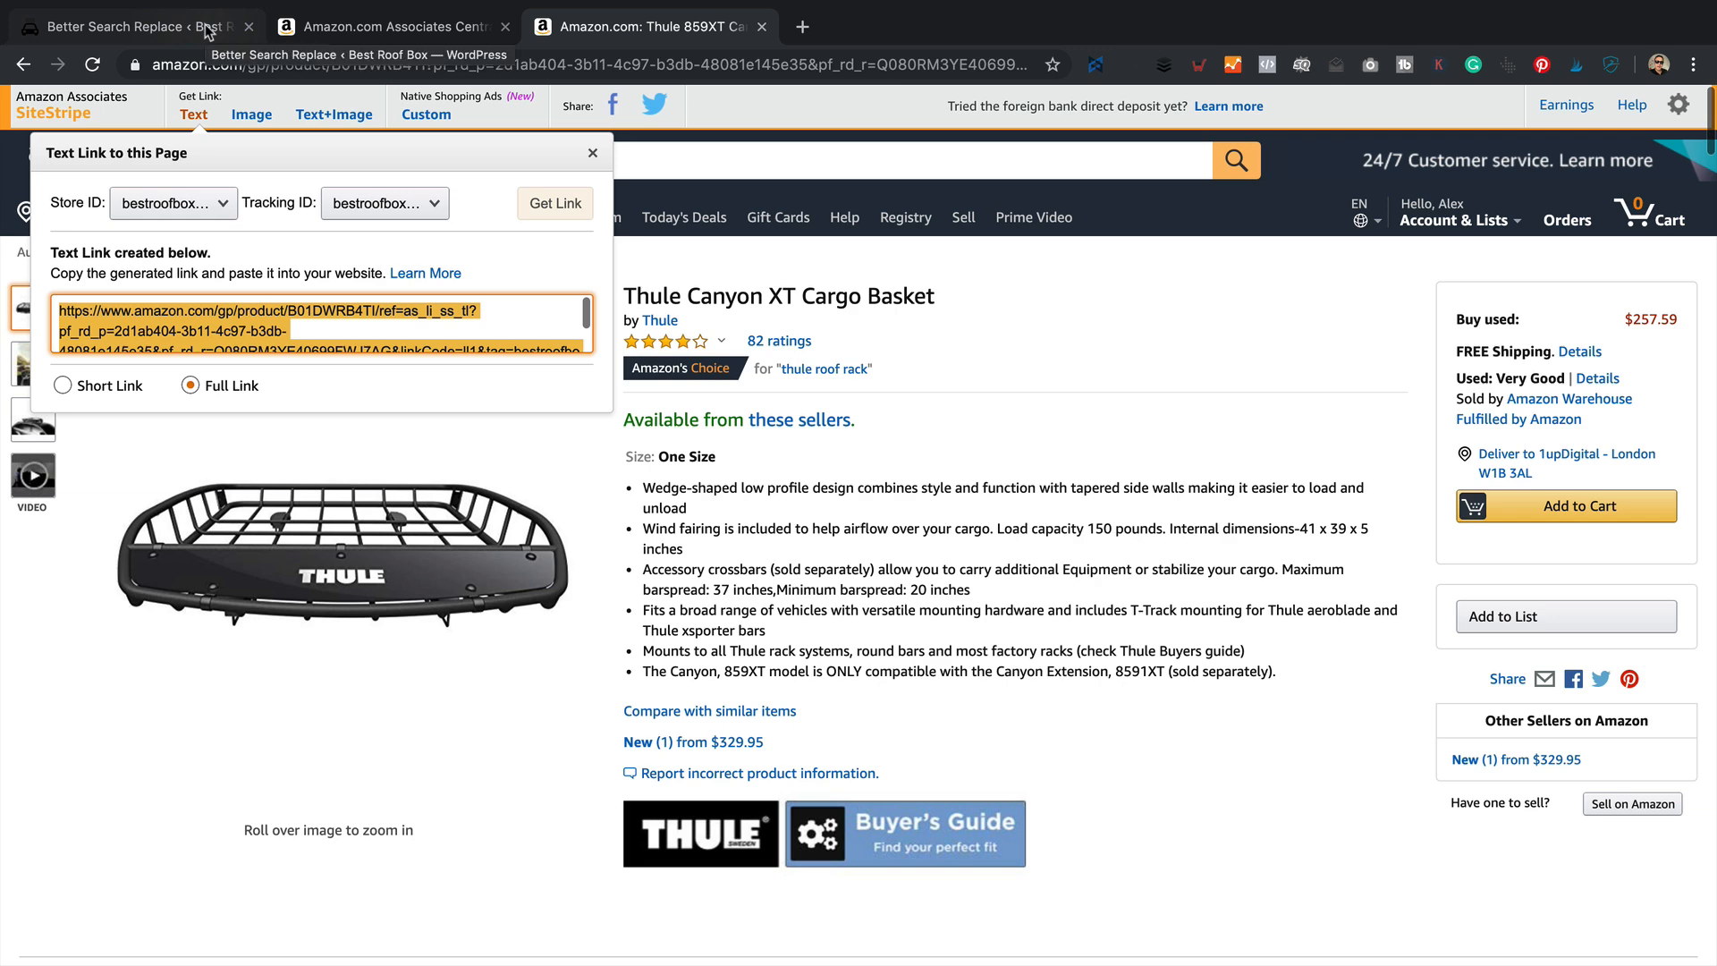
pyautogui.click(125, 25)
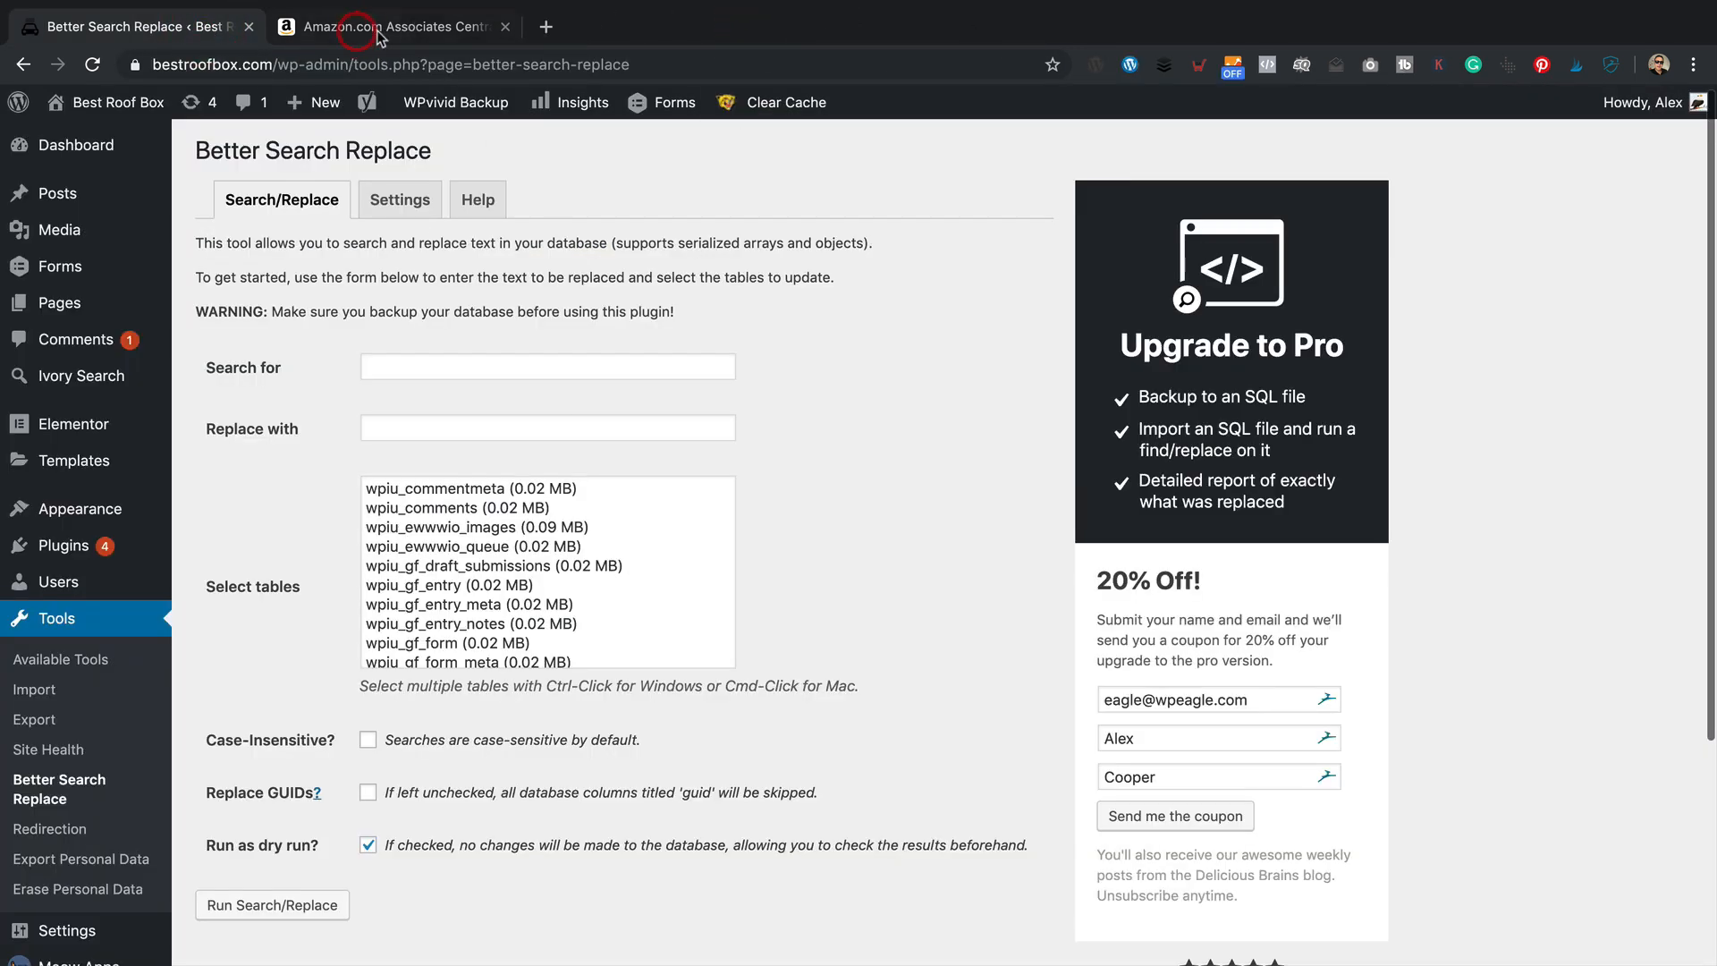
# Step: Paste swimsigns-20 as the search text and copy bestroofbox07-20 from the tracking IDs page for the replacement
pyautogui.rightClick(335, 630)
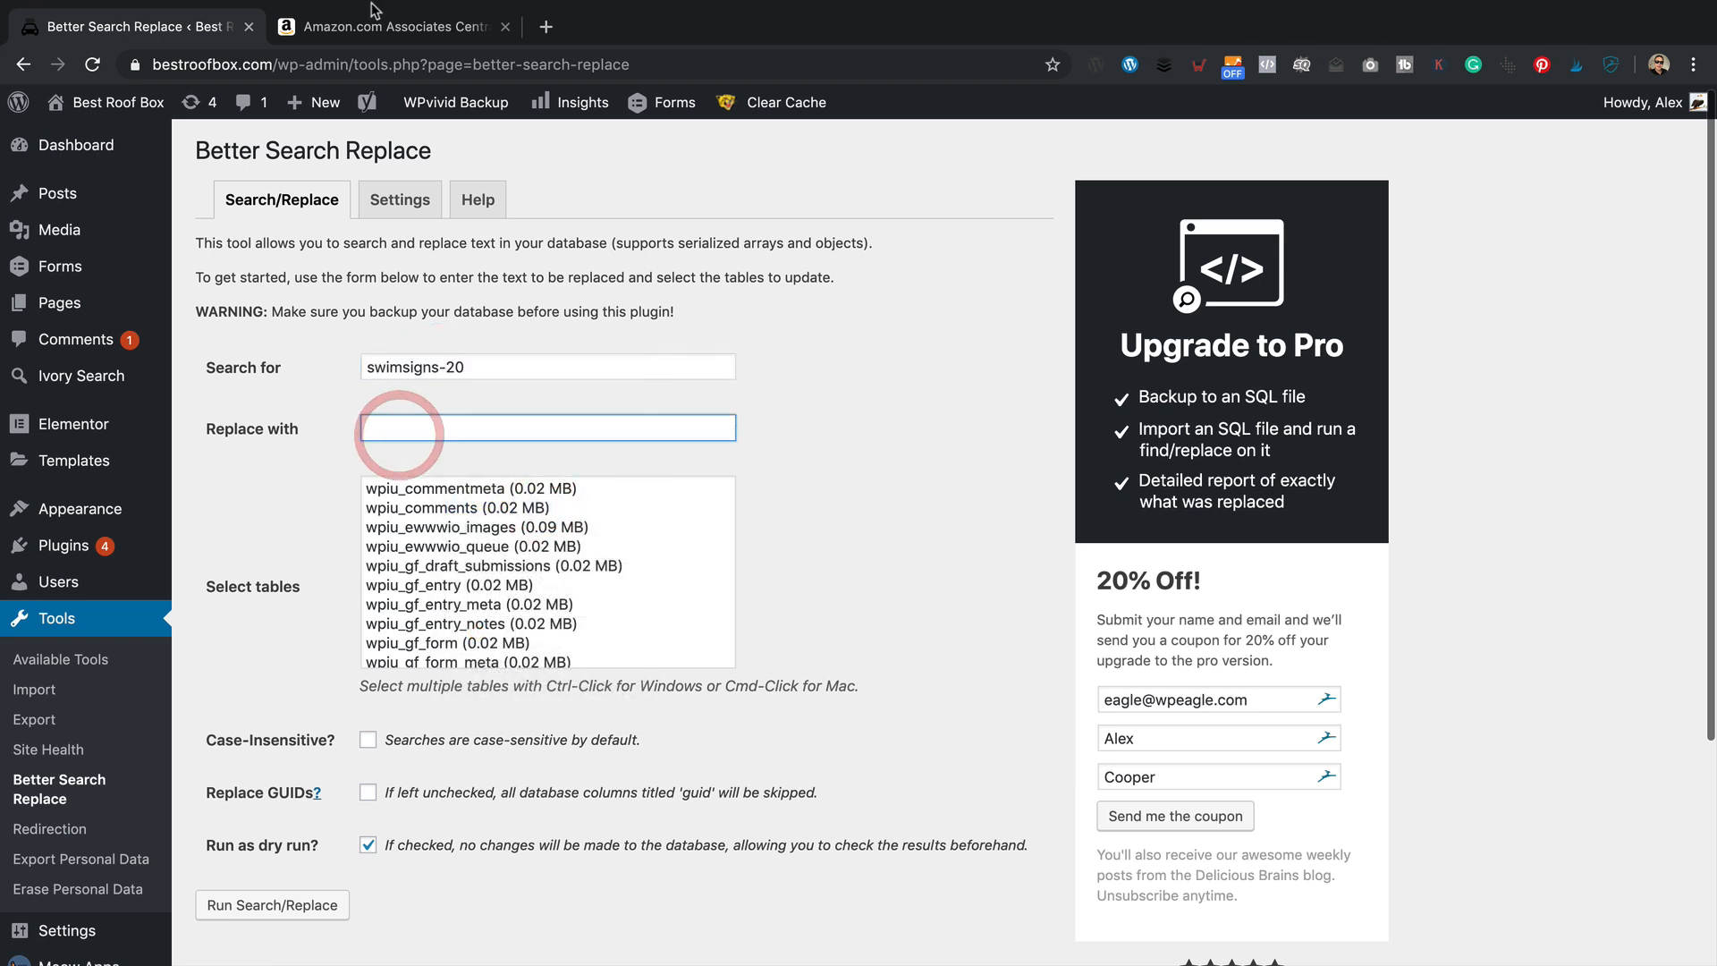
pyautogui.click(389, 25)
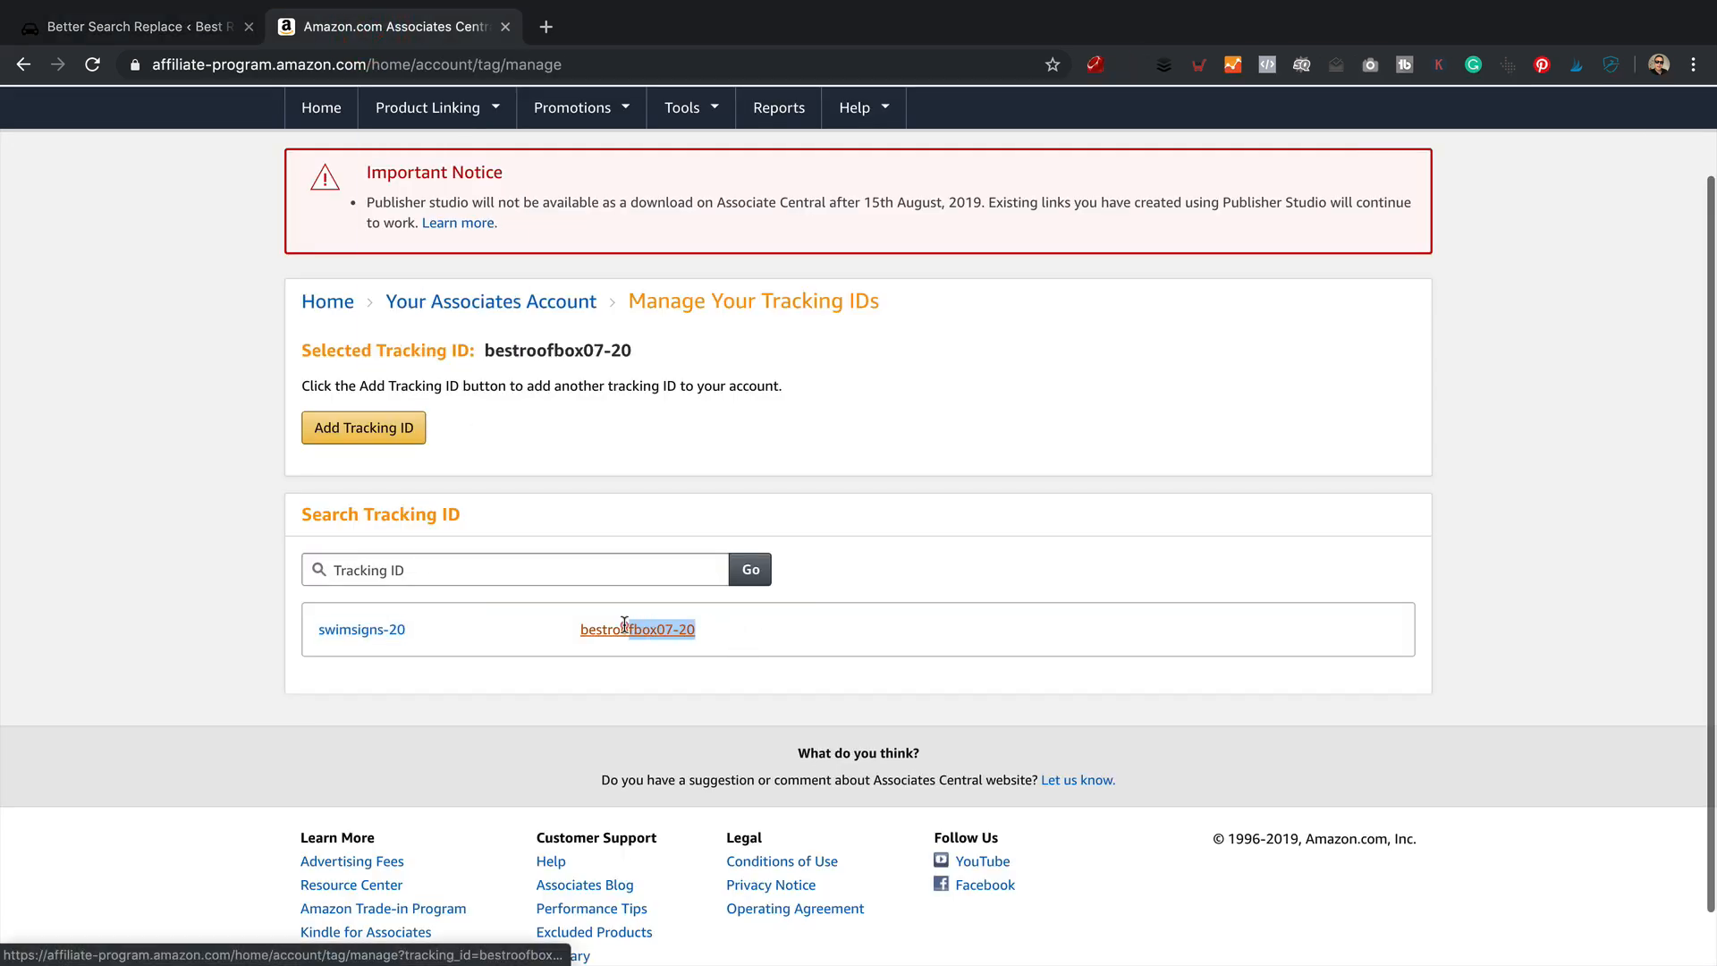
pyautogui.rightClick(637, 628)
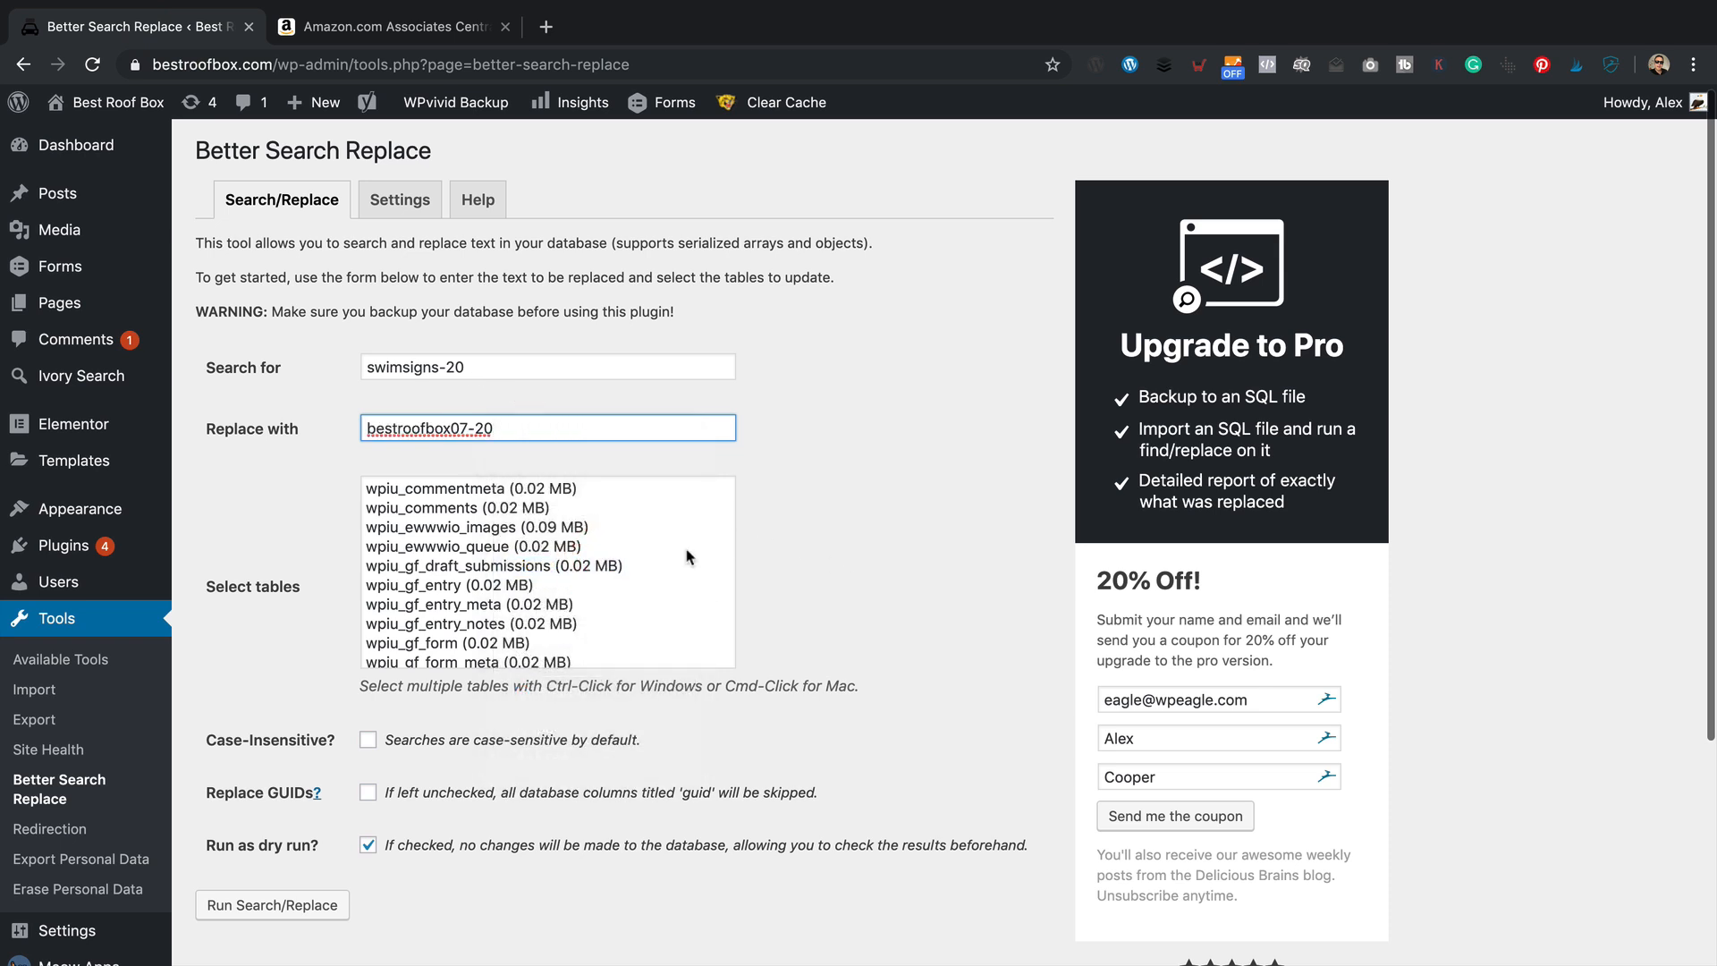
pyautogui.moveTo(567, 500)
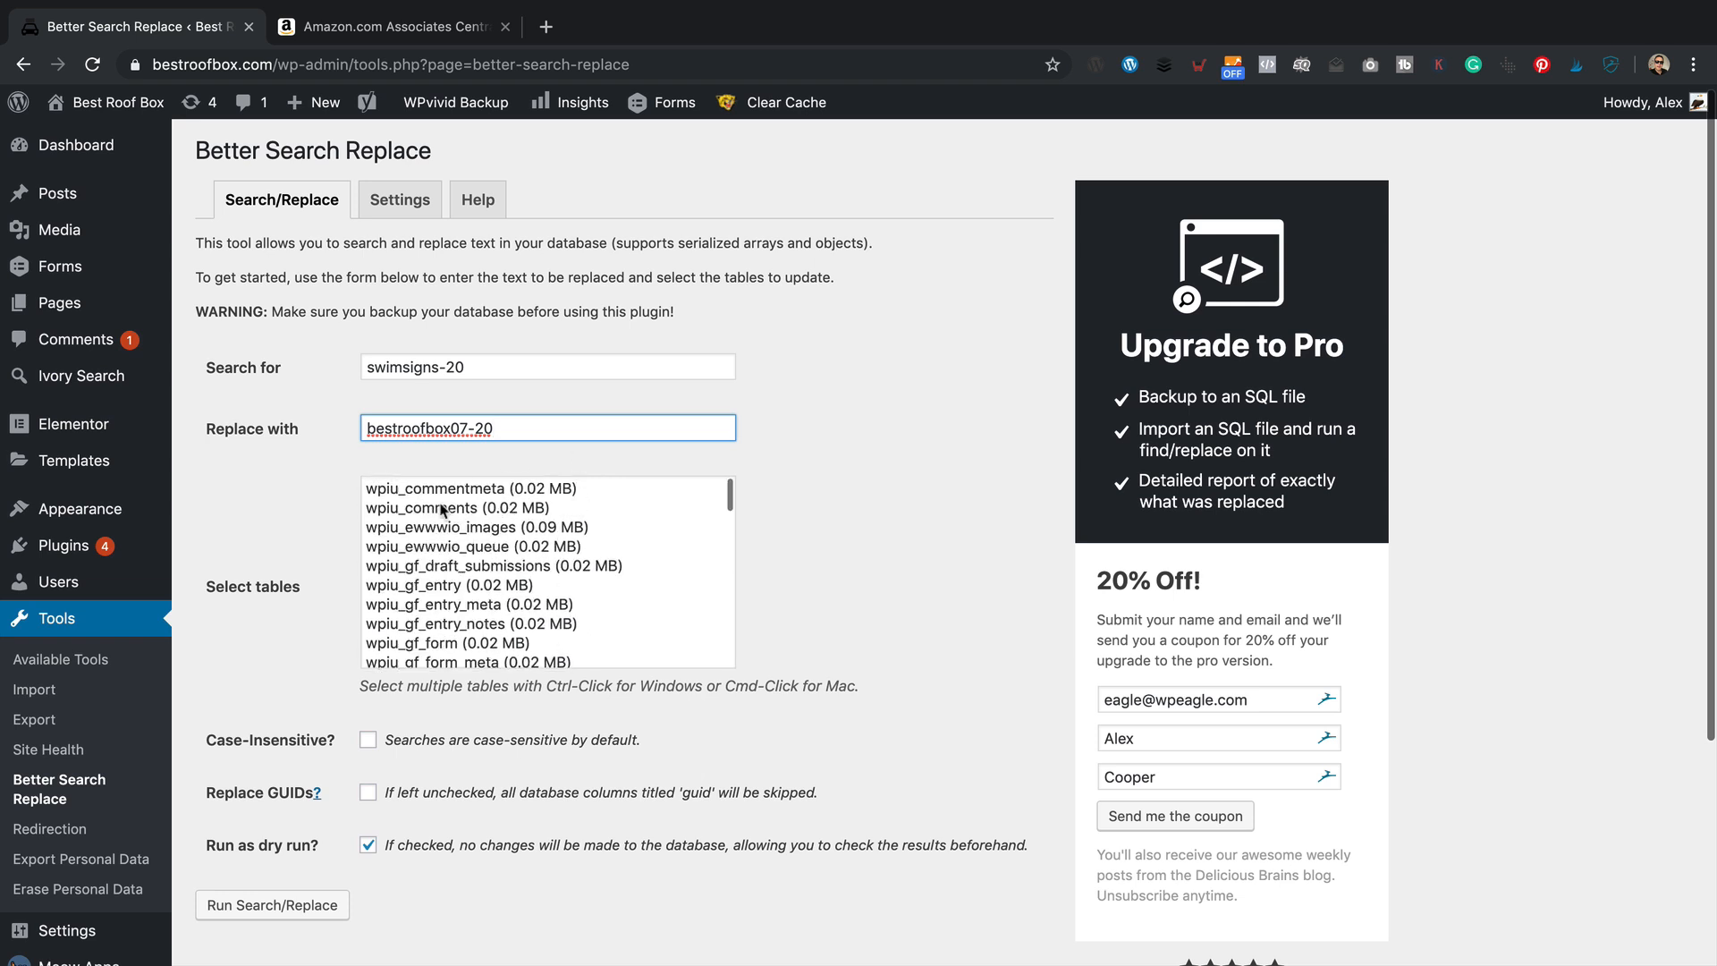
pyautogui.scroll(-3)
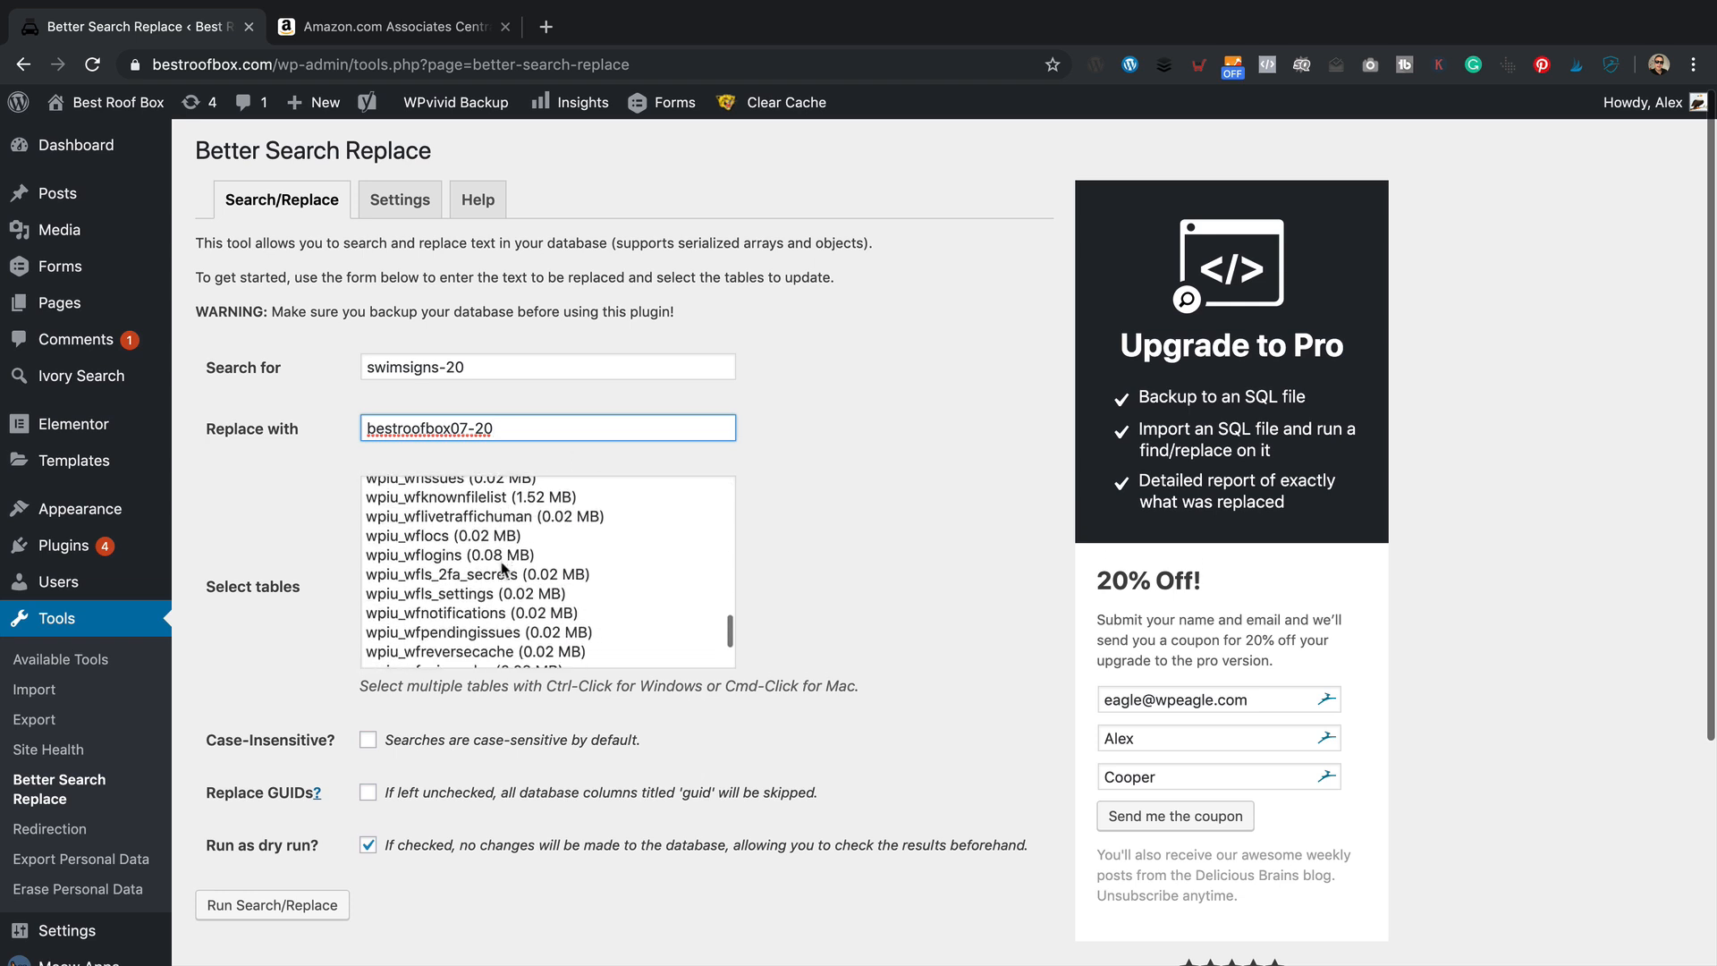
# Step: Select all database tables for the swimsigns-20 to bestroofbox07-20 replacement, keeping dry run checked
pyautogui.tripleClick(469, 428)
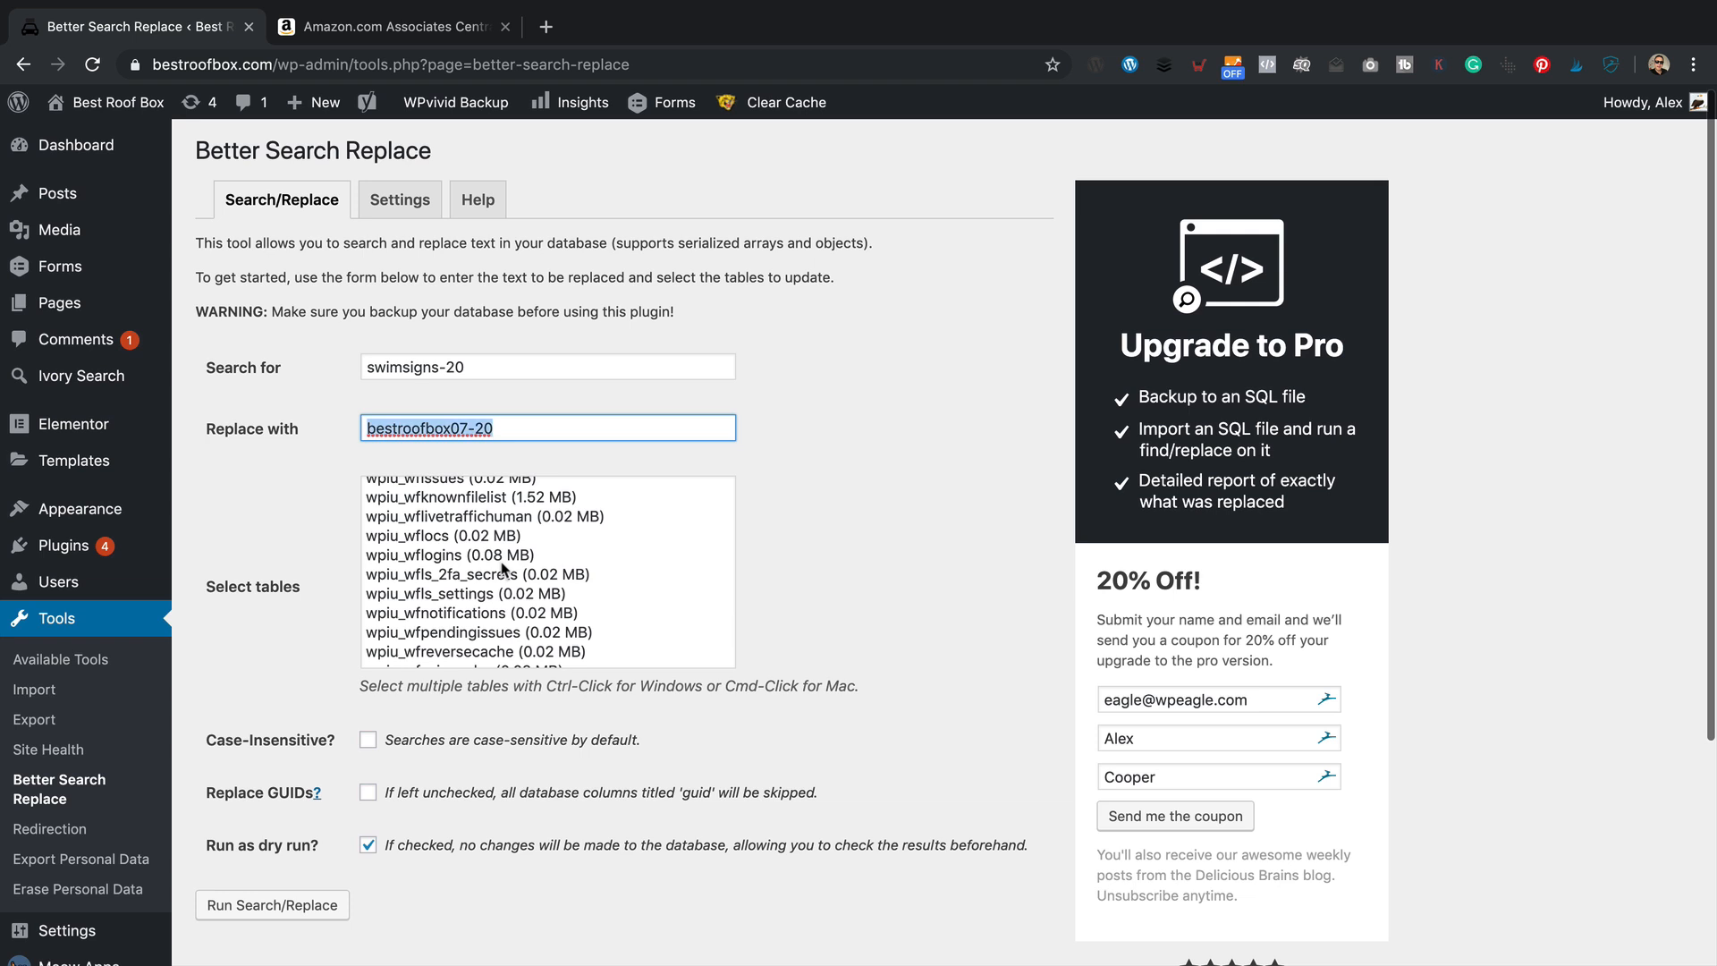
pyautogui.click(449, 553)
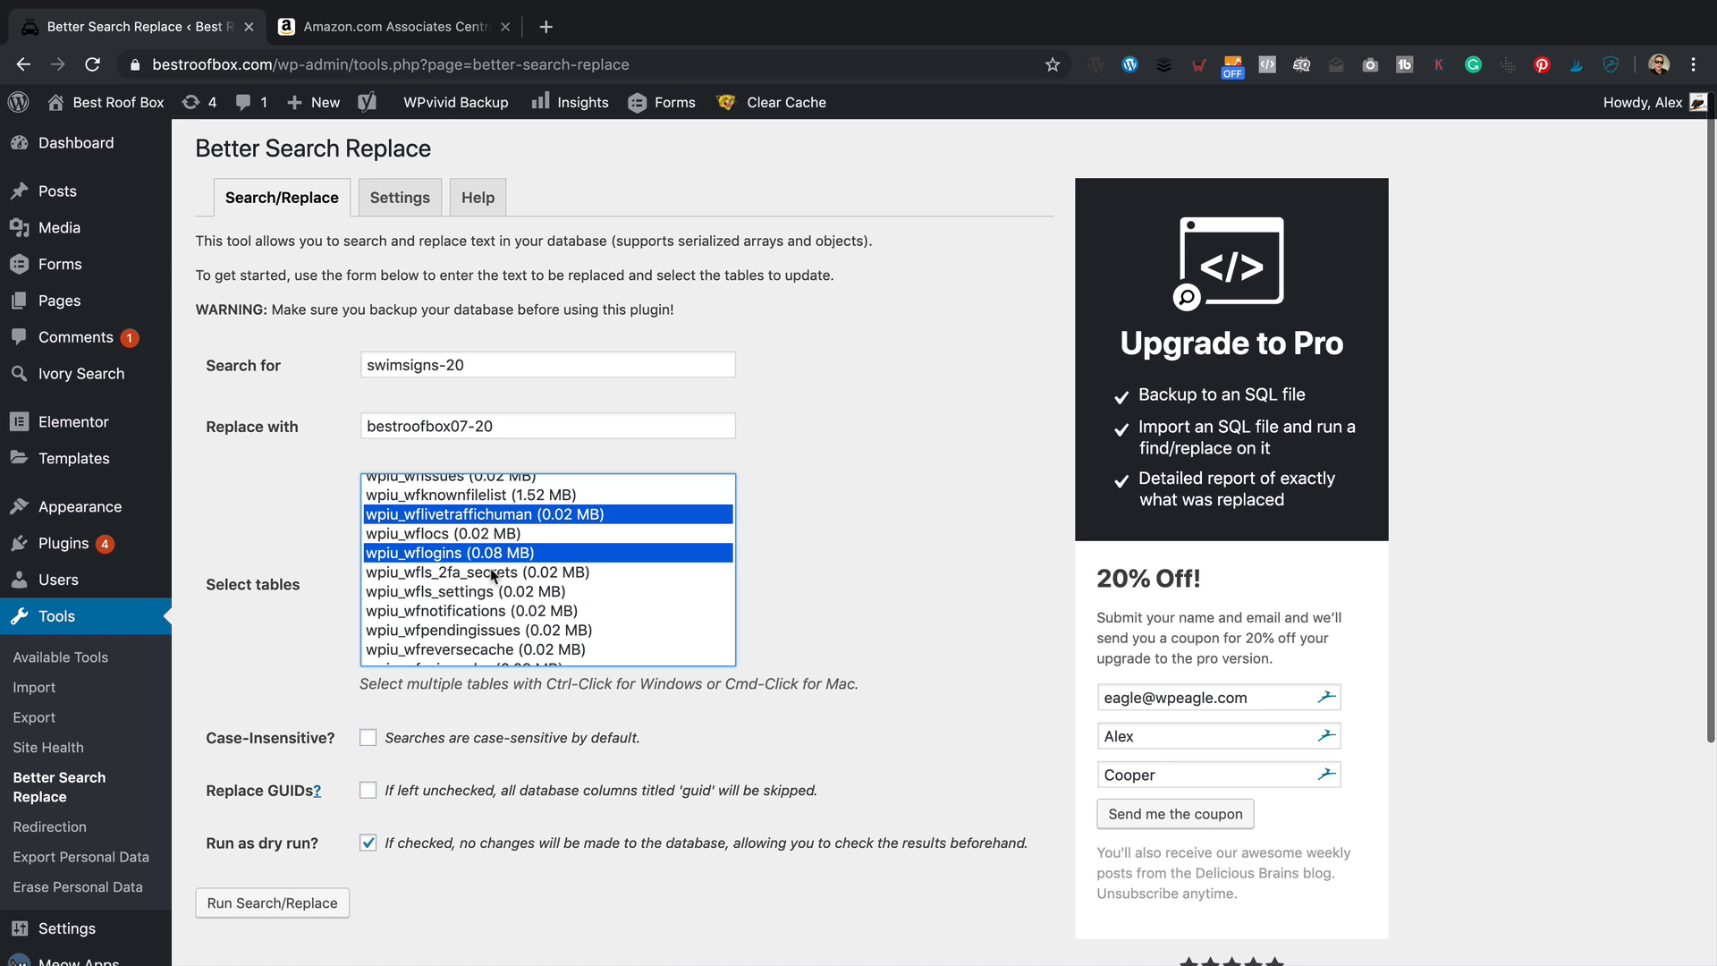
pyautogui.click(476, 572)
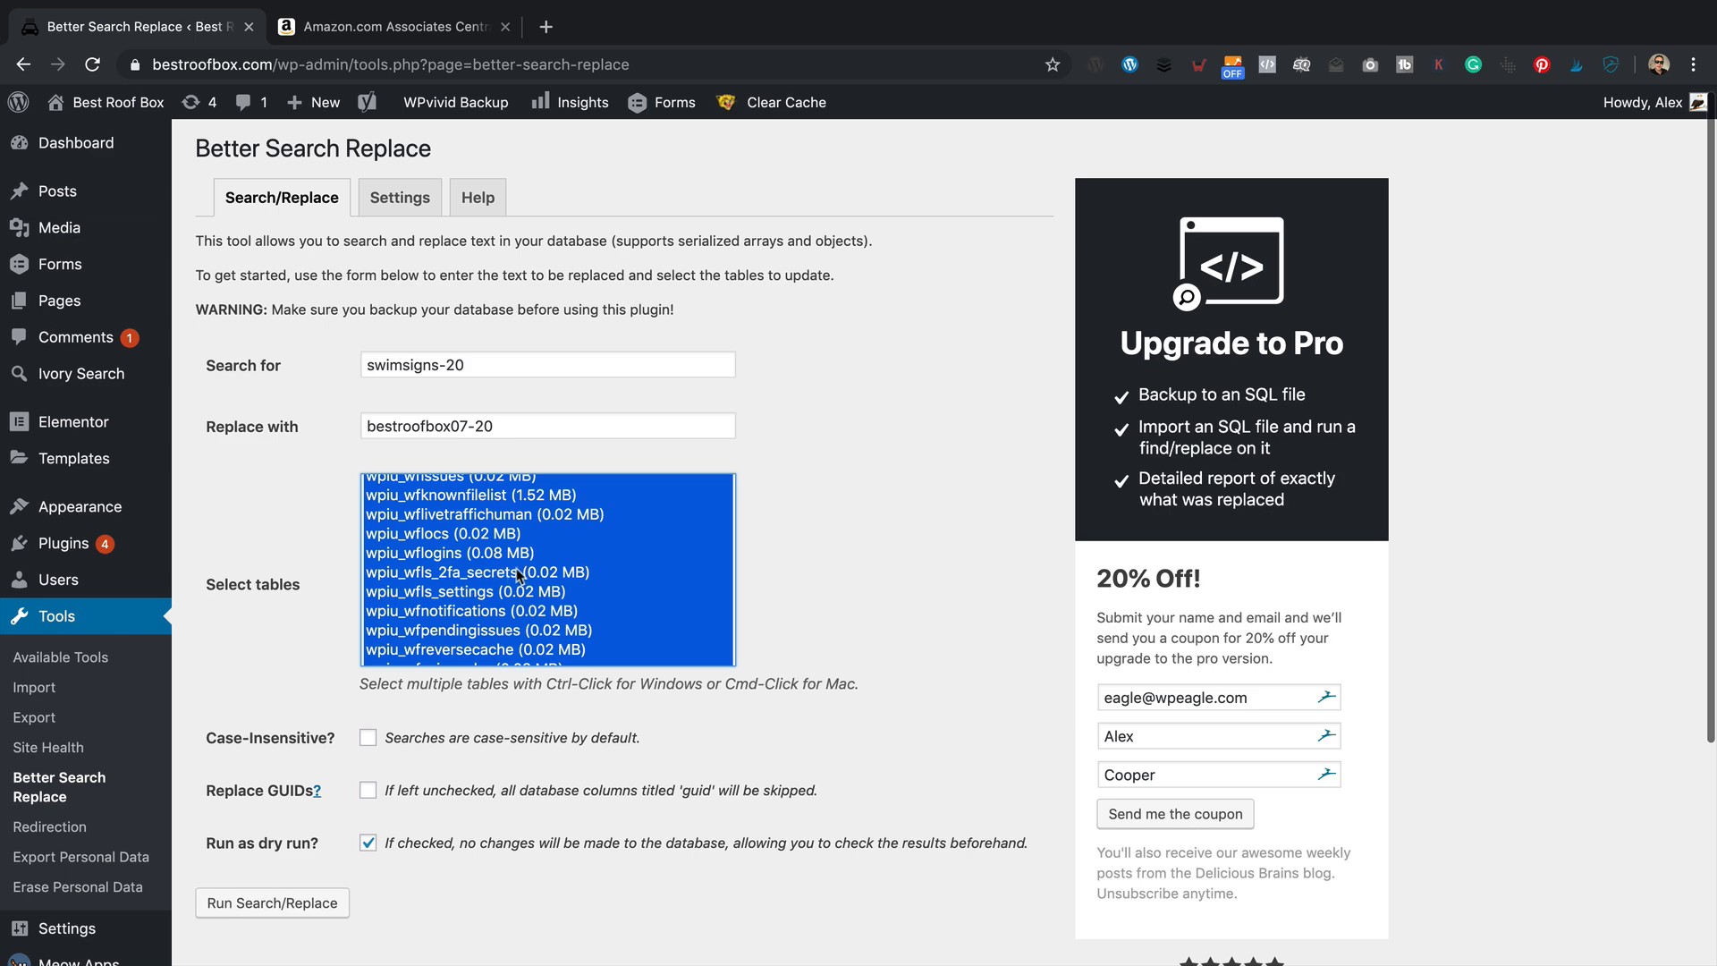
pyautogui.scroll(-3)
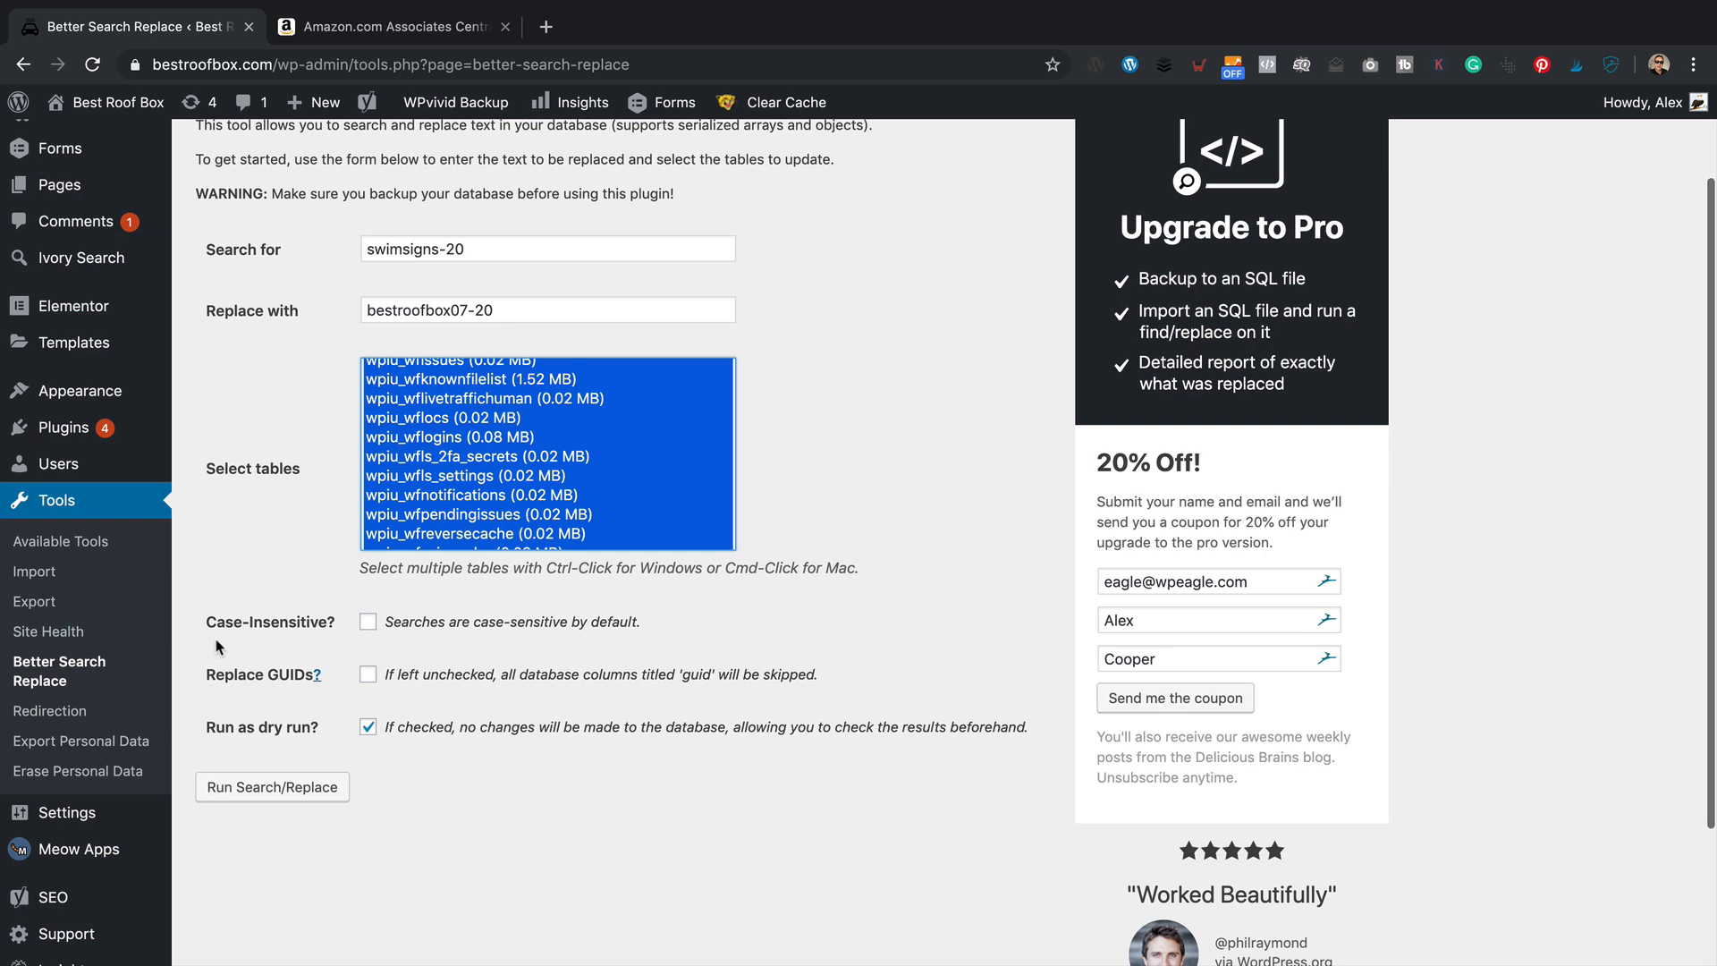
pyautogui.moveTo(436, 642)
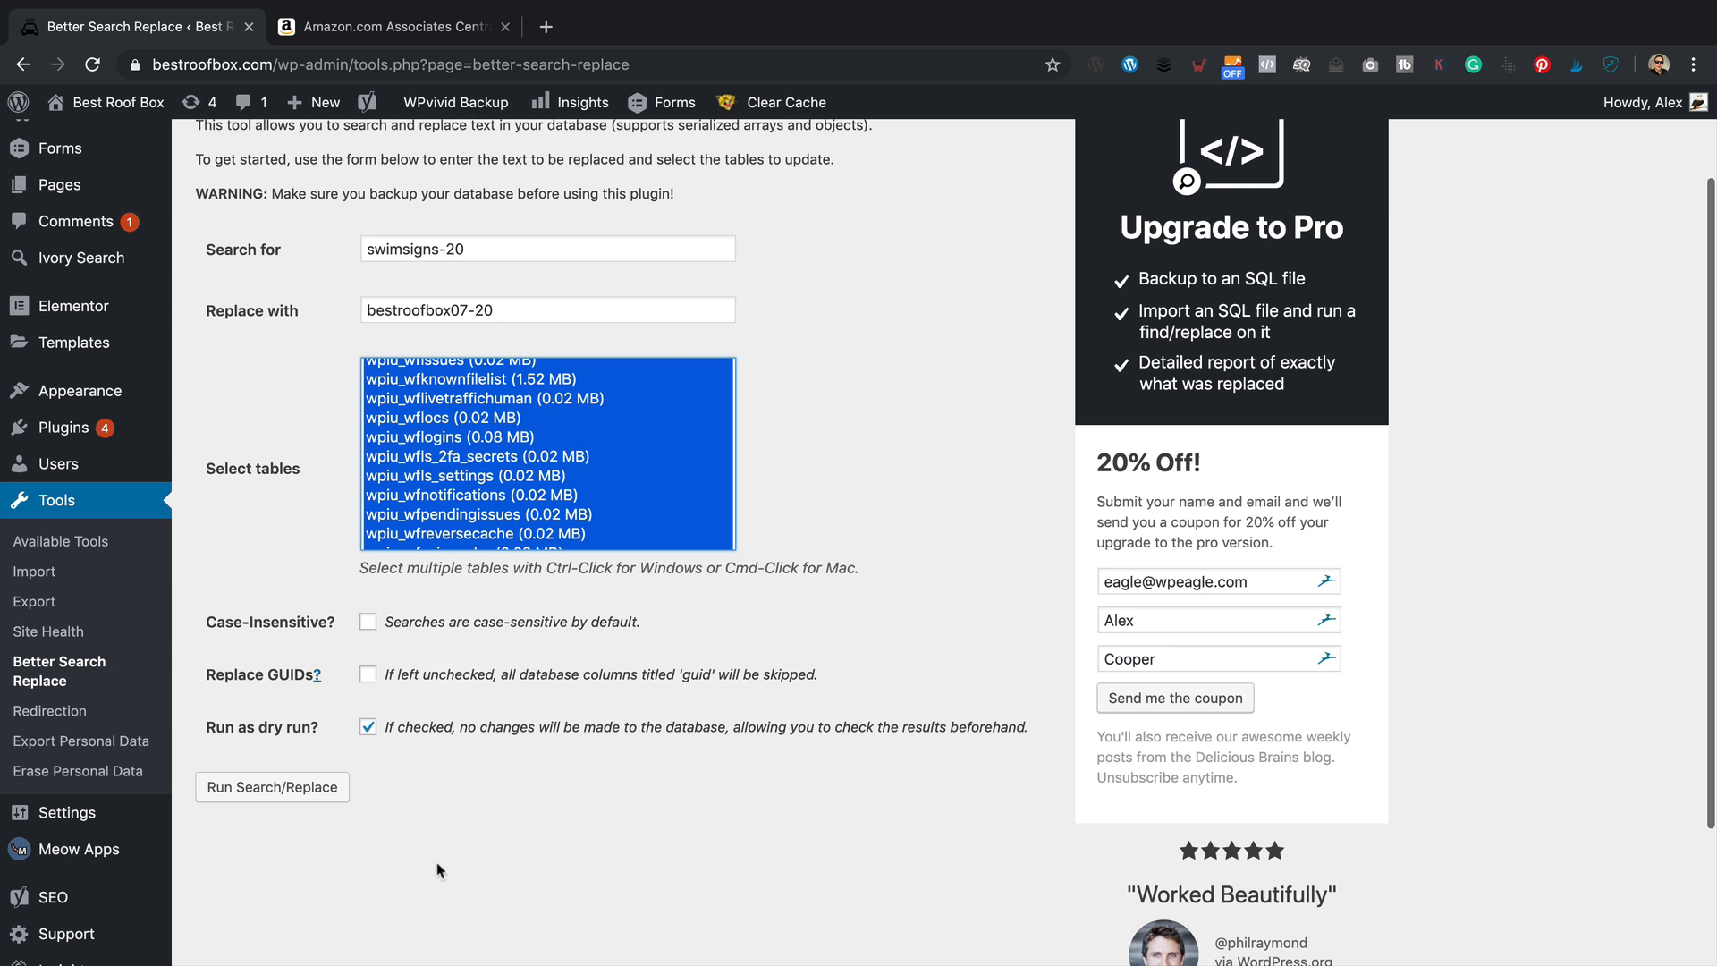
pyautogui.moveTo(390, 699)
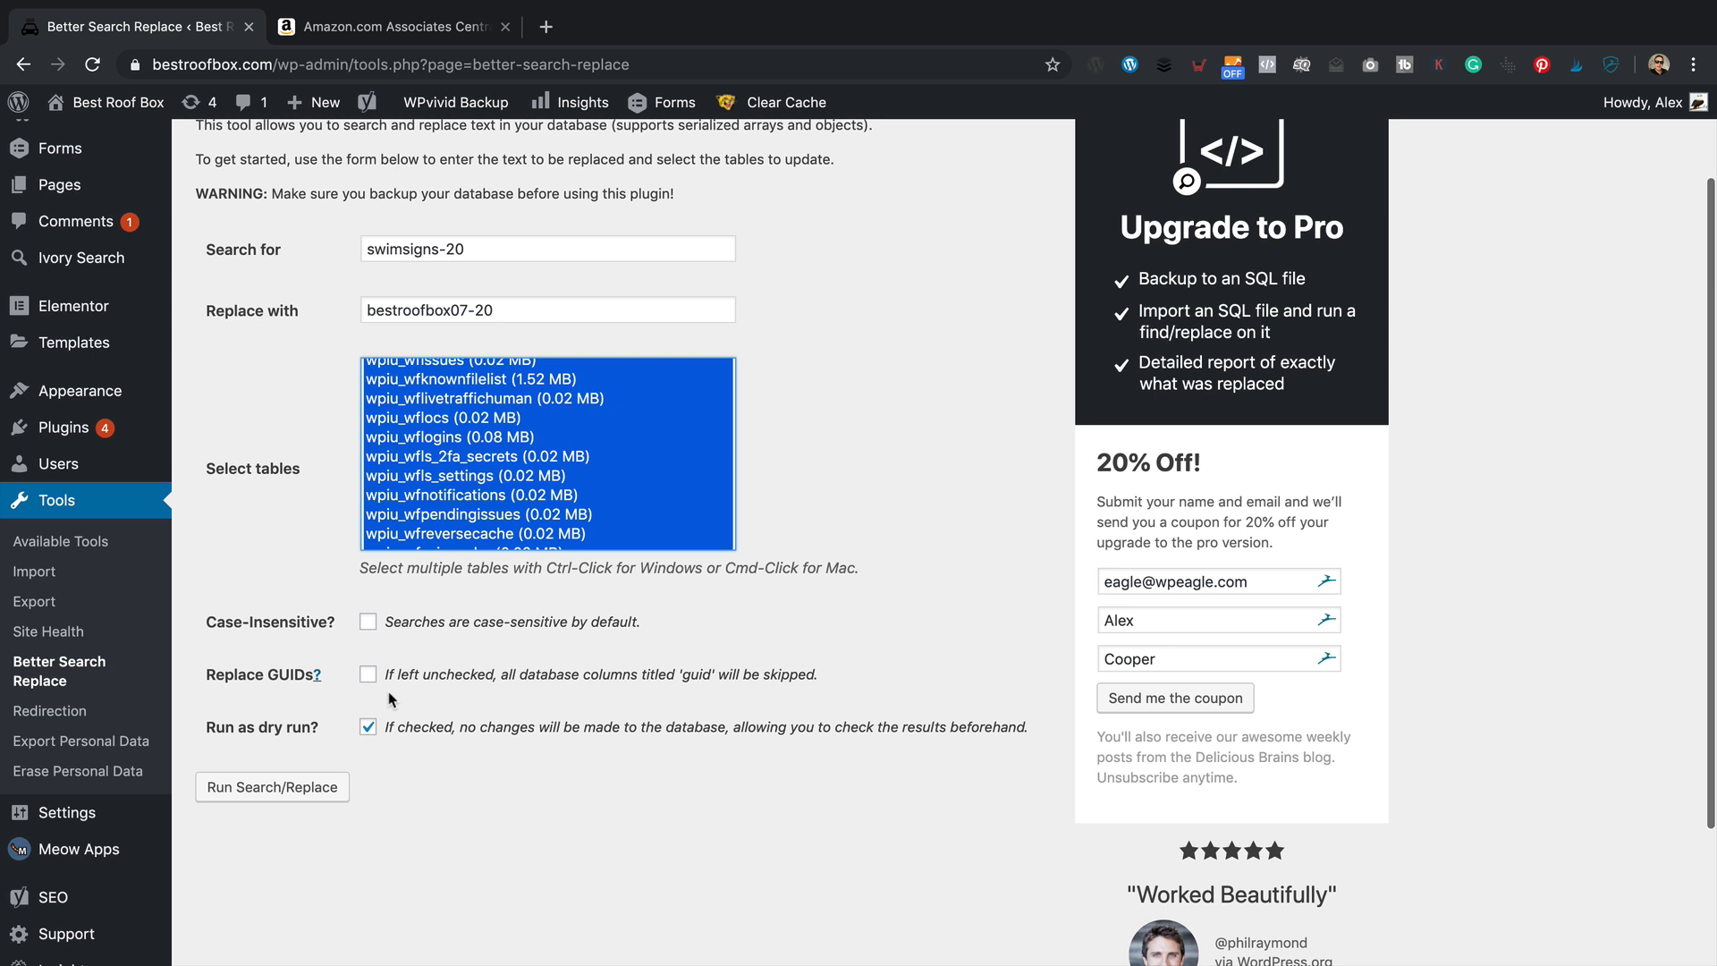
pyautogui.moveTo(354, 837)
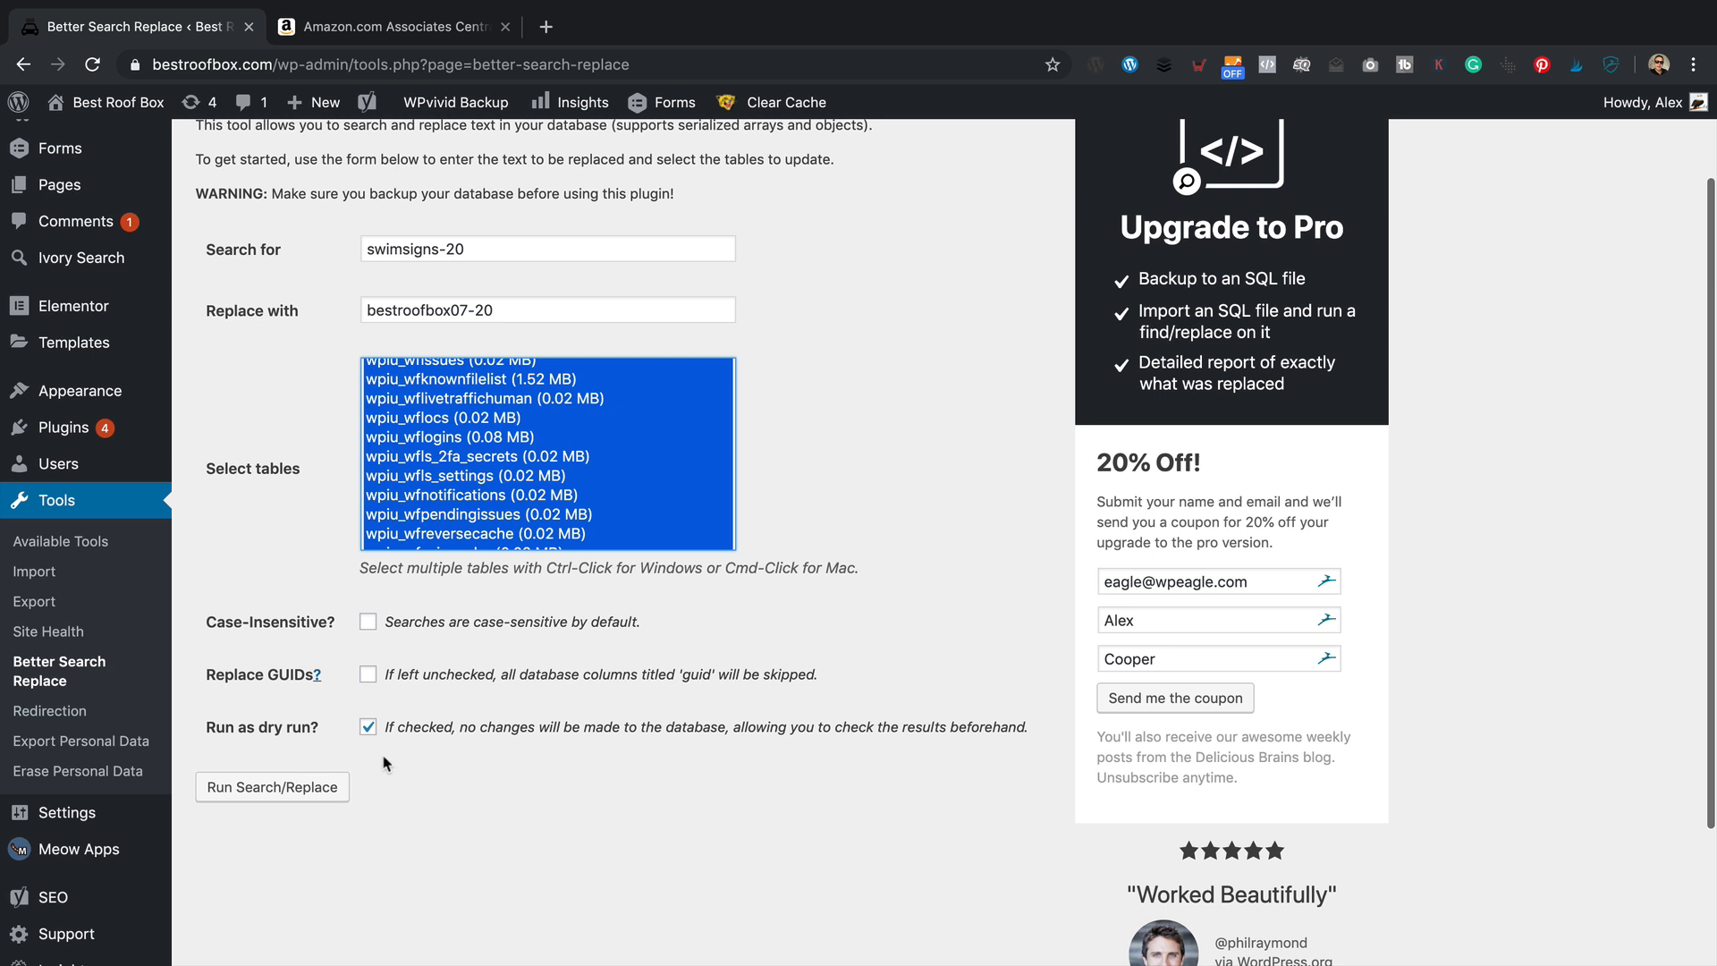
# Step: Run the dry run and read its notice: 51 tables searched, 5 cells found, 0 changes made
pyautogui.click(272, 787)
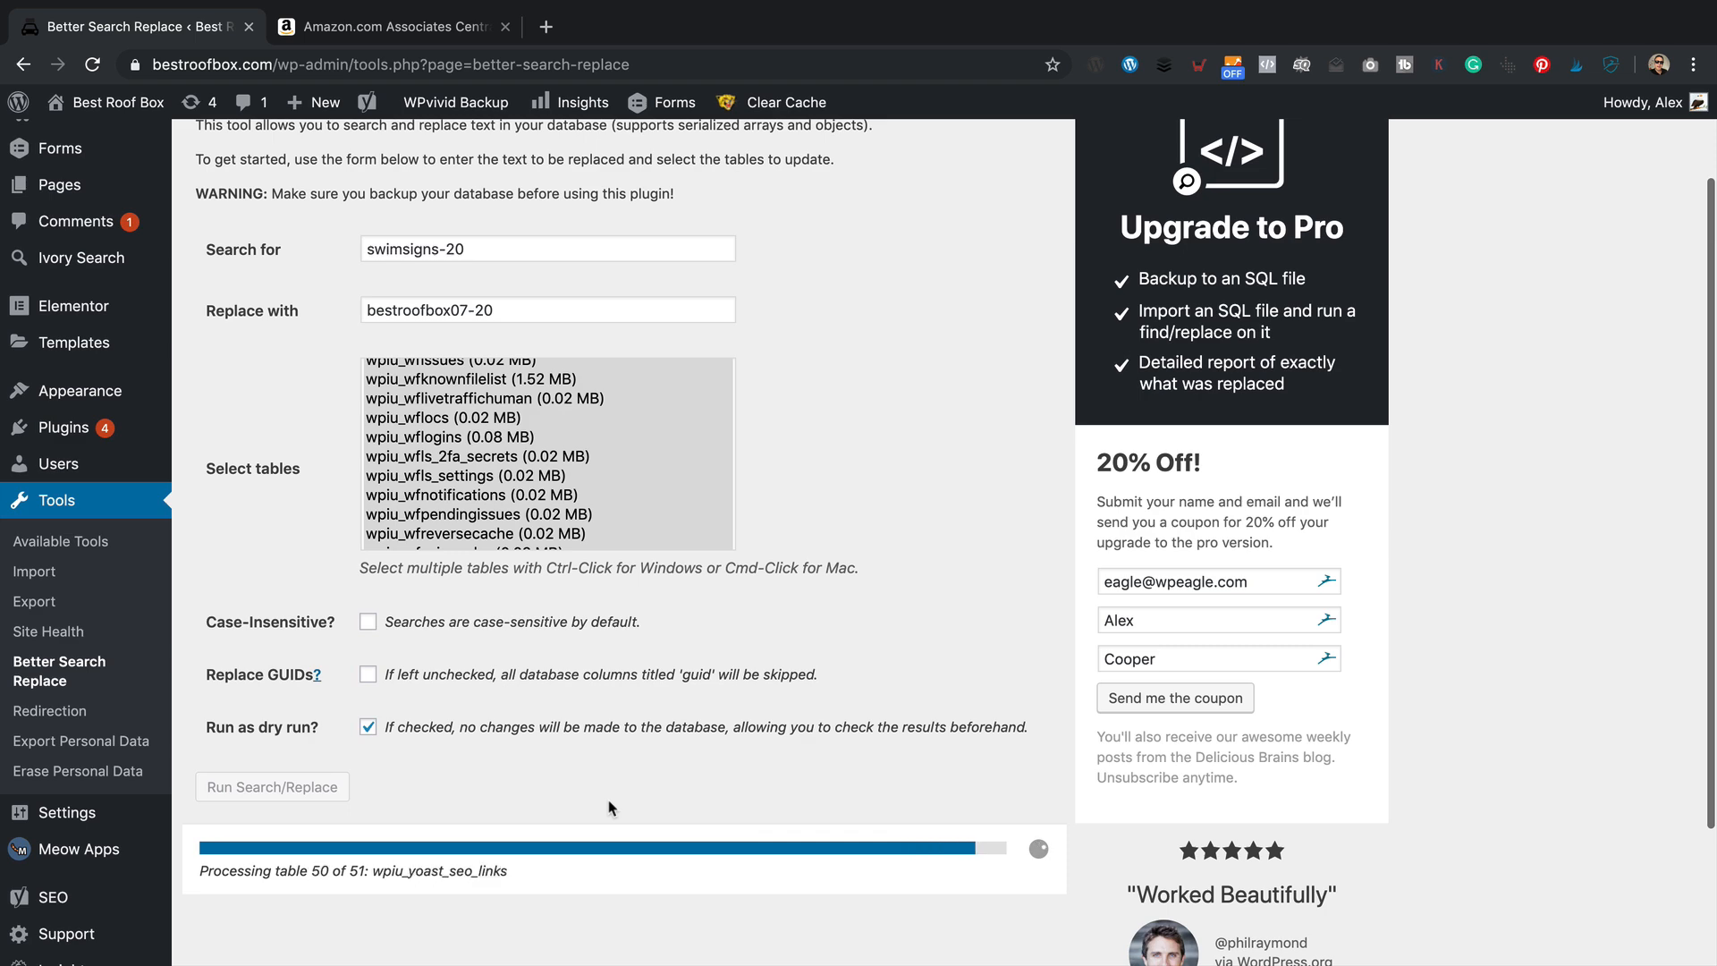
pyautogui.click(272, 787)
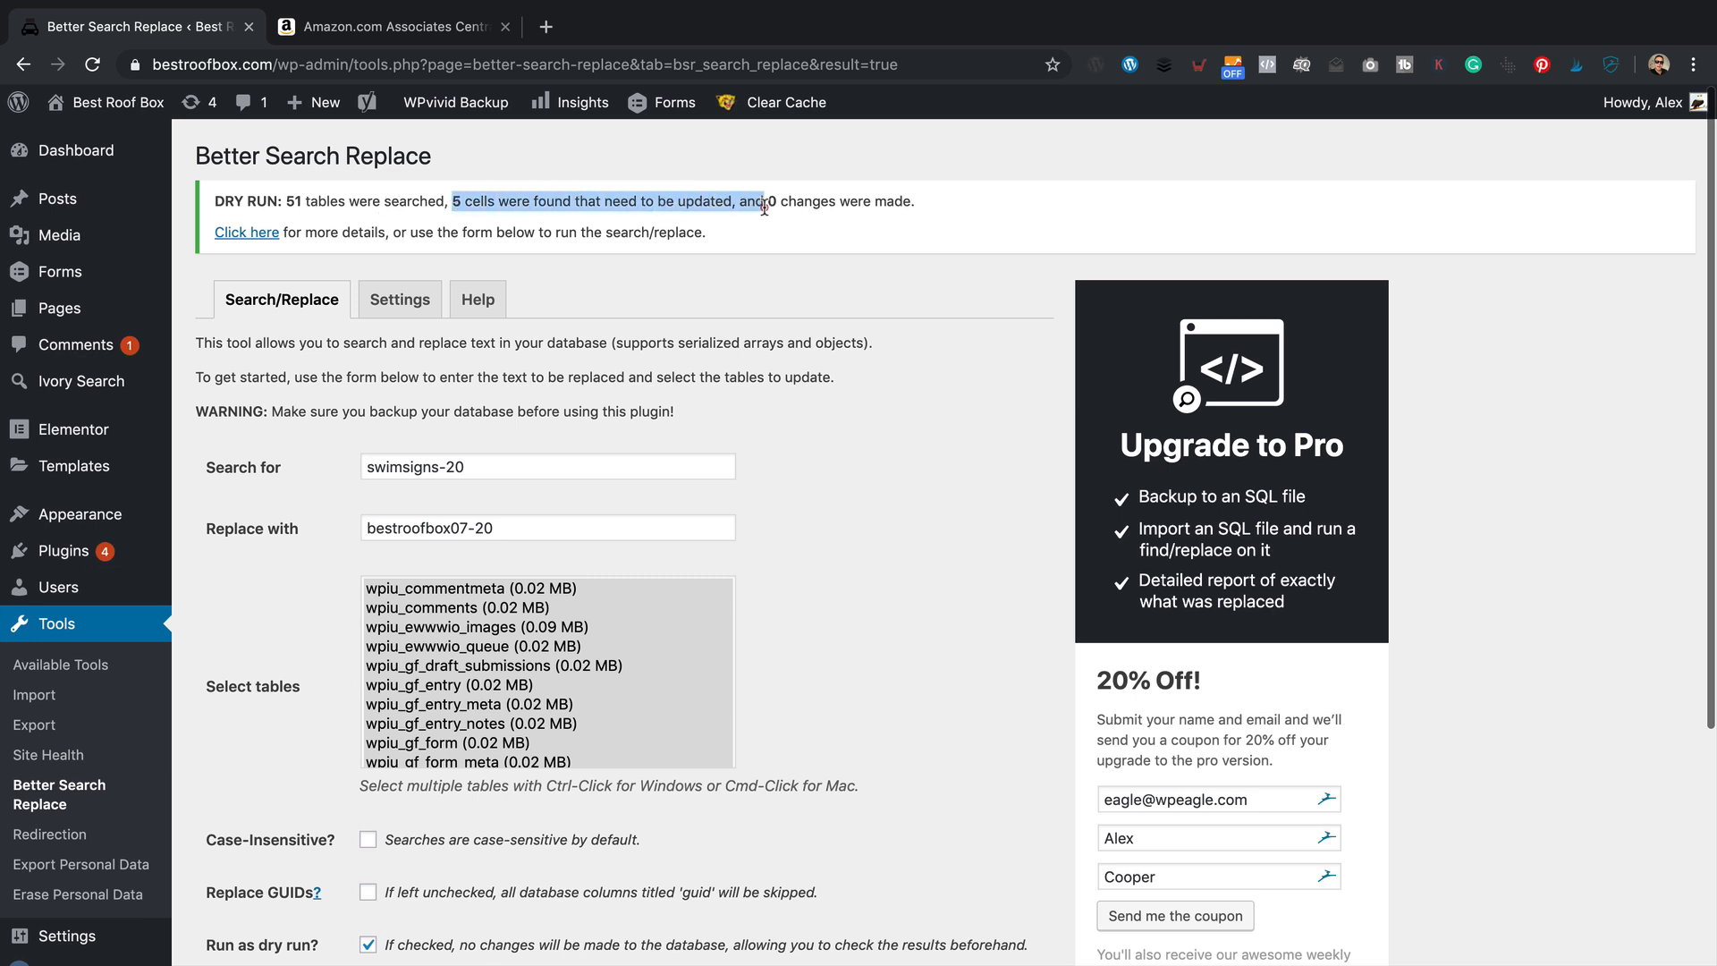
pyautogui.click(816, 287)
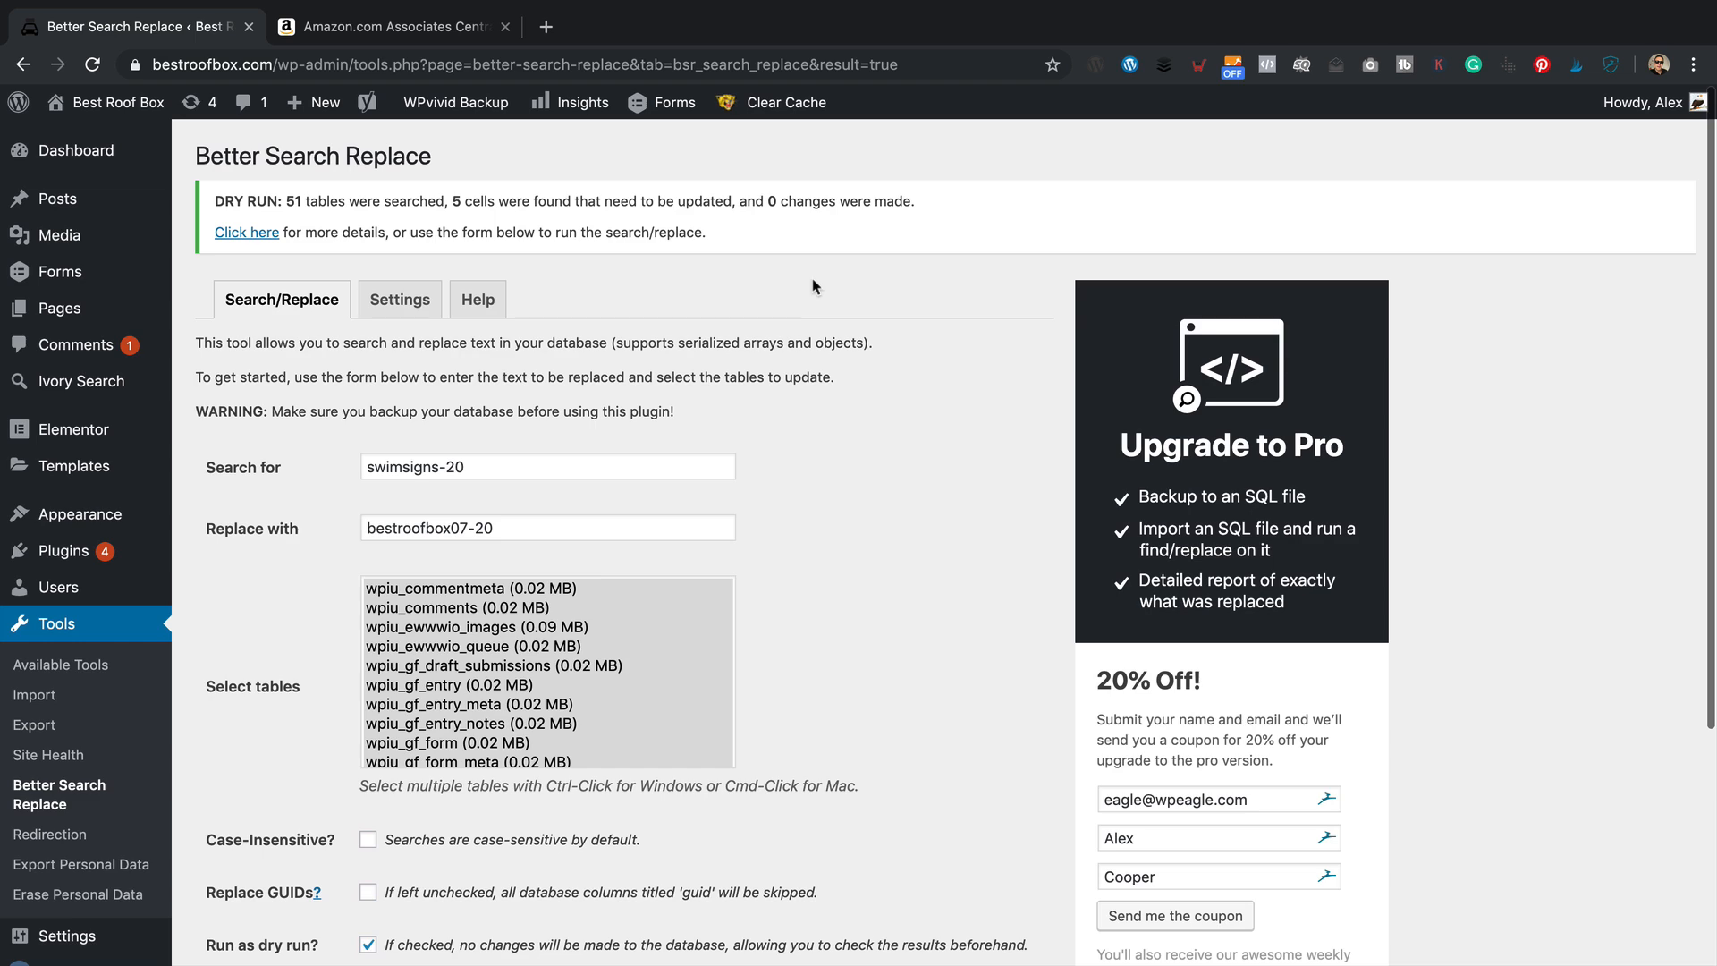
pyautogui.moveTo(764, 286)
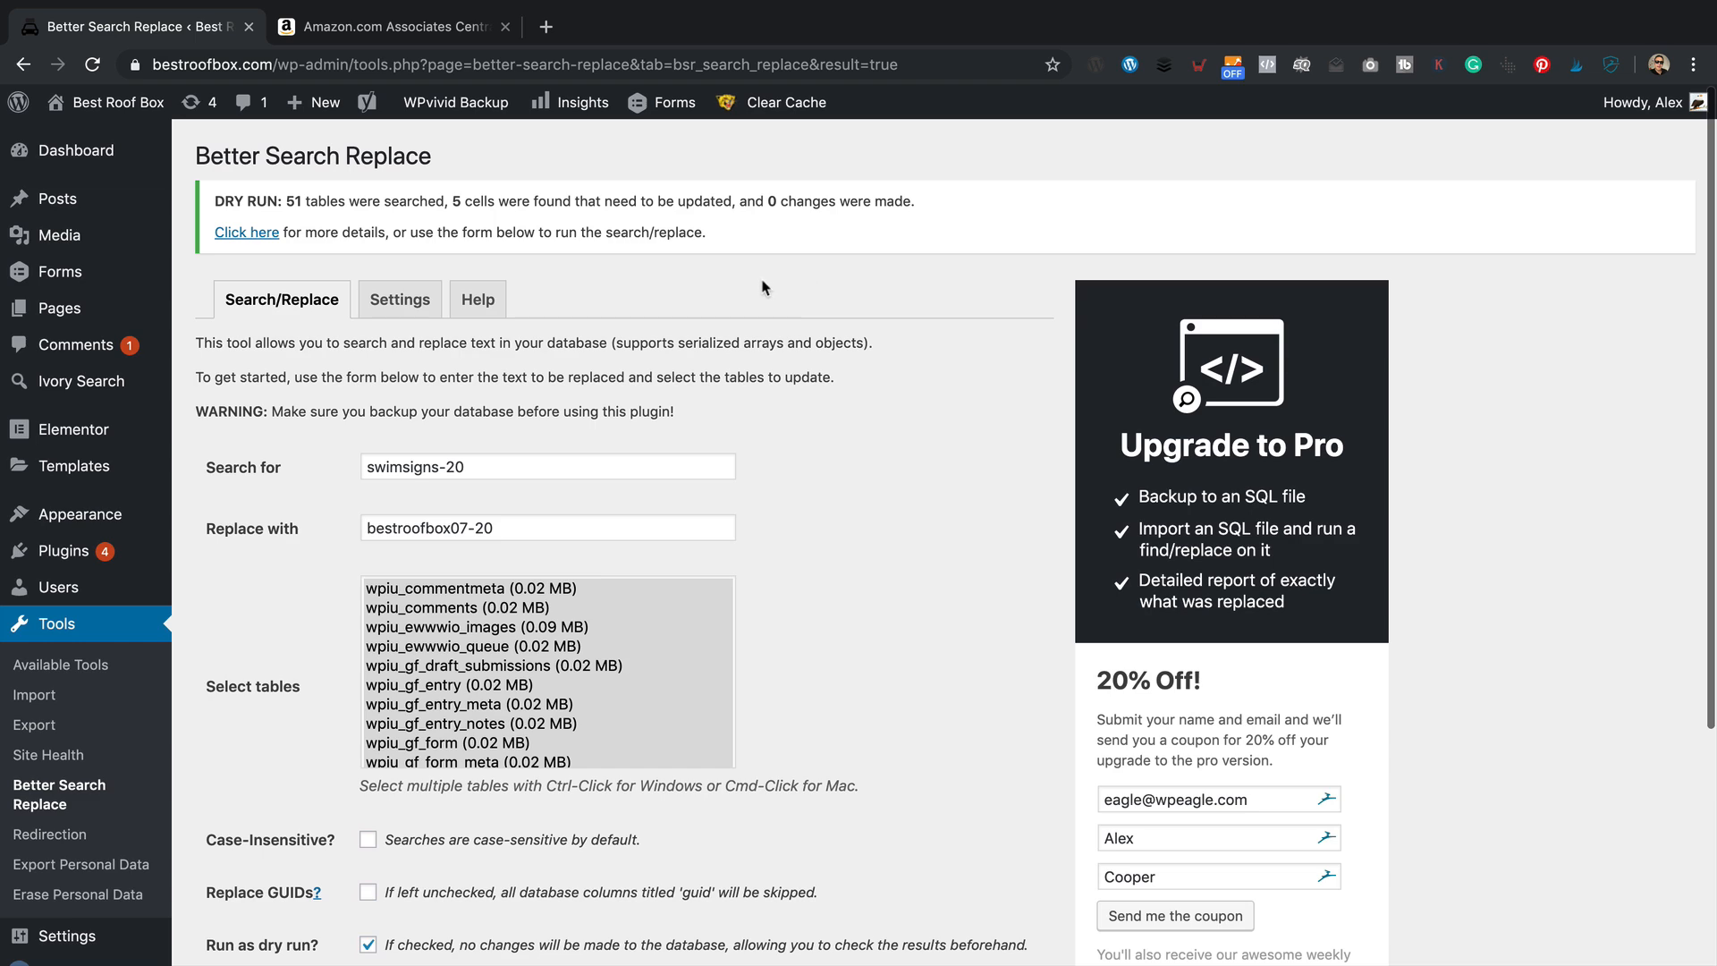
pyautogui.scroll(-3)
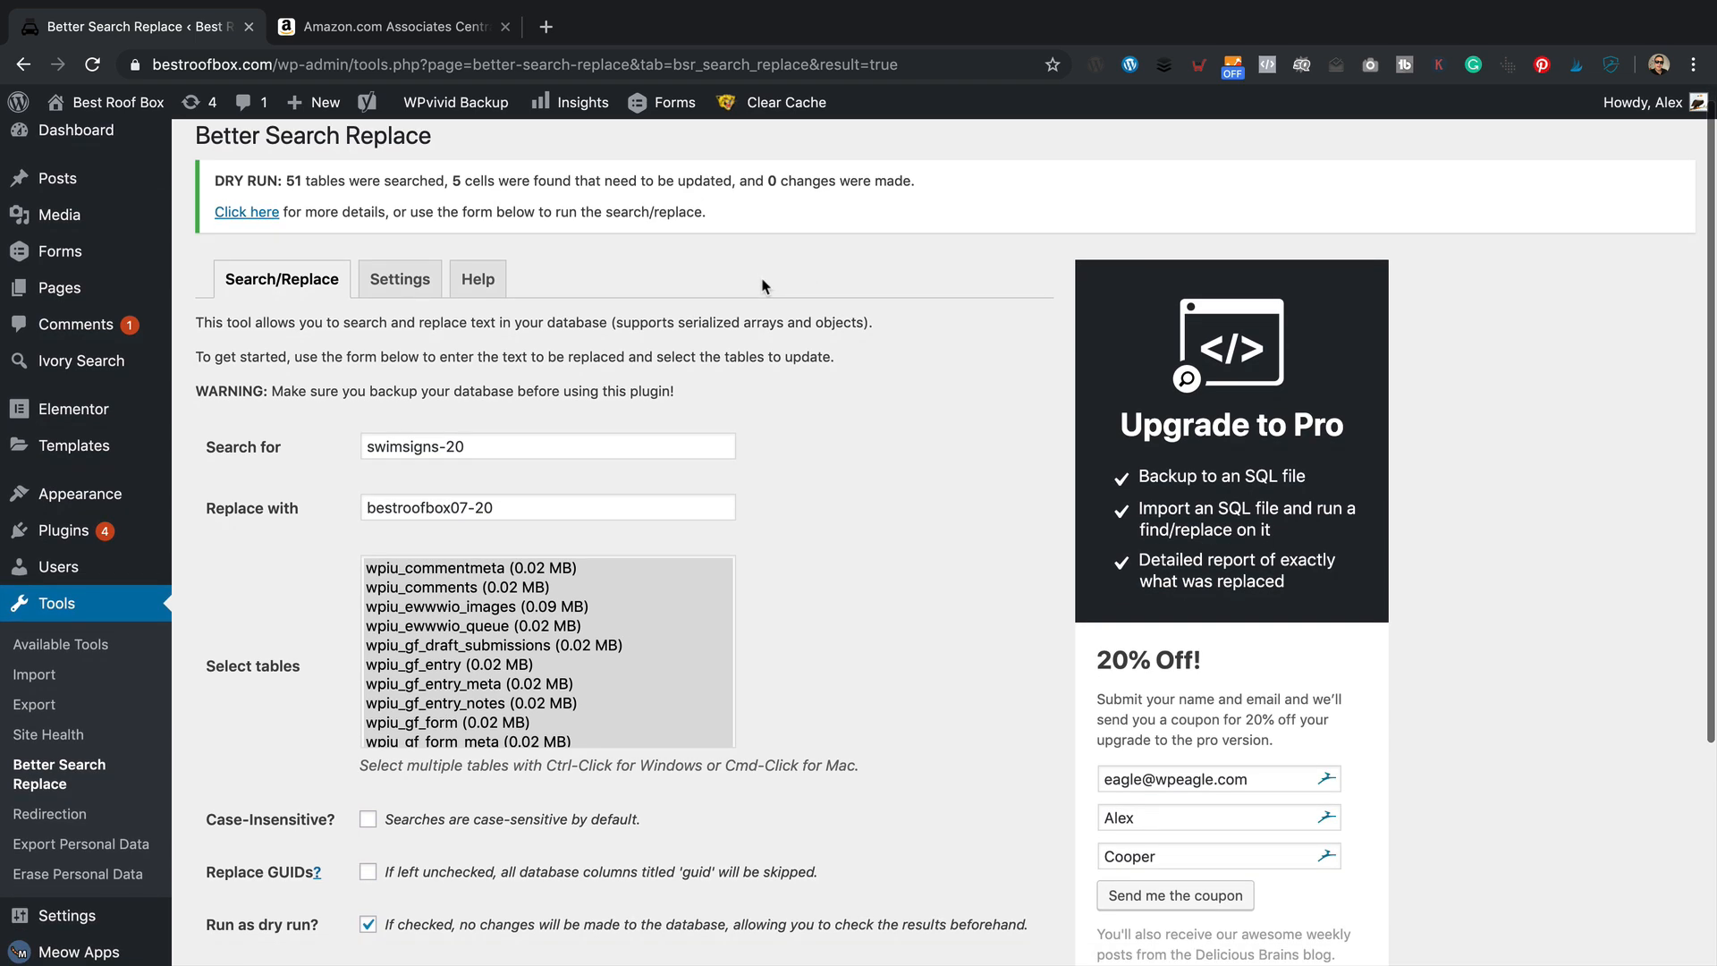
pyautogui.scroll(-3)
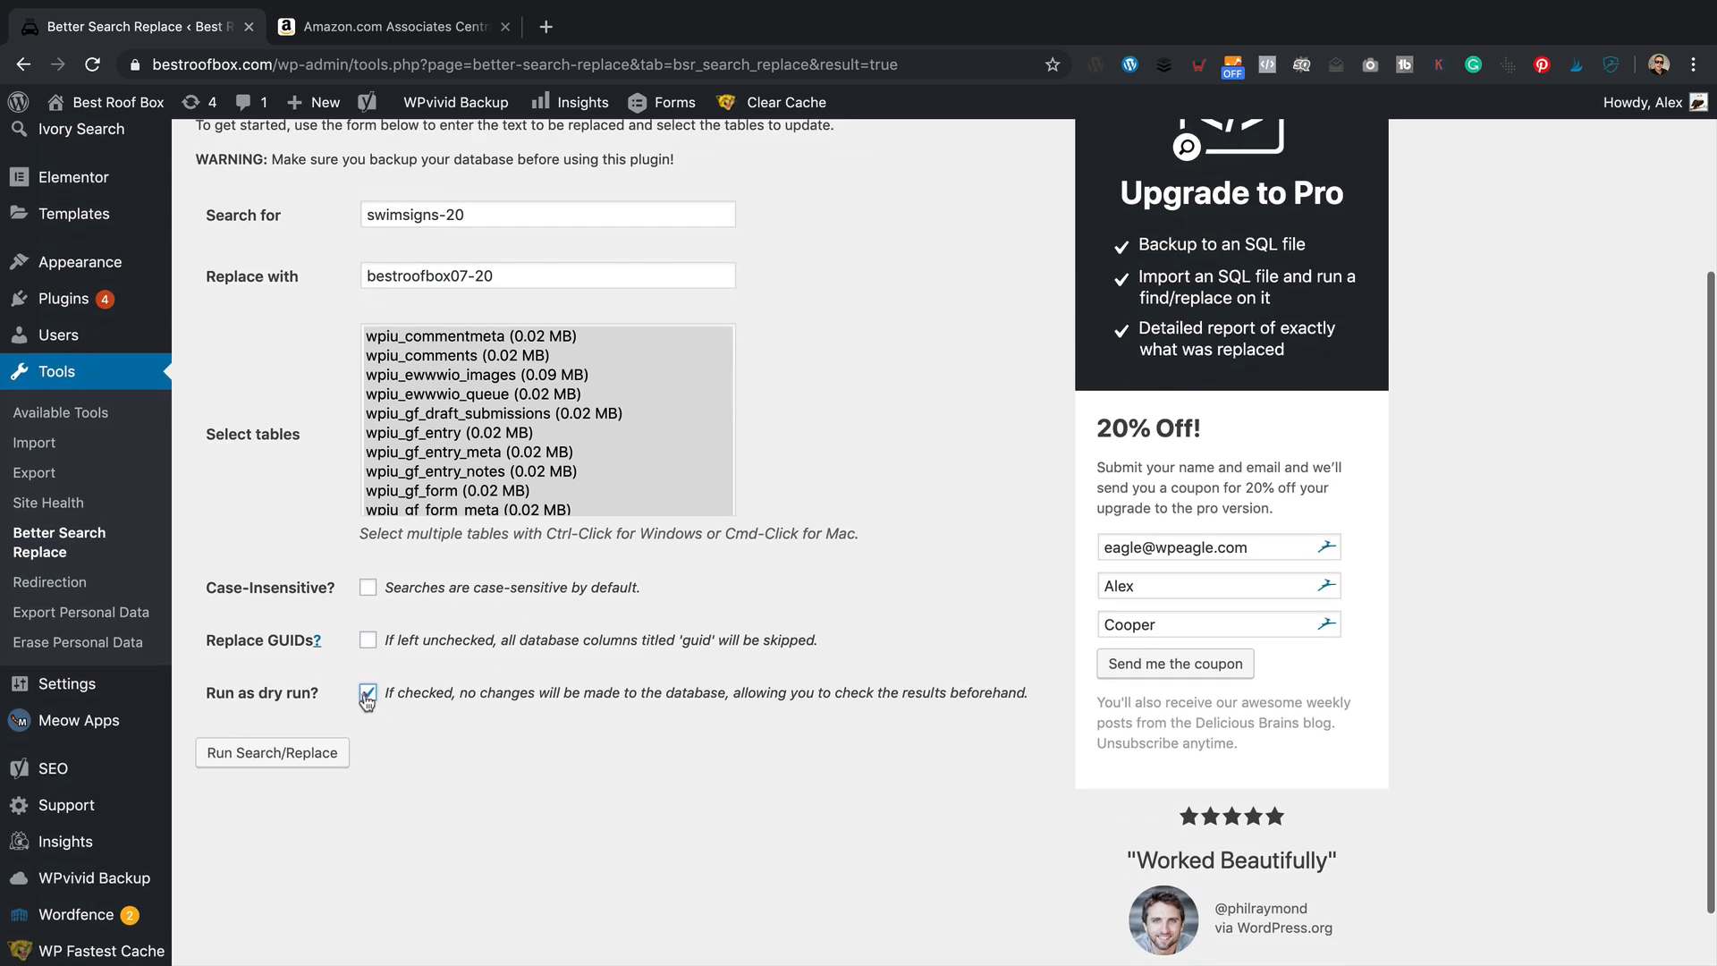
# Step: Uncheck dry run and run the real replacement, changing 5 cells across 51 tables
pyautogui.click(367, 692)
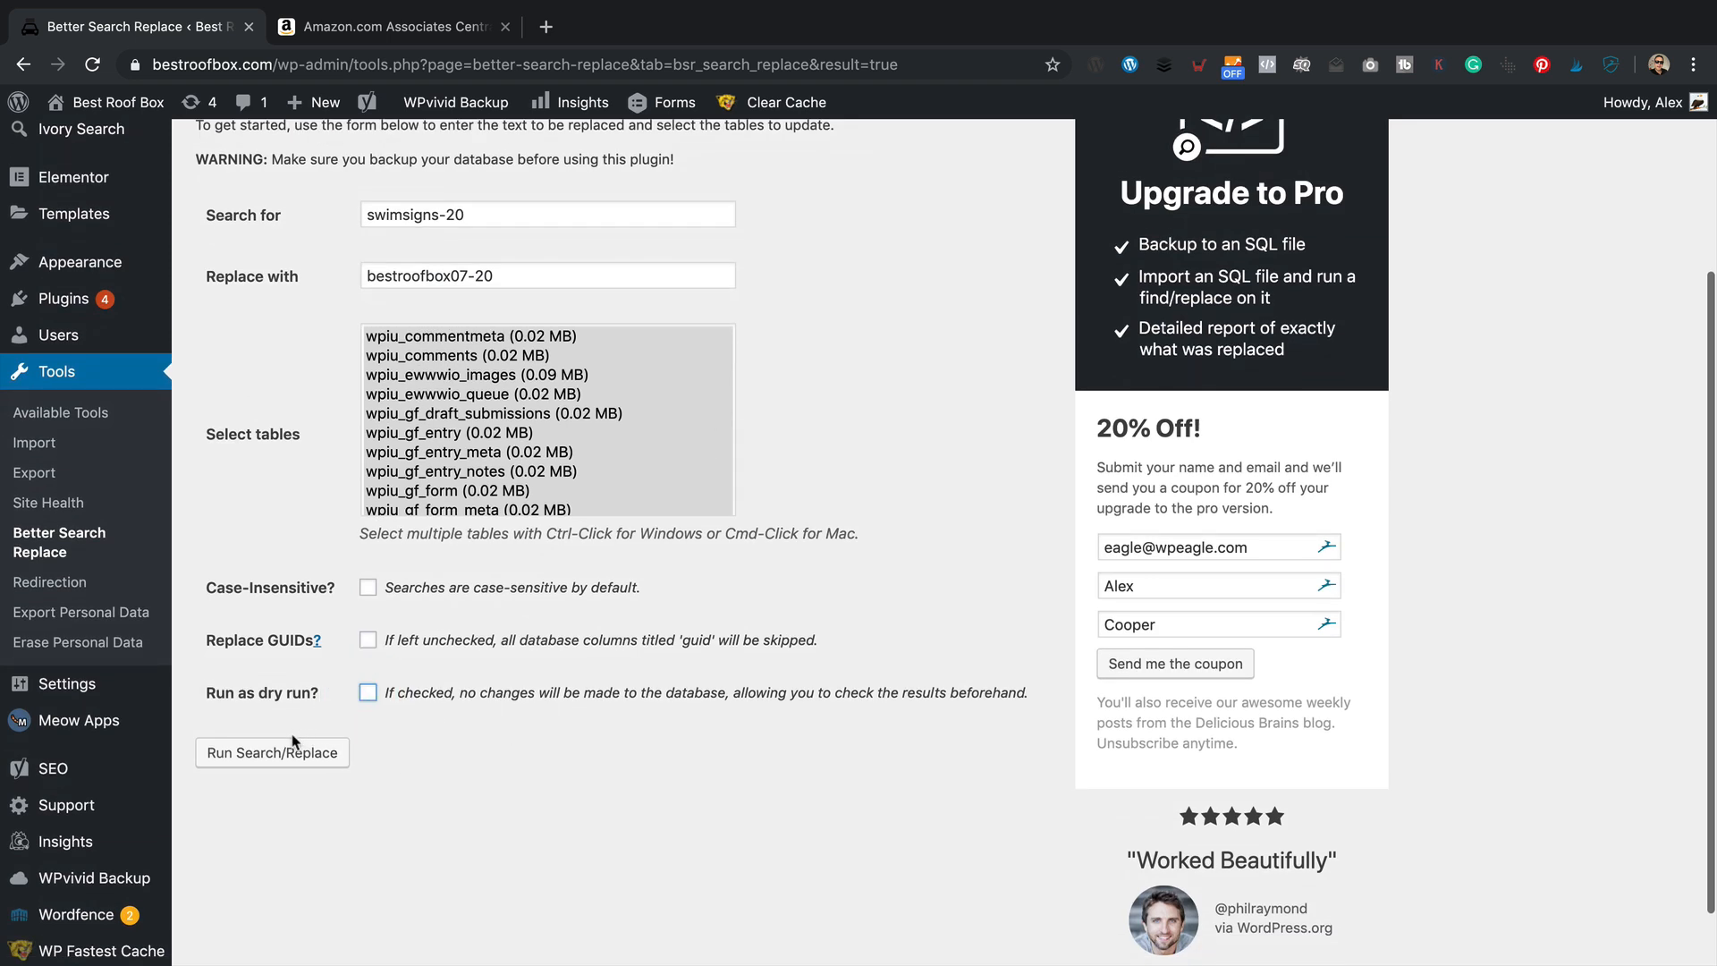
pyautogui.click(272, 753)
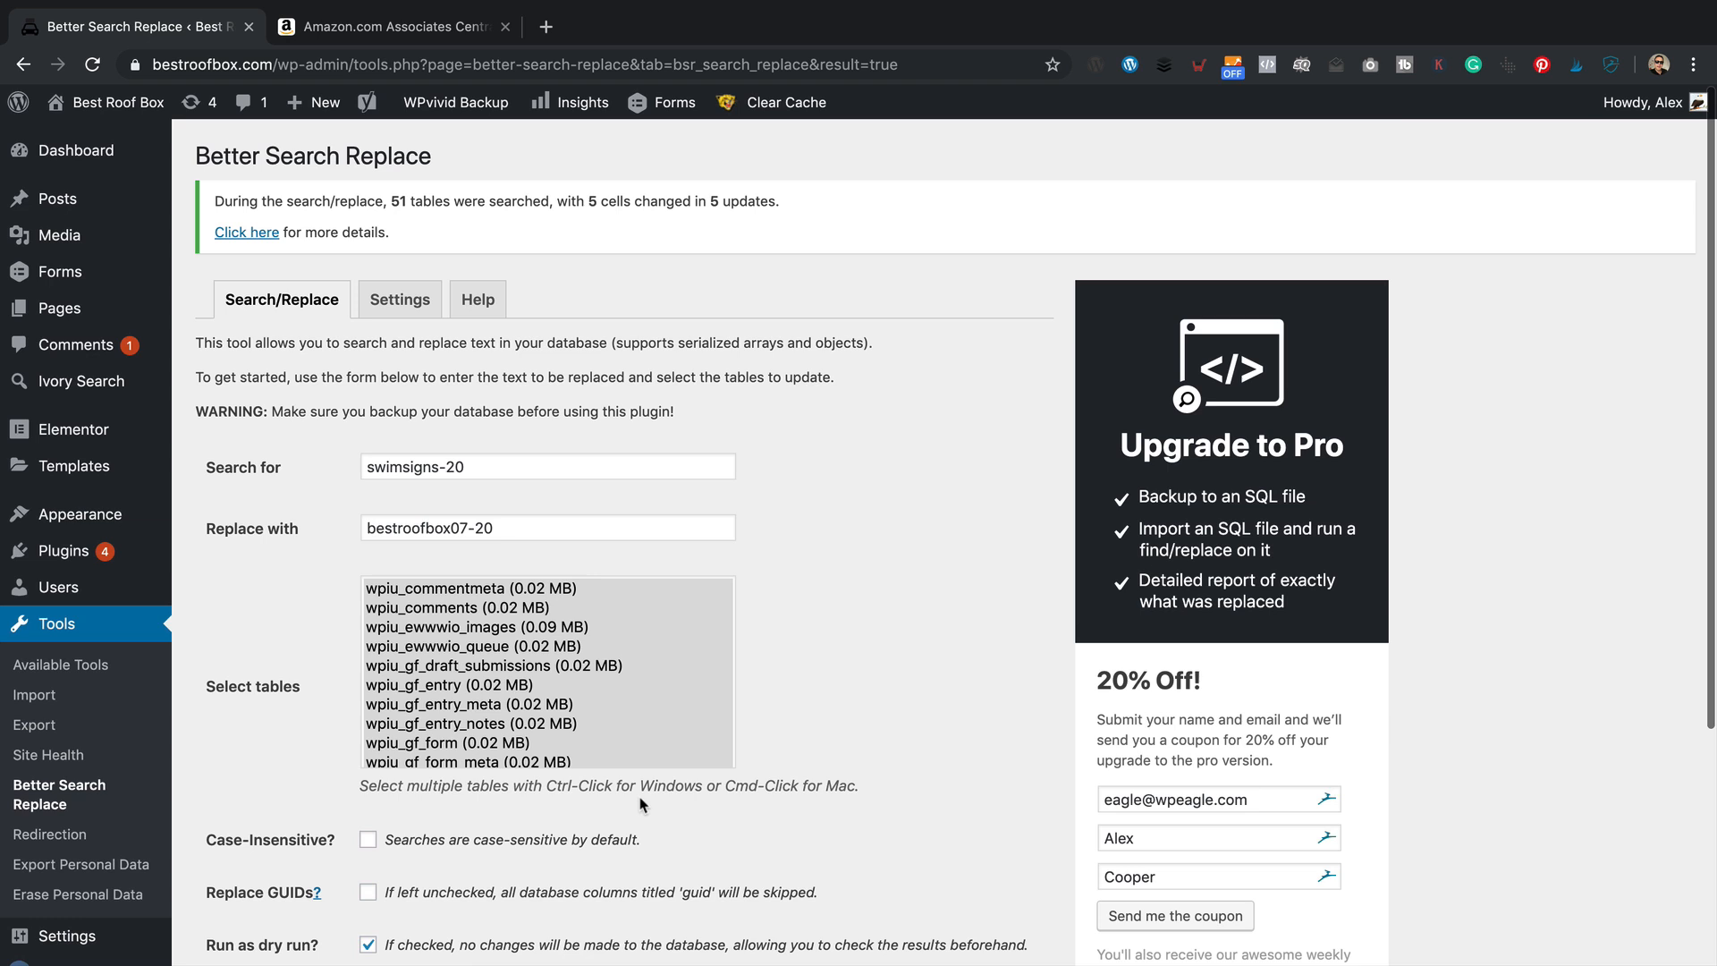
pyautogui.moveTo(458, 299)
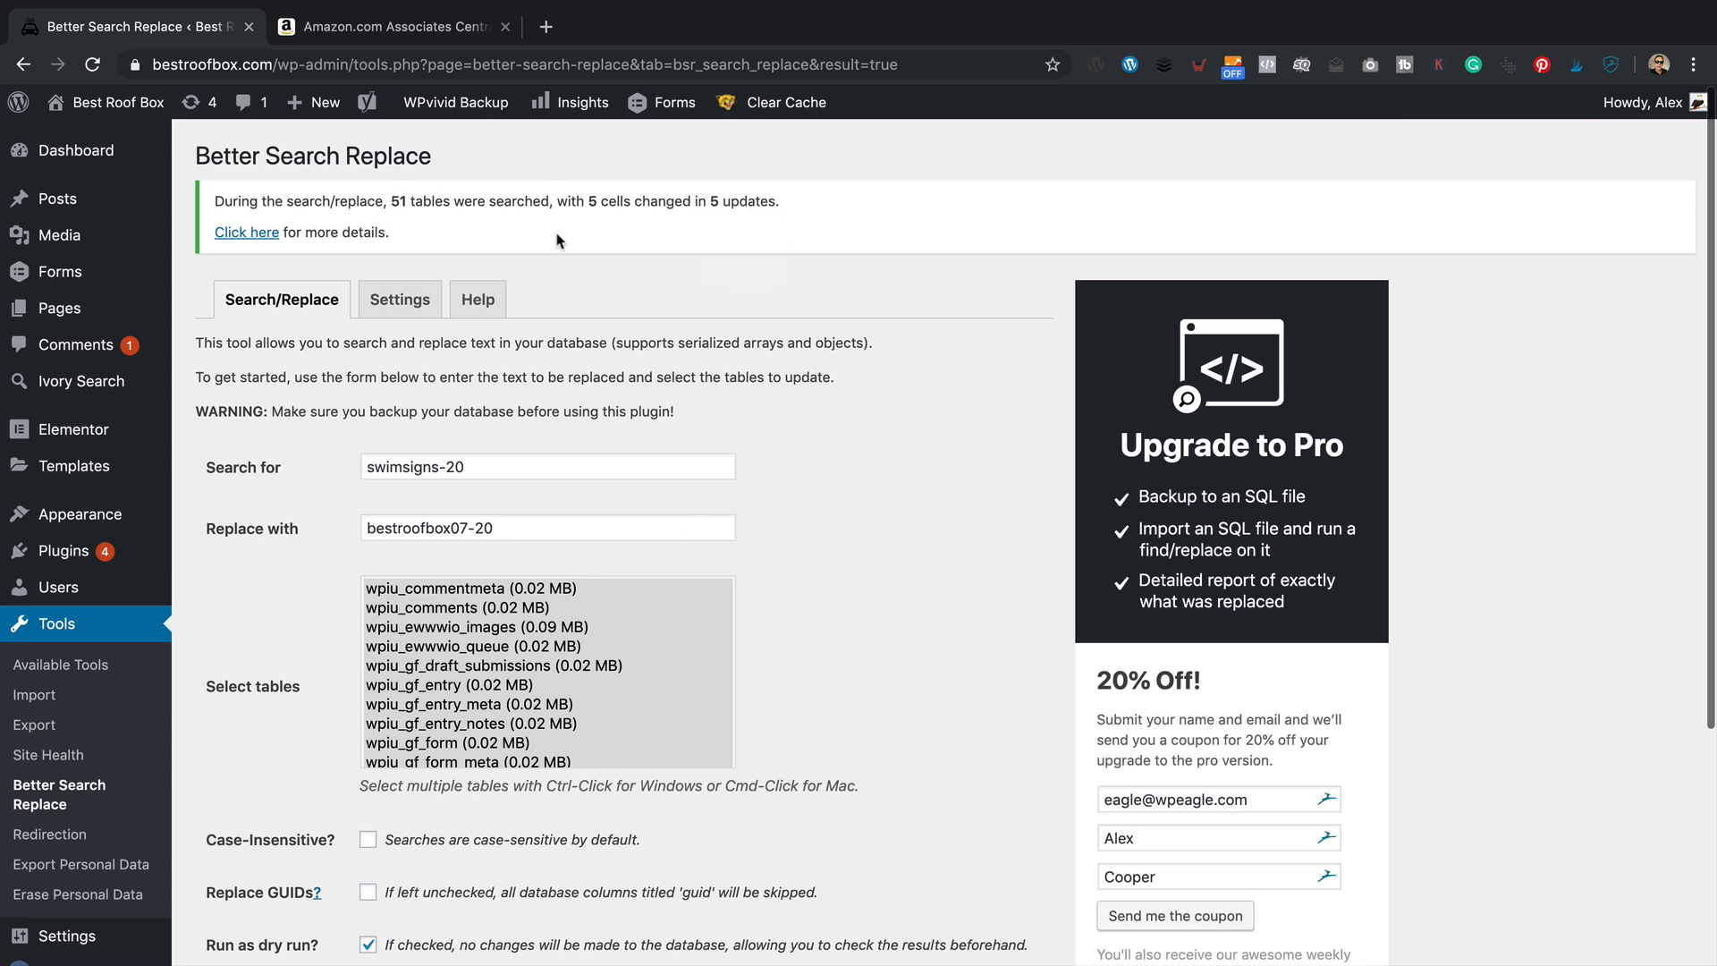
pyautogui.click(245, 233)
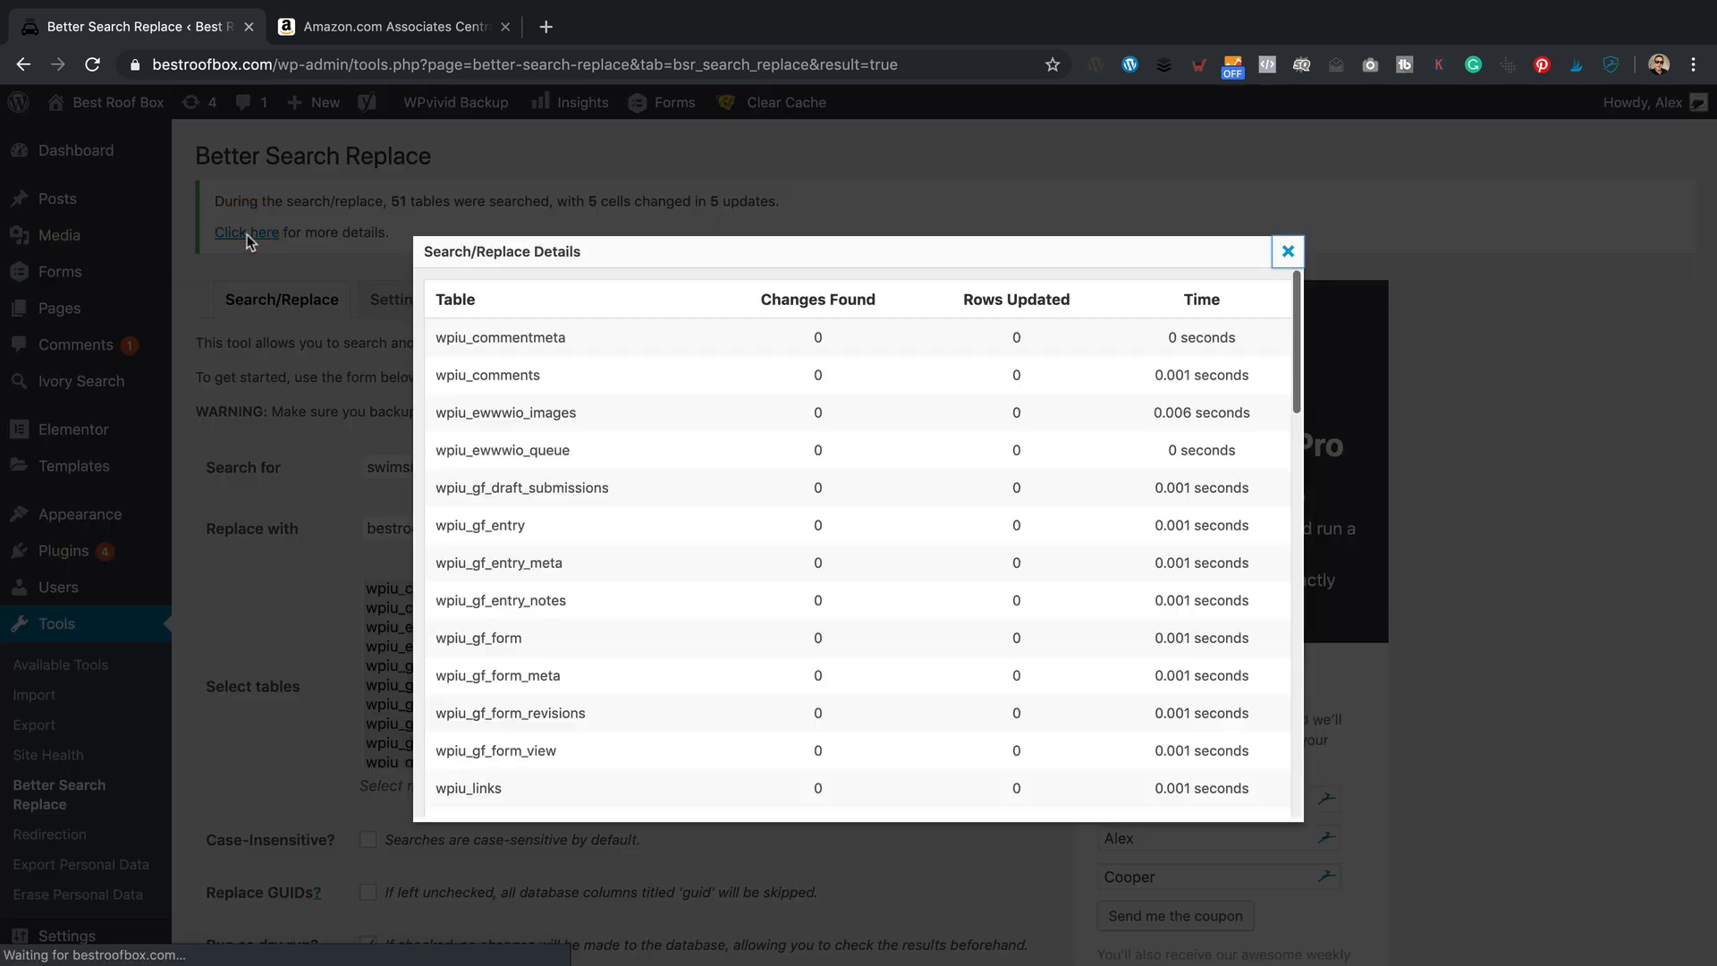
pyautogui.scroll(-3)
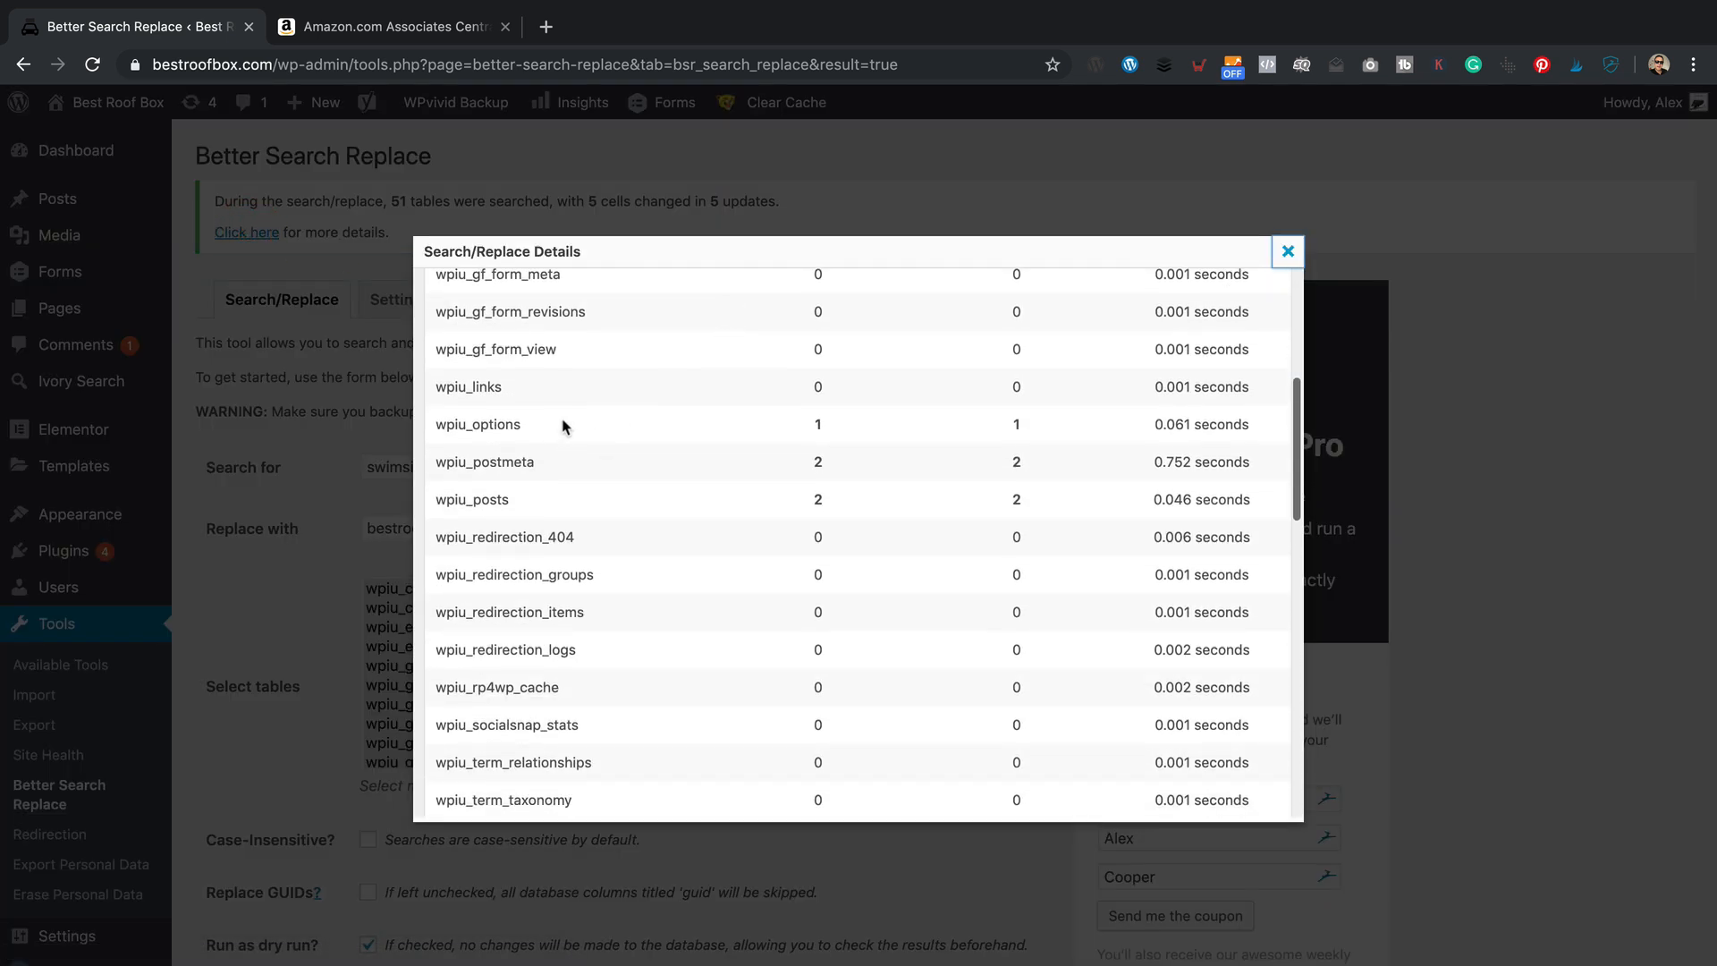
pyautogui.moveTo(983, 428)
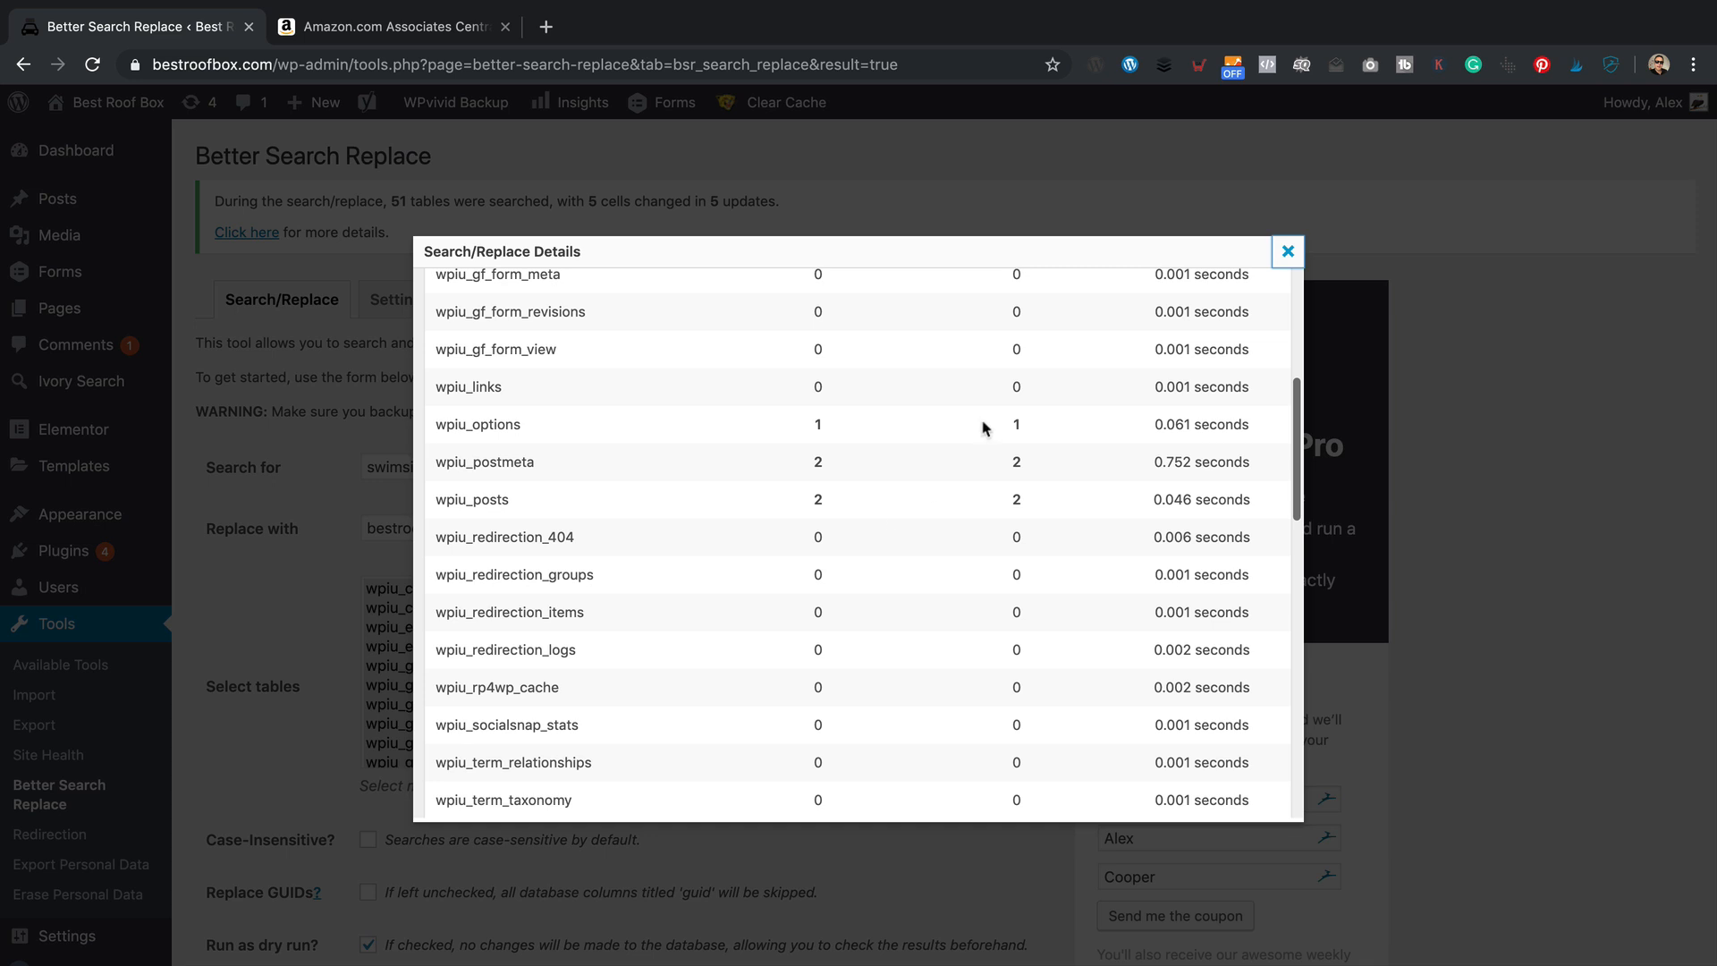
pyautogui.scroll(-3)
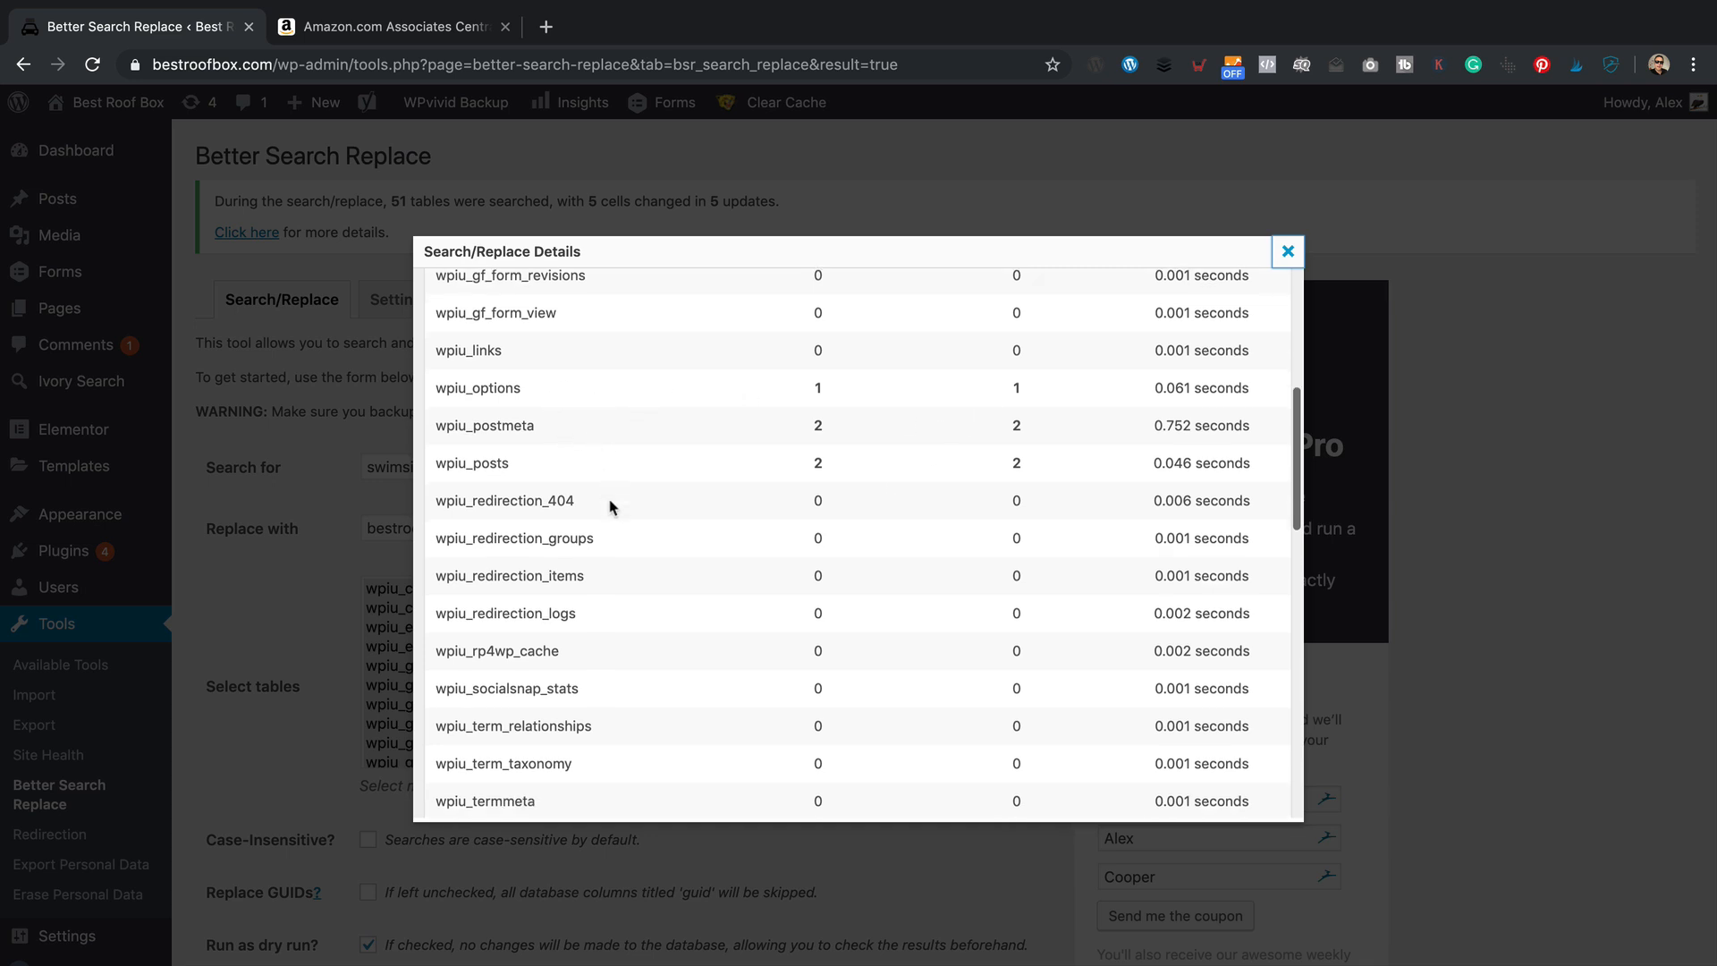
pyautogui.scroll(-3)
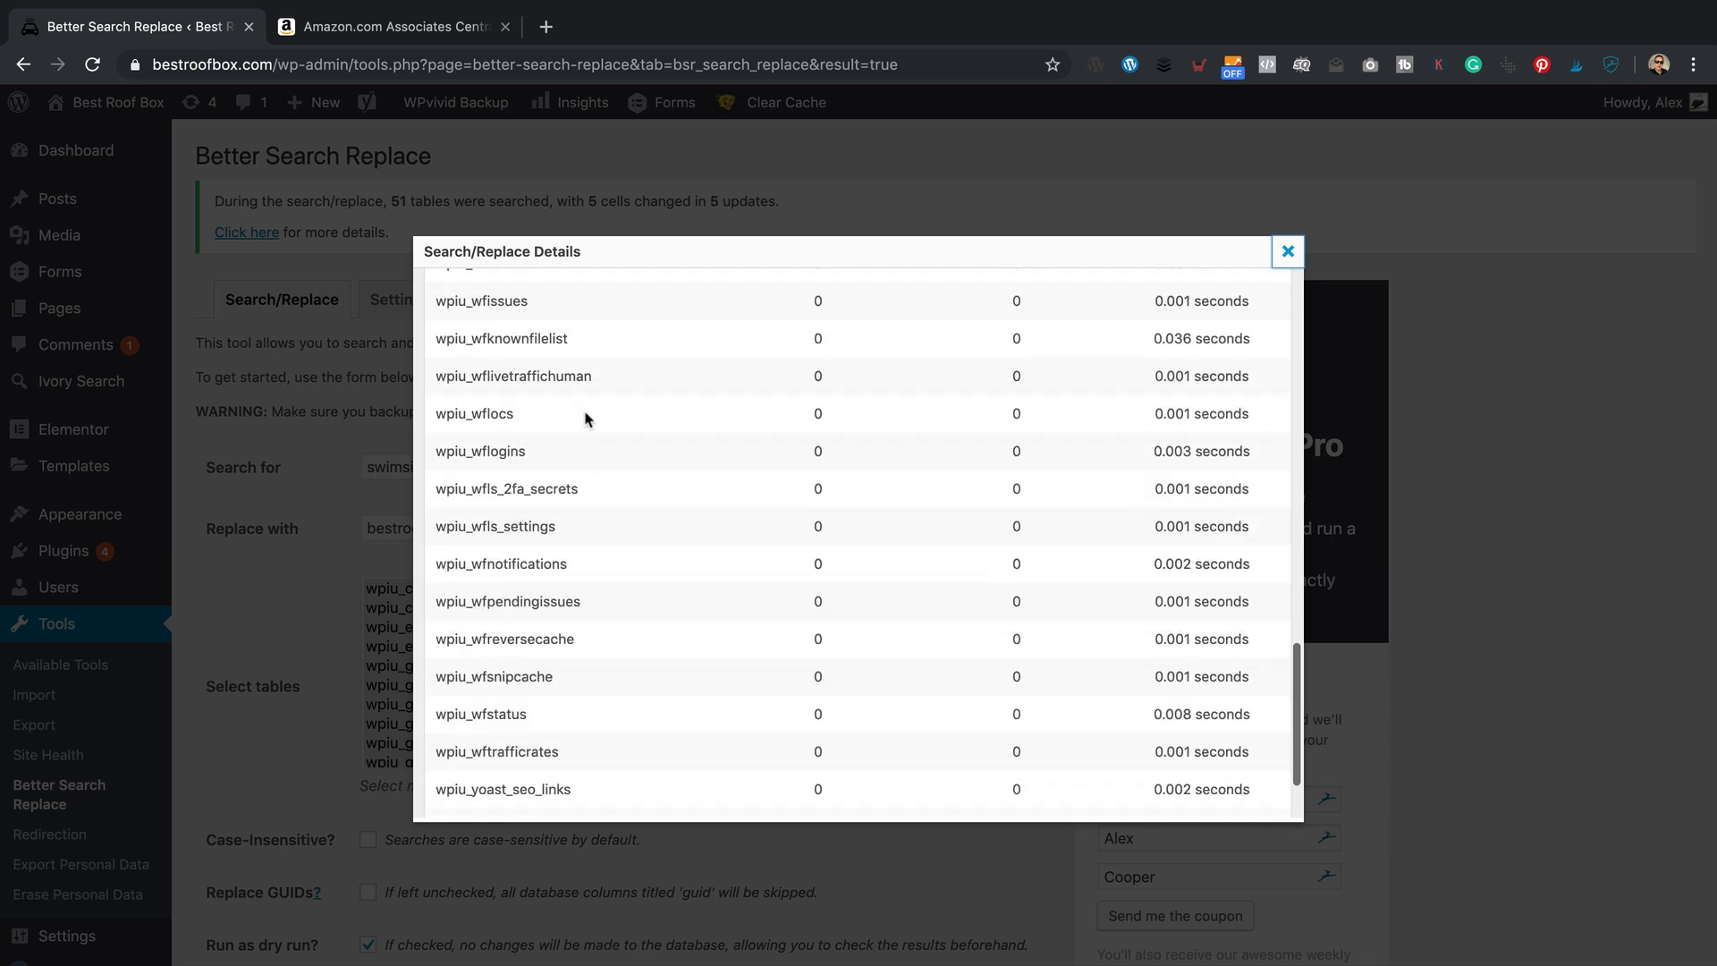
pyautogui.click(1288, 251)
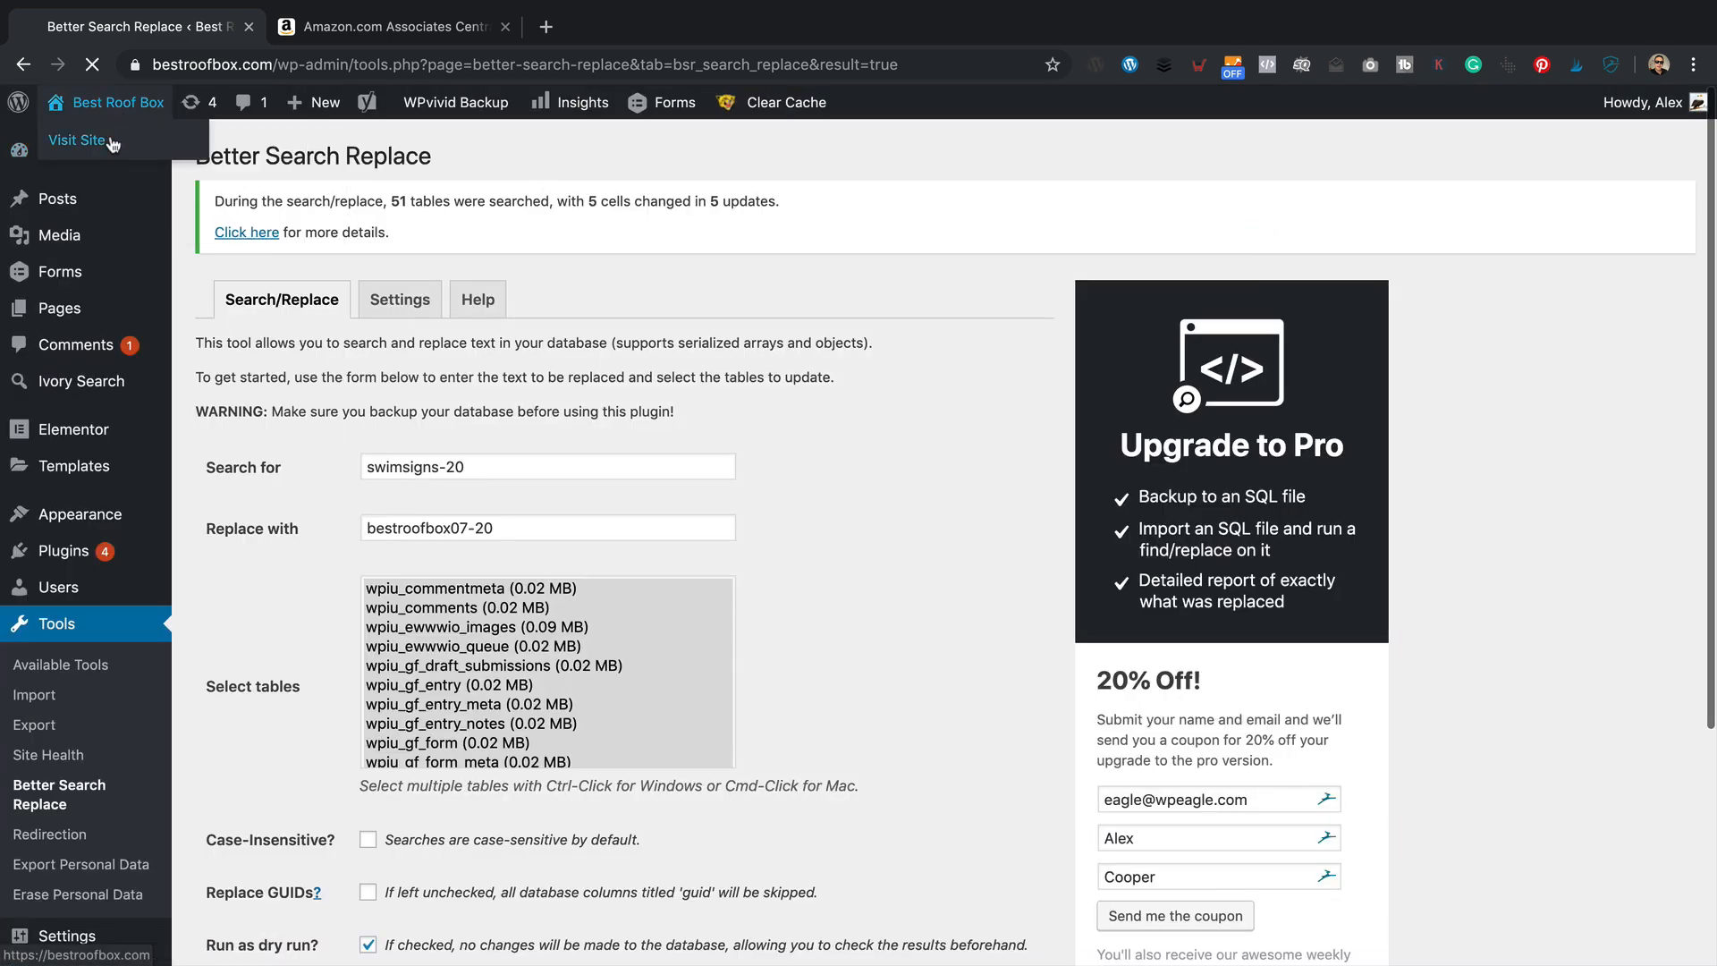
# Step: Visit the live site and scroll to the Thule guide's comparison table to check the link tags
pyautogui.click(75, 139)
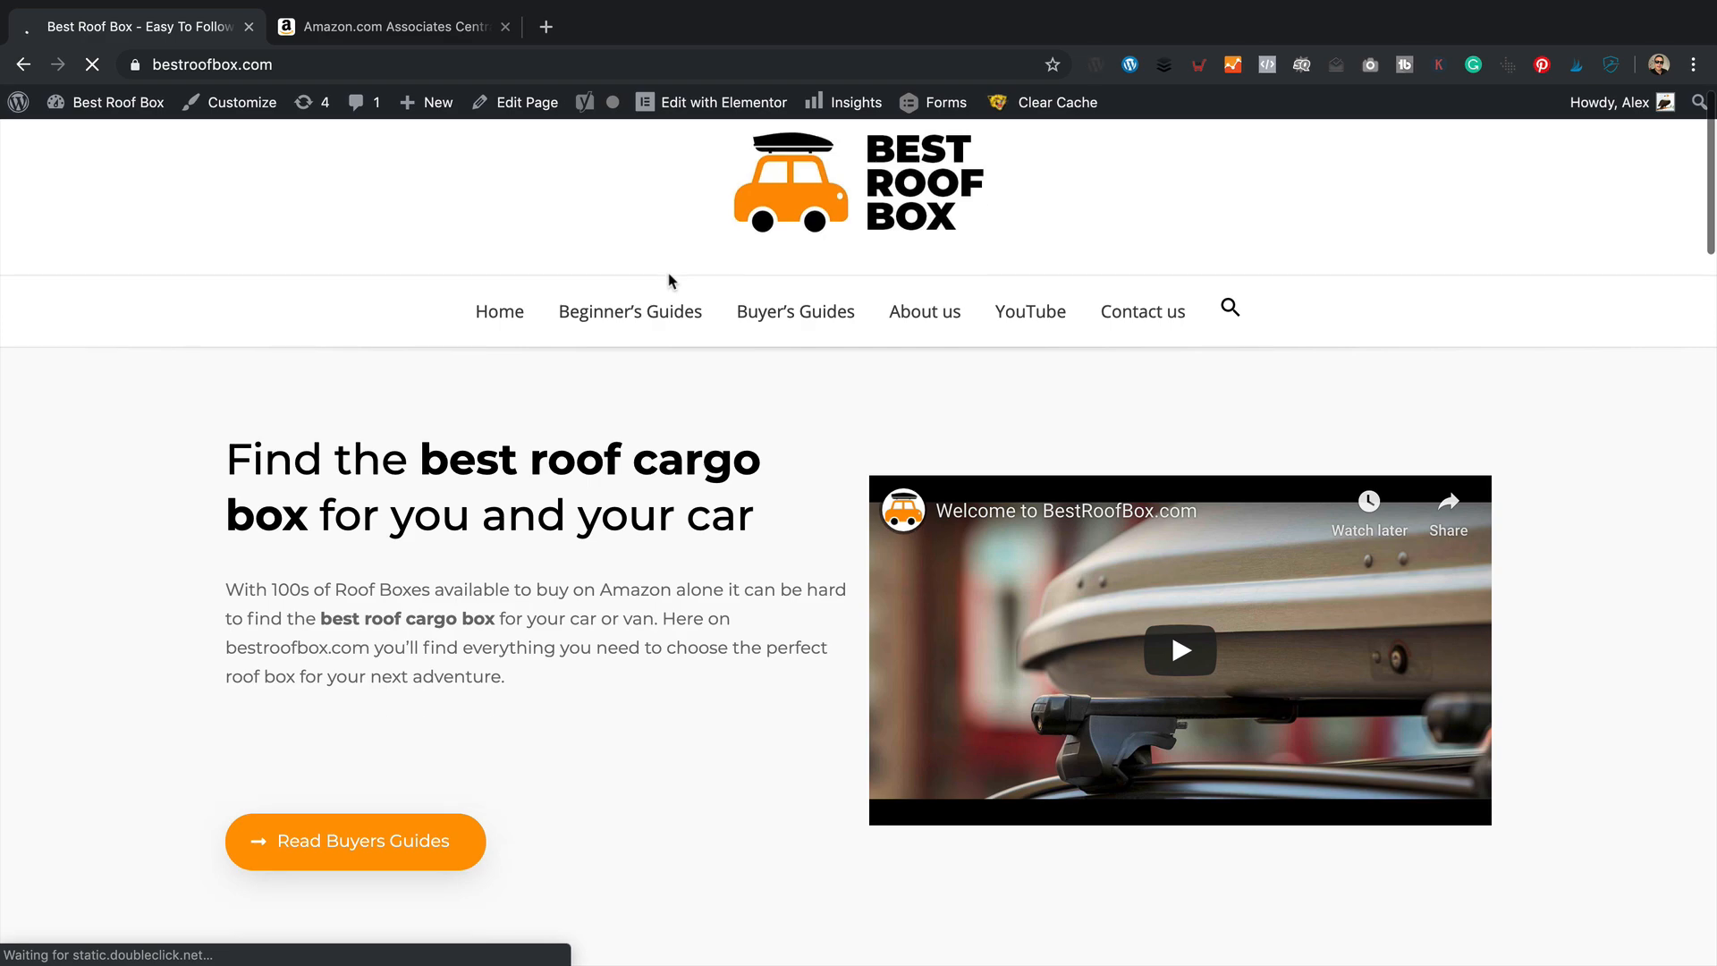
pyautogui.scroll(-3)
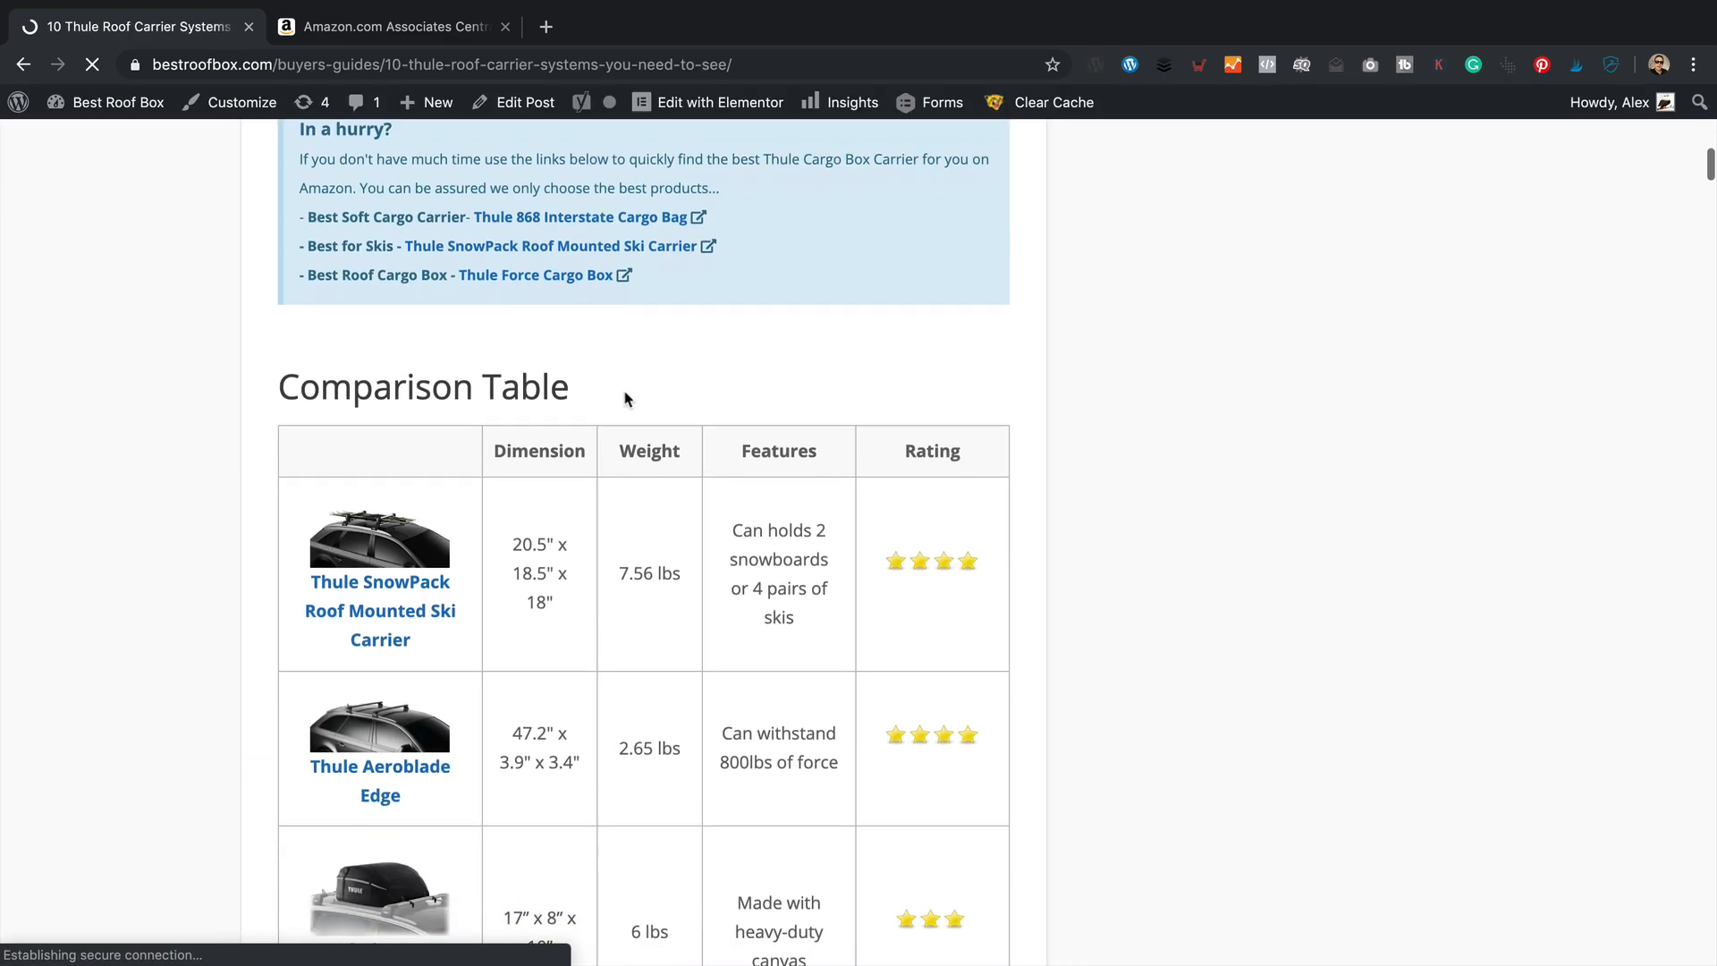
pyautogui.scroll(-3)
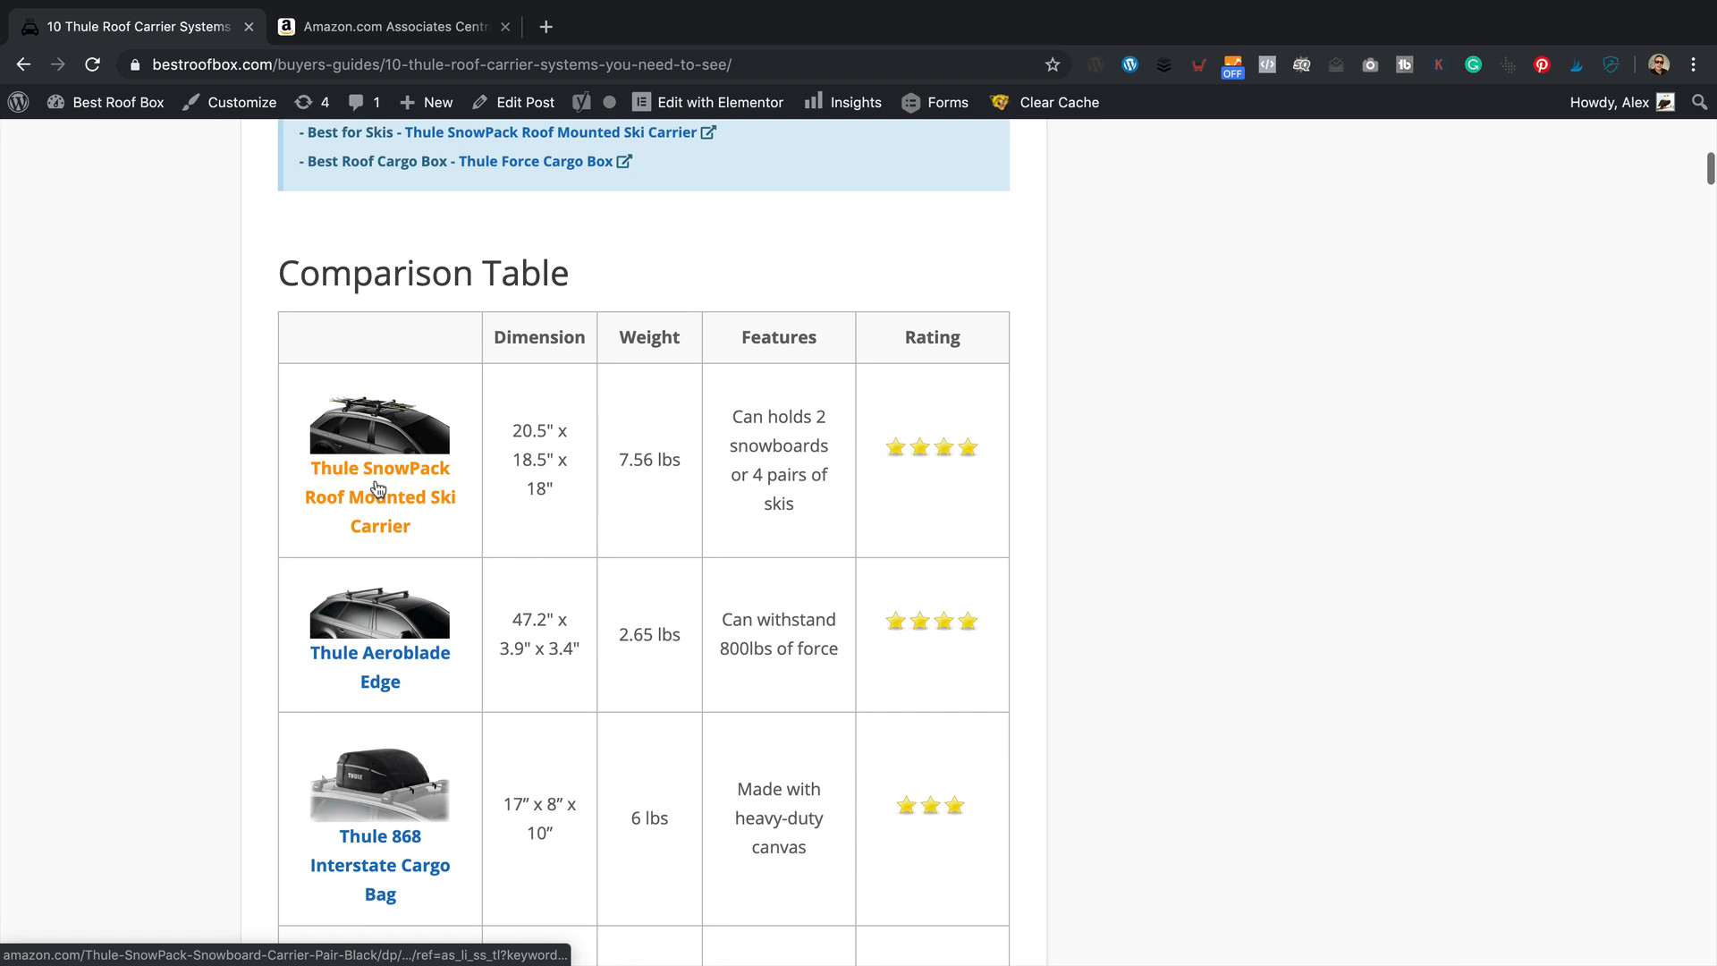
pyautogui.moveTo(379, 495)
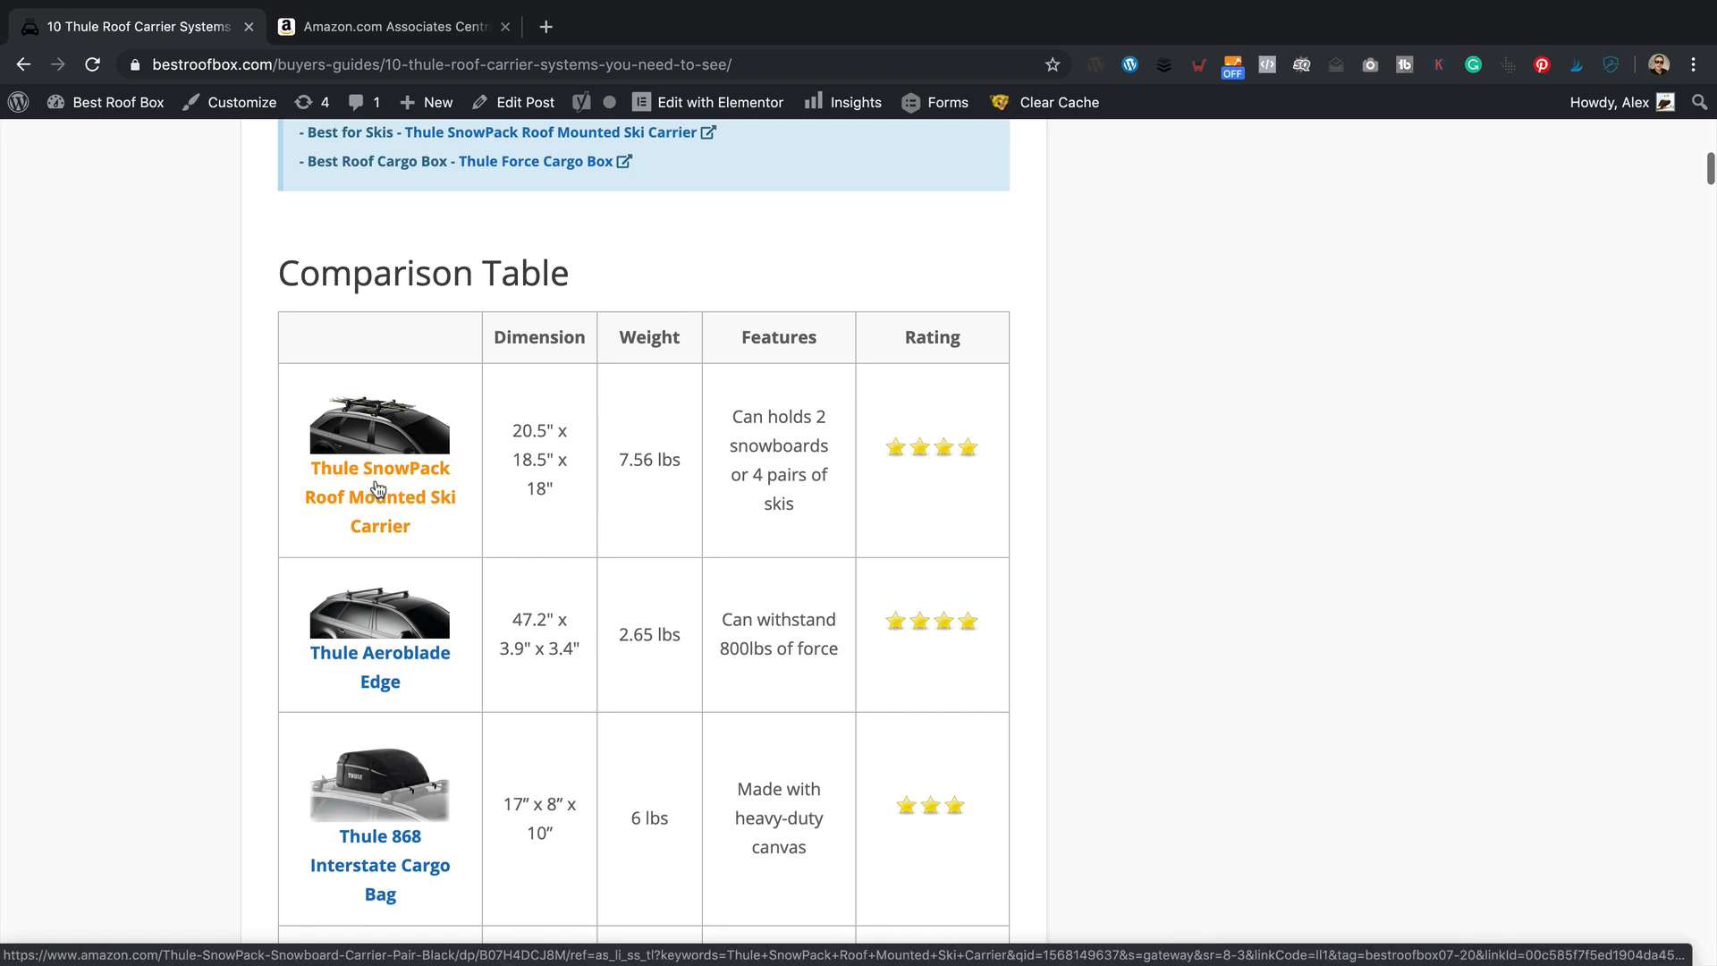